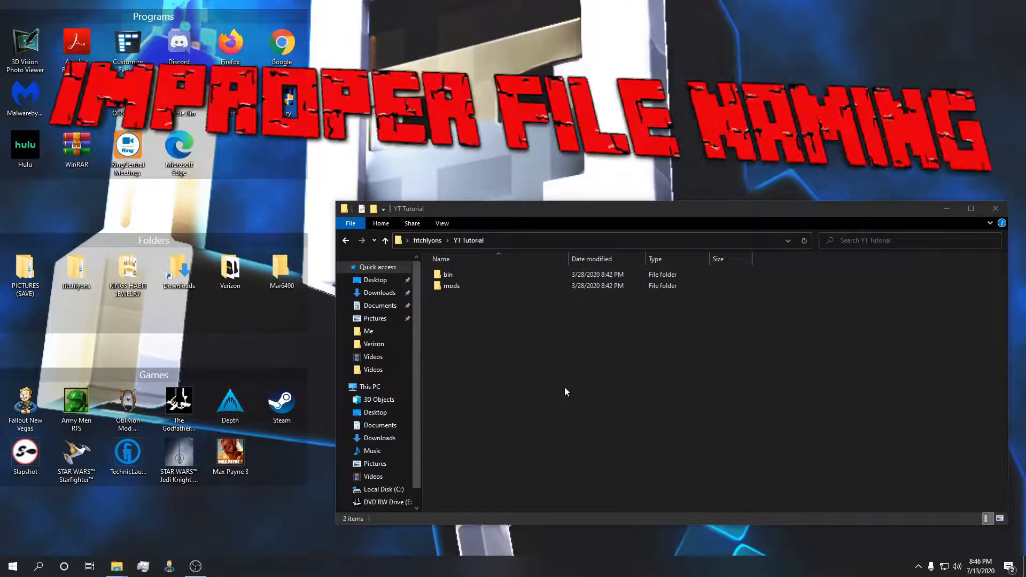
Select the bin and mods folders together and bring up their right-click context menu.
{"action": "left_click", "coordinate": [462, 275]}
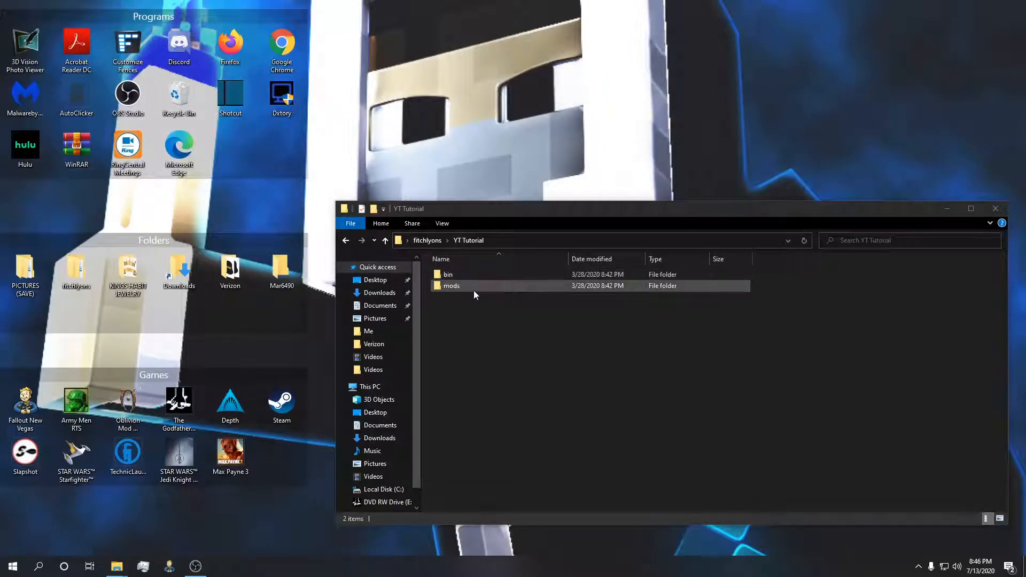
{"action": "left_click", "coordinate": [523, 335]}
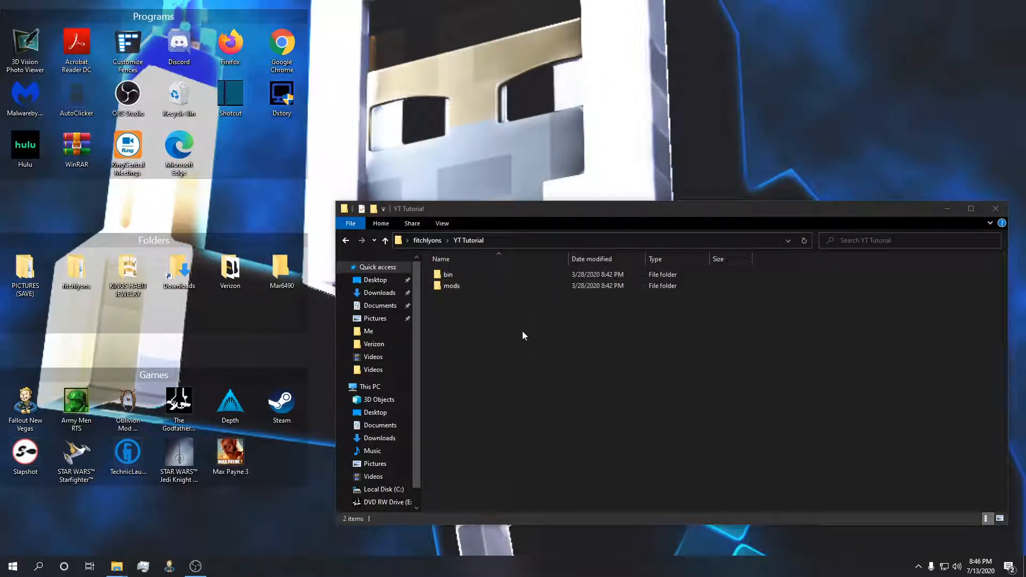
{"action": "mouse_move", "coordinate": [630, 348]}
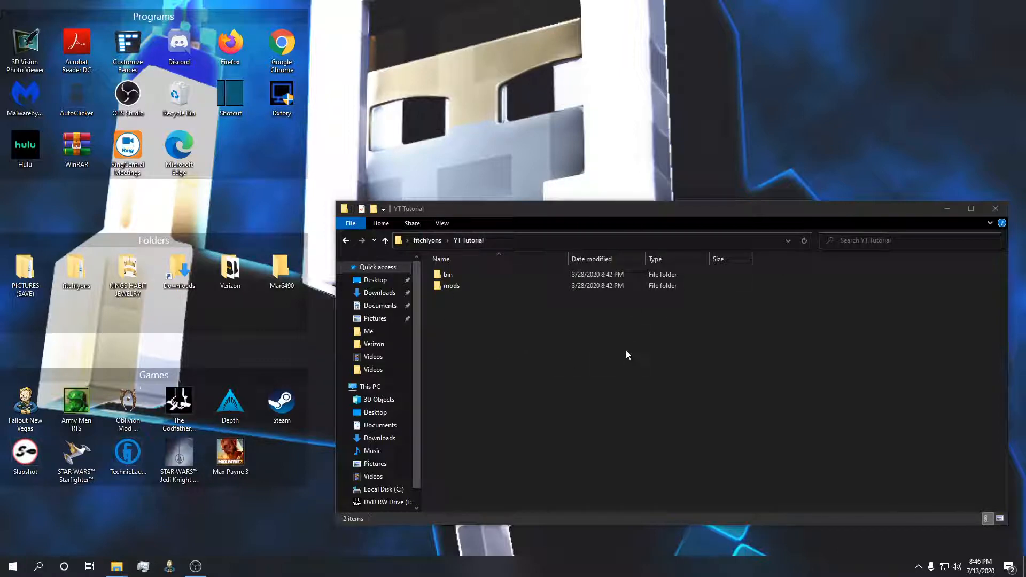
{"action": "left_click", "coordinate": [450, 287]}
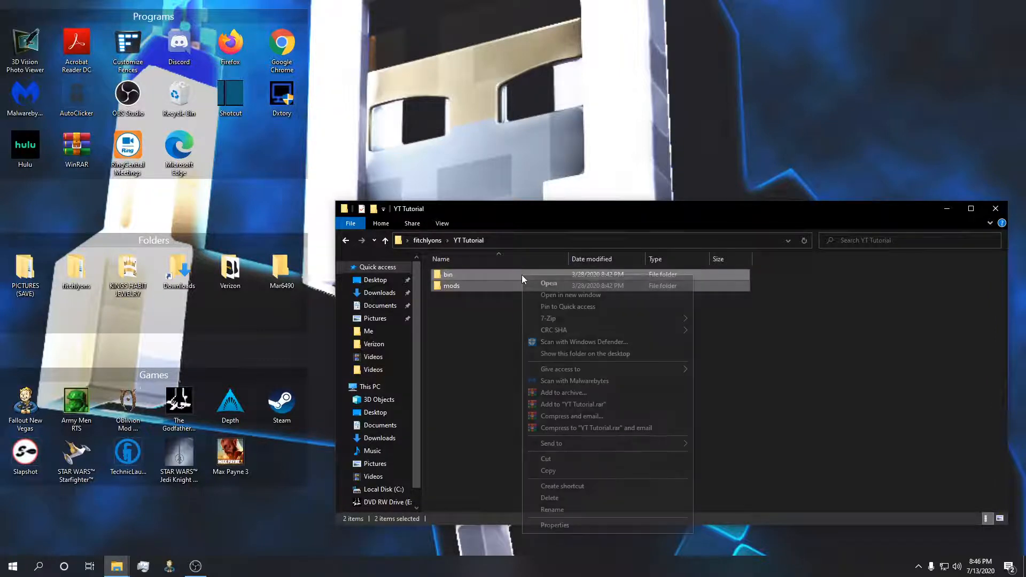
{"action": "mouse_move", "coordinate": [543, 156]}
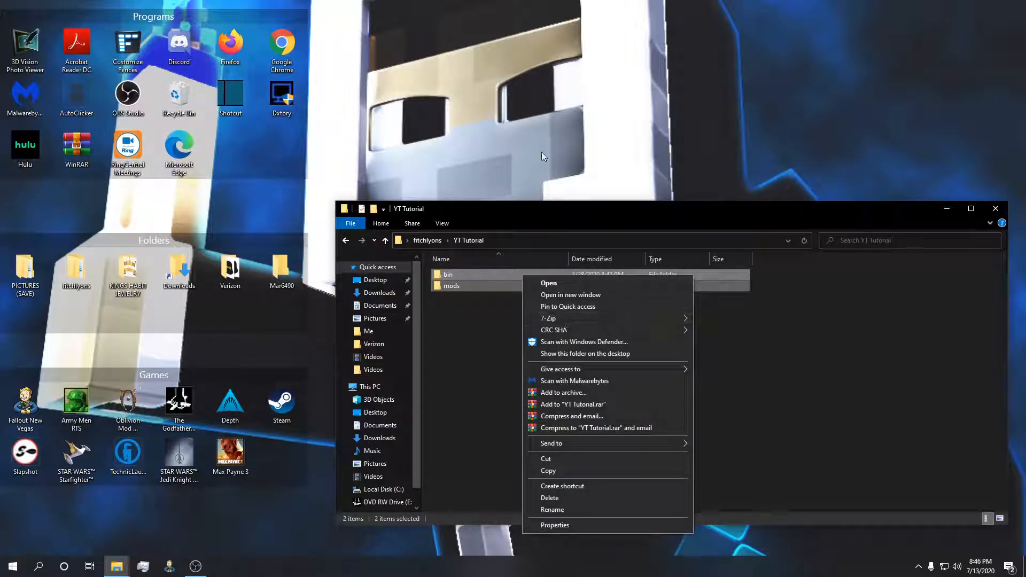
{"action": "mouse_move", "coordinate": [575, 380]}
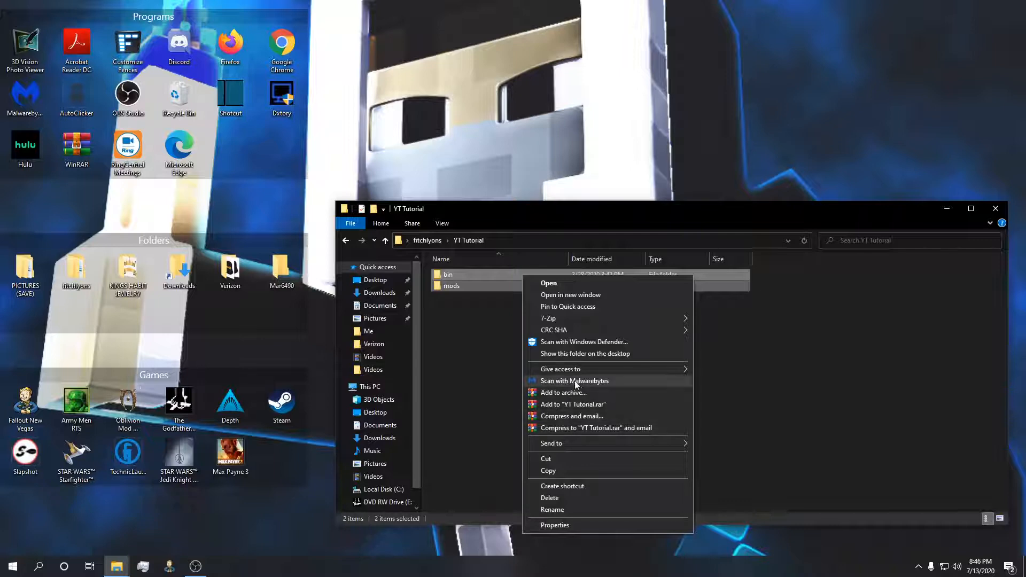
Add the two folders to a ZIP-format archive named YT Tutorial.zip and confirm its creation.
{"action": "left_click", "coordinate": [563, 392]}
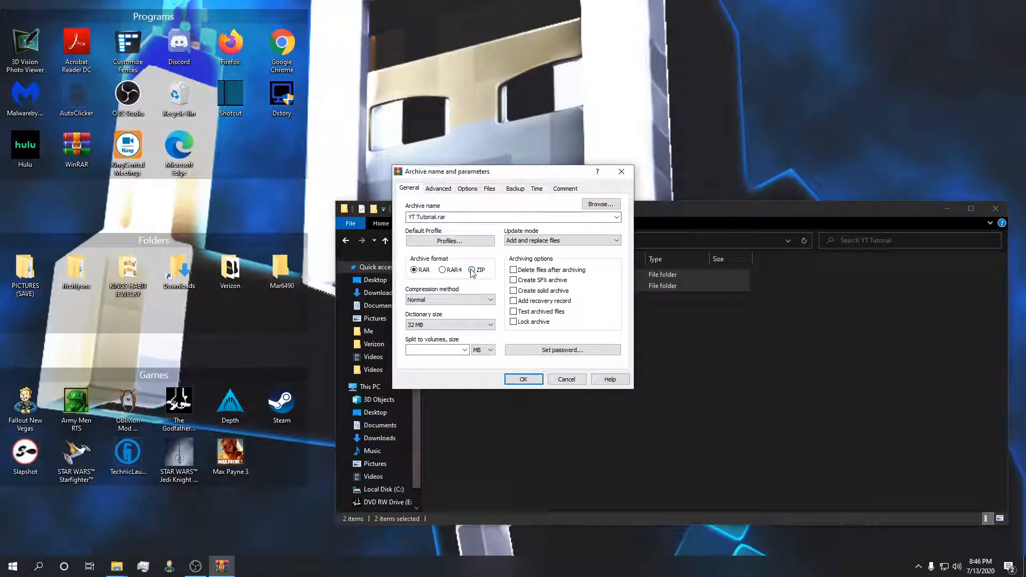
{"action": "left_click", "coordinate": [472, 269]}
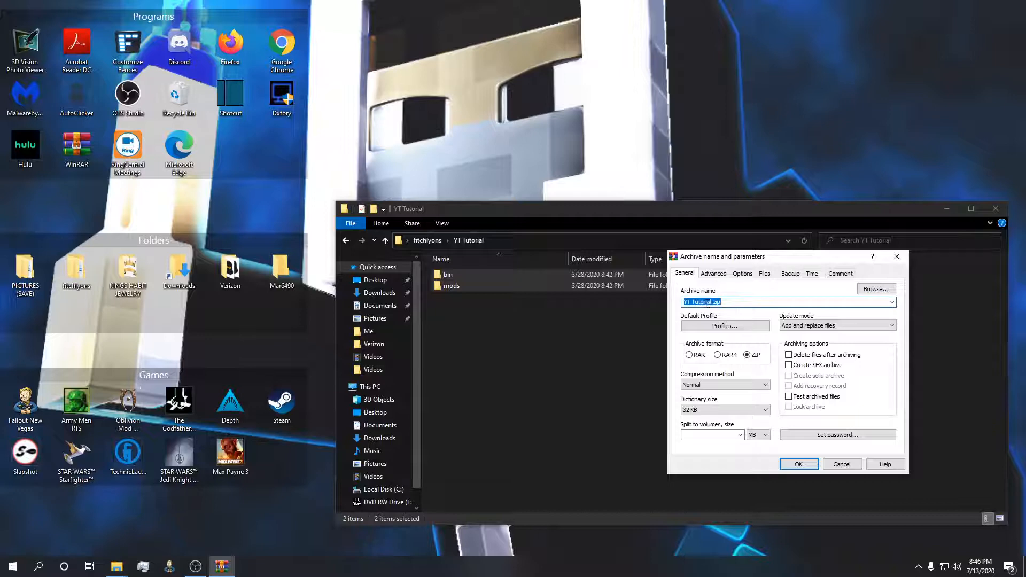
{"action": "left_click", "coordinate": [771, 302]}
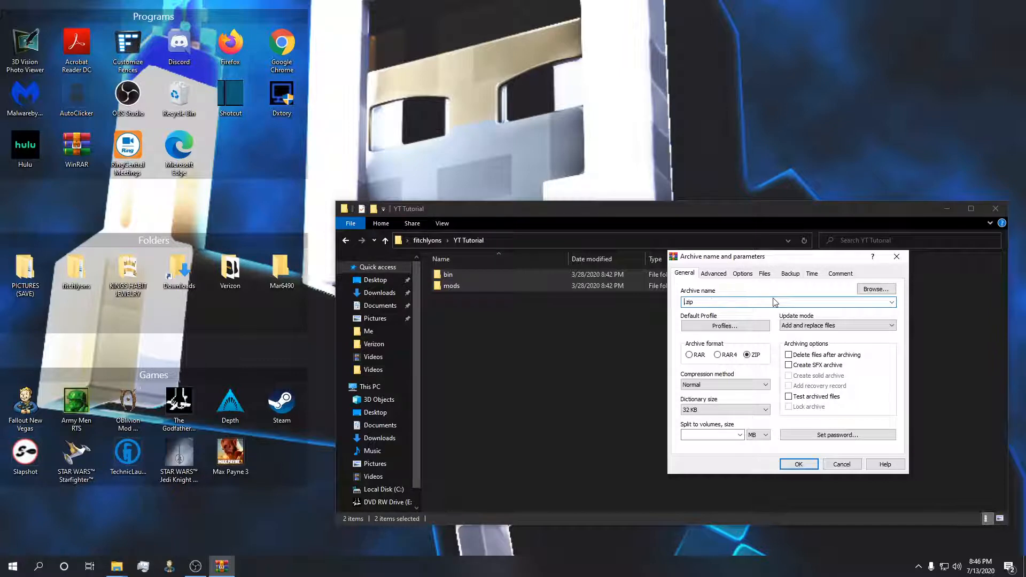
{"action": "type", "text": "mods"}
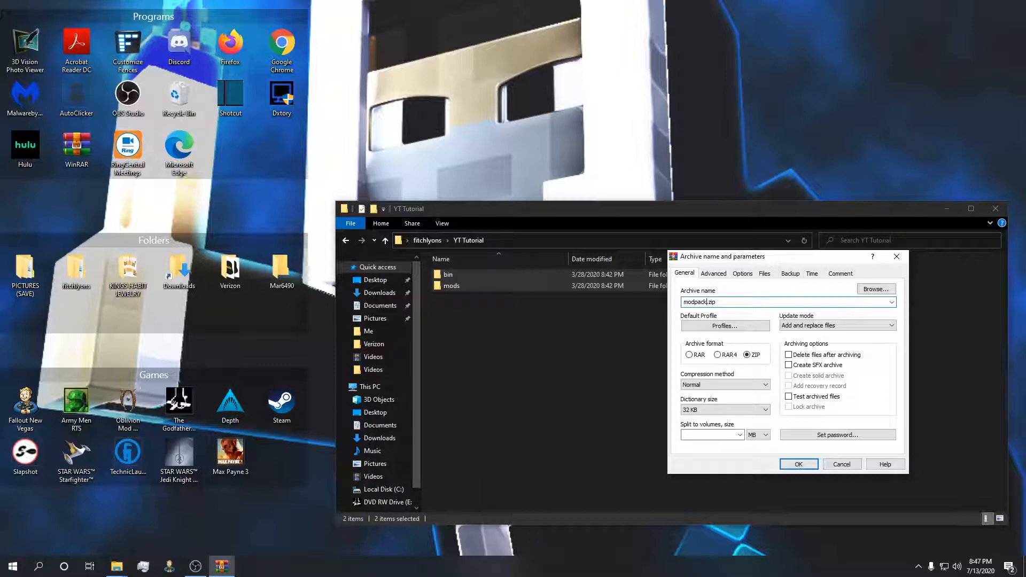
{"action": "left_click", "coordinate": [785, 301]}
{"action": "type", "text": "YT "}
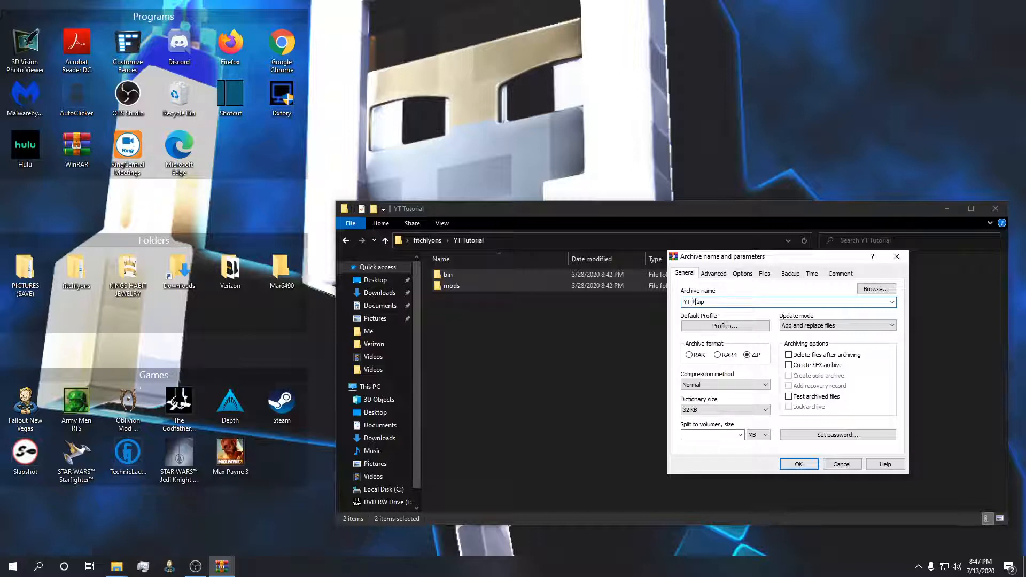
{"action": "type", "text": "Tutorial"}
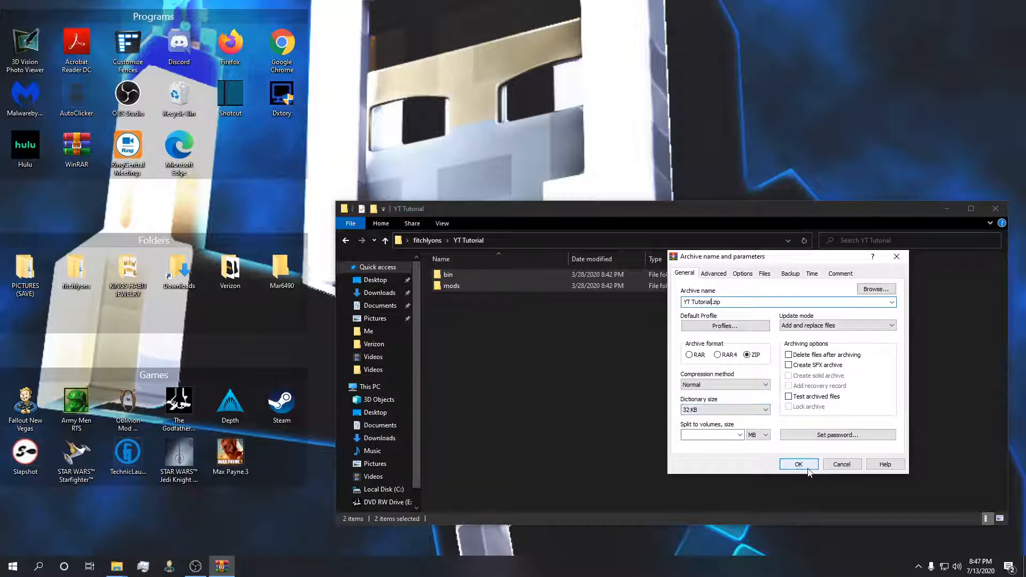
{"action": "left_click", "coordinate": [798, 463]}
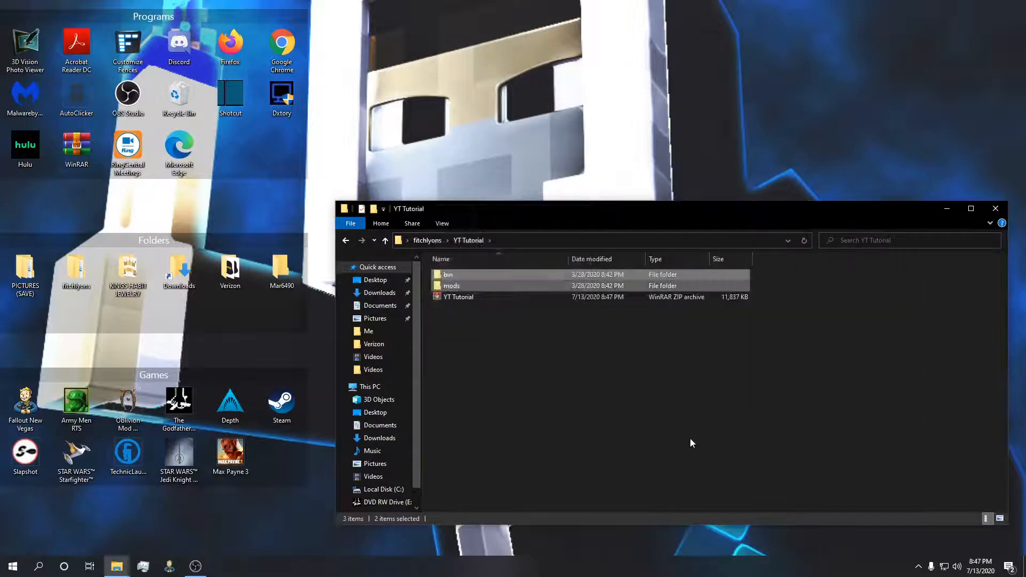
Select the new YT Tutorial.zip archive sitting beside the bin and mods folders.
{"action": "left_click", "coordinate": [459, 296]}
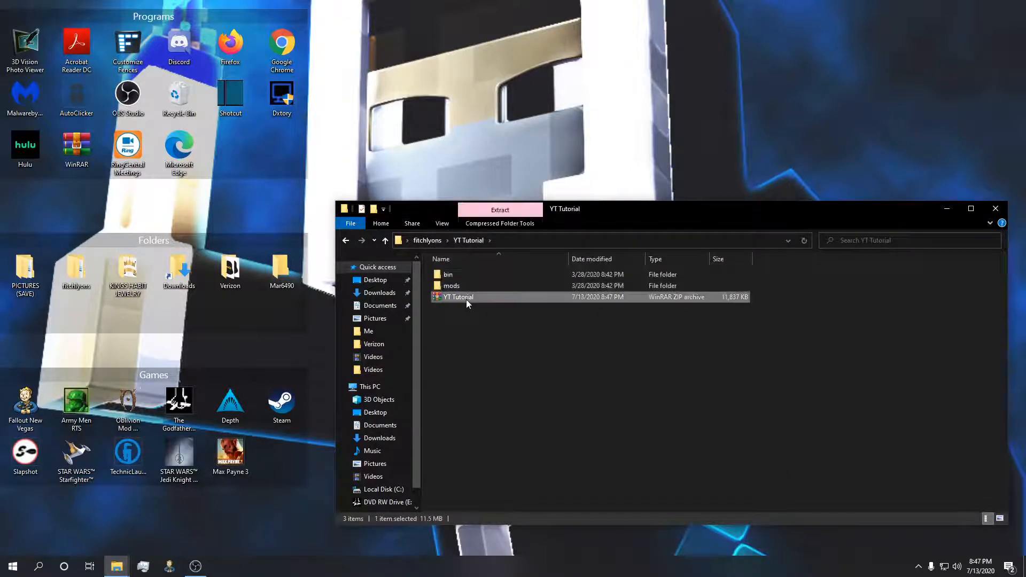
{"action": "mouse_move", "coordinate": [458, 297]}
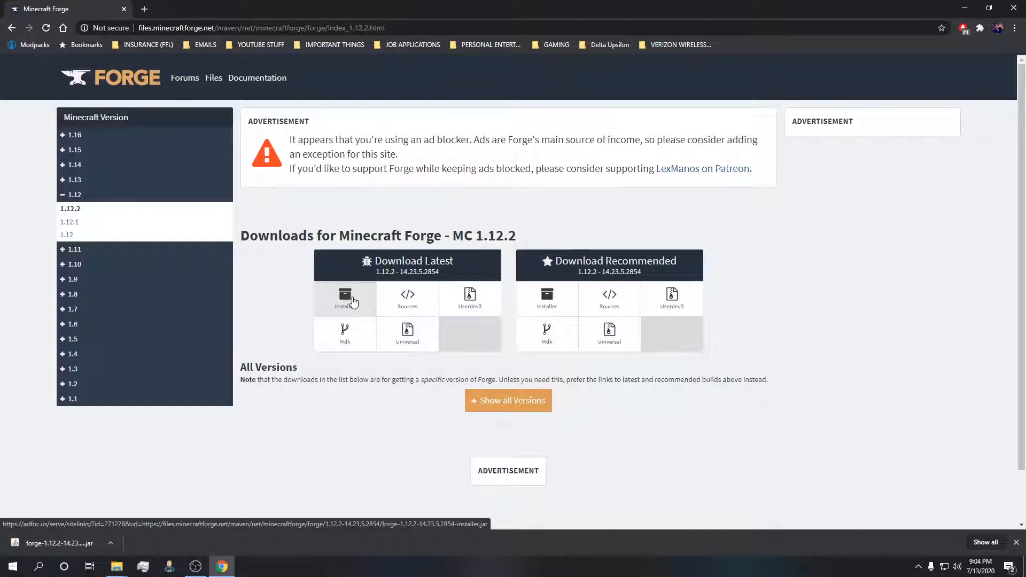
Start the latest 1.12.2 Forge installer download, landing on the adfoc.us countdown page.
{"action": "left_click", "coordinate": [345, 298]}
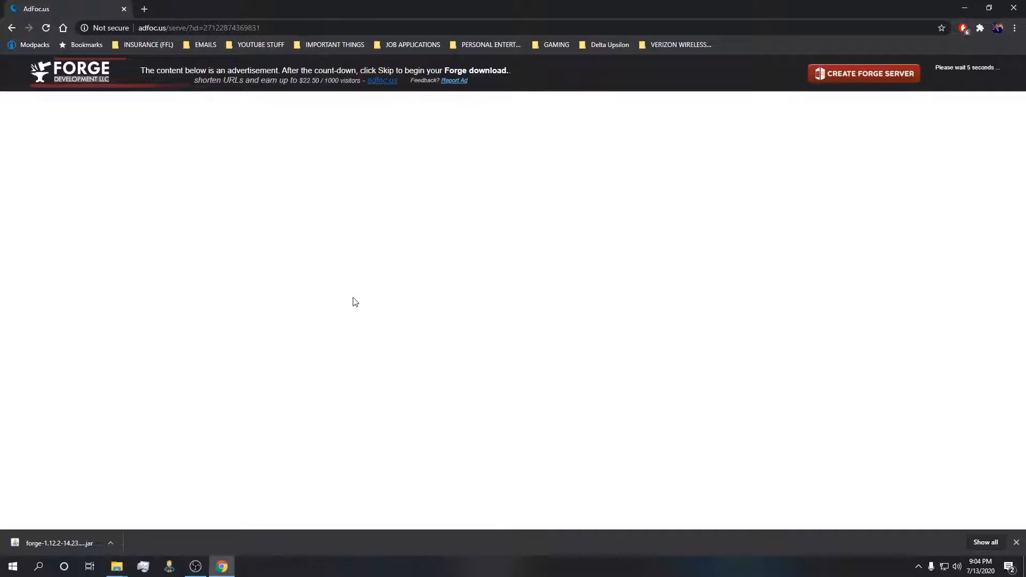
{"action": "mouse_move", "coordinate": [570, 346]}
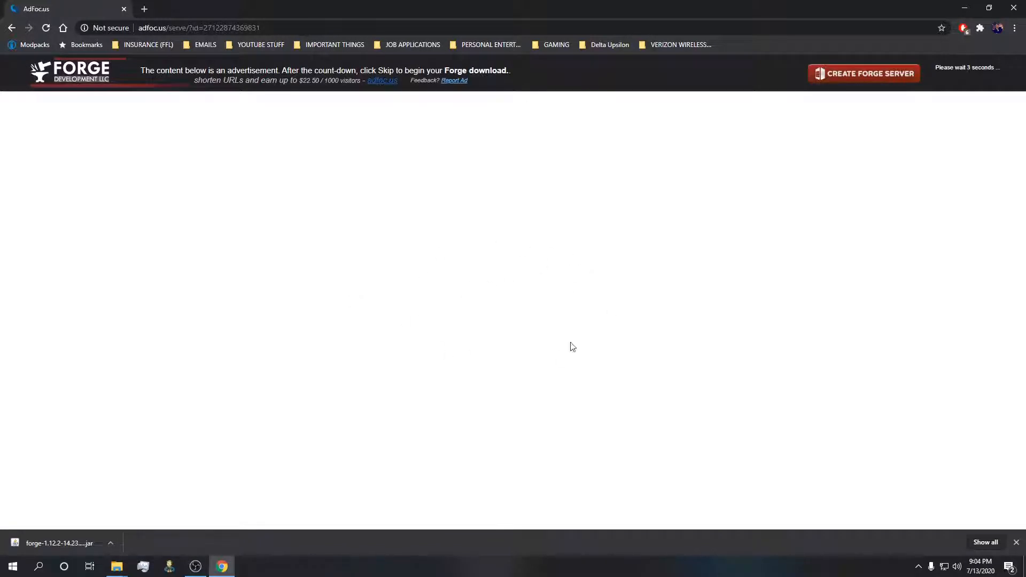
{"action": "mouse_move", "coordinate": [461, 332]}
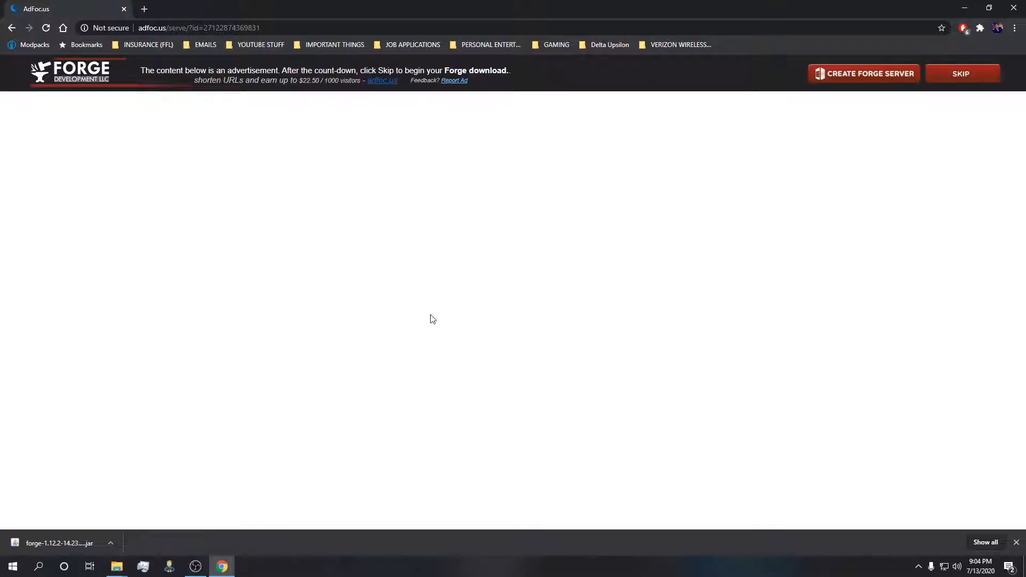
{"action": "mouse_move", "coordinate": [711, 227]}
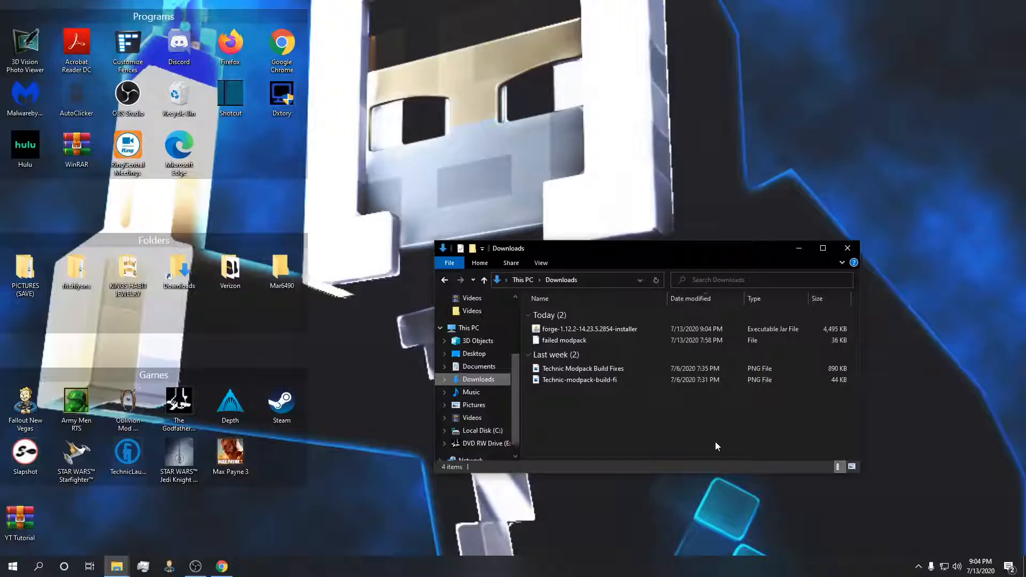
Select the downloaded forge-1.12.2 installer jar in the Downloads folder.
{"action": "left_click", "coordinate": [589, 329]}
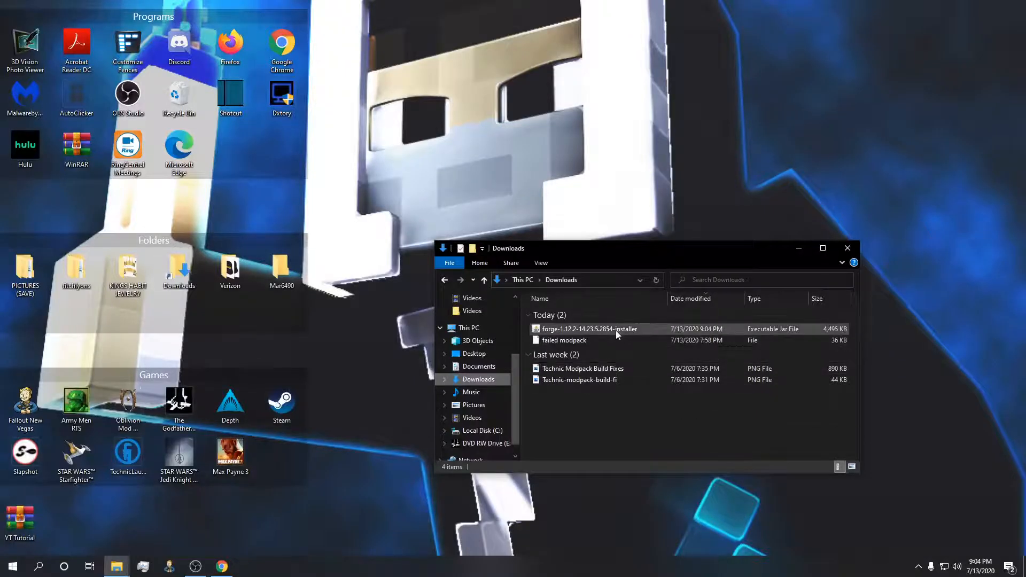
{"action": "mouse_move", "coordinate": [588, 329]}
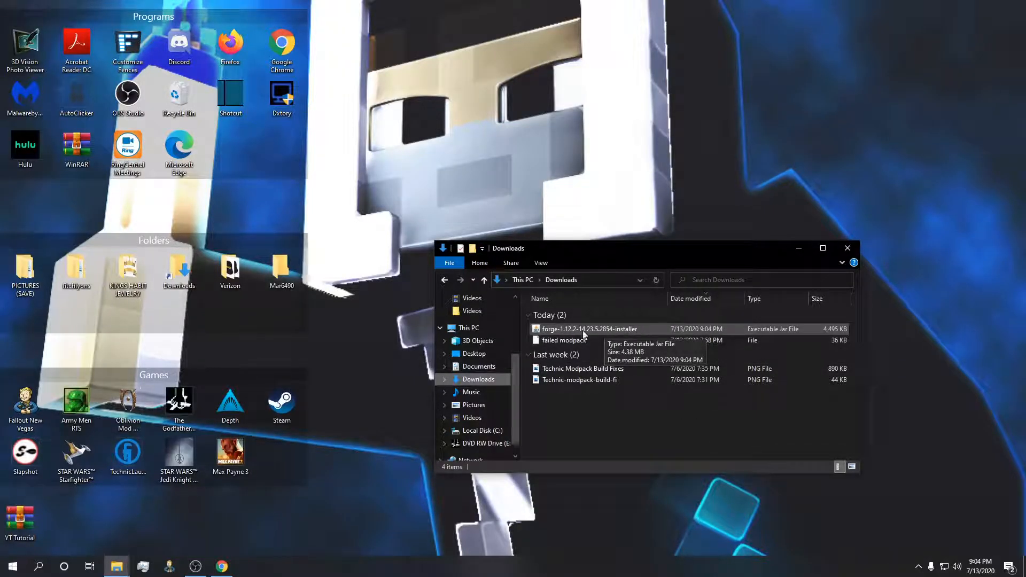
{"action": "mouse_move", "coordinate": [622, 333]}
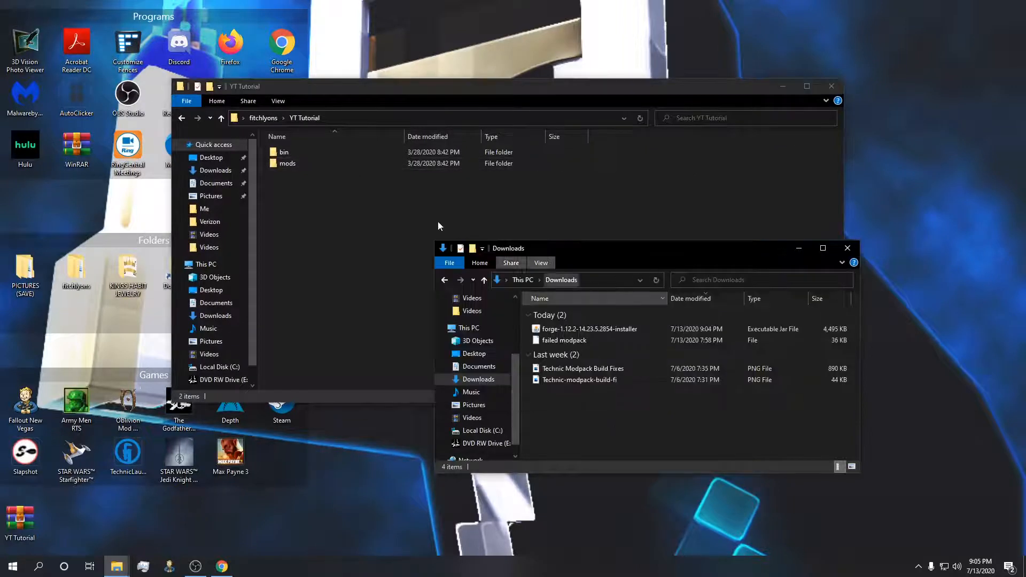
Inside bin, replace the old modpack.jar with the Forge installer and rename it as the modpack file.
{"action": "double_click", "coordinate": [284, 152]}
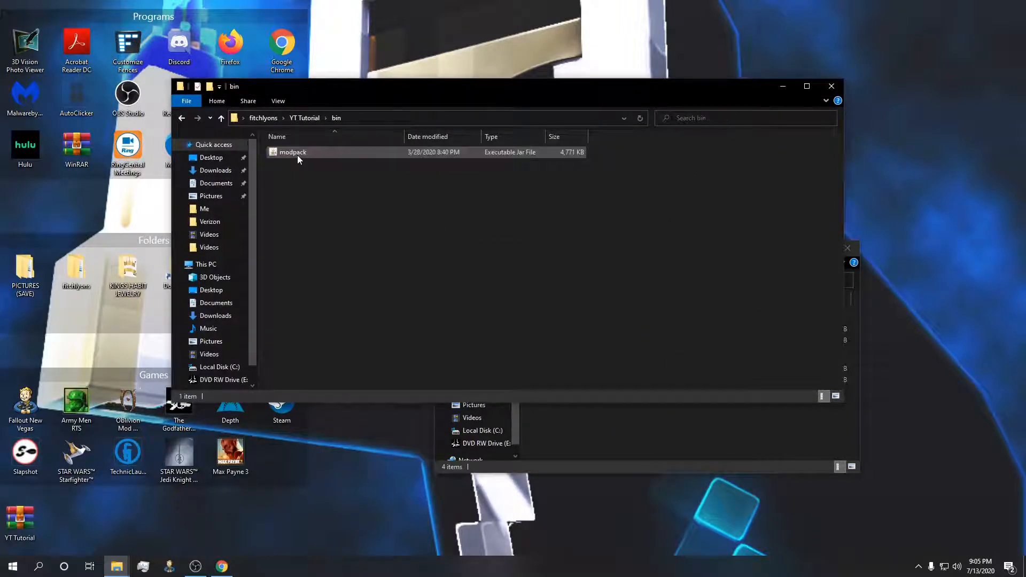
{"action": "left_click", "coordinate": [293, 152]}
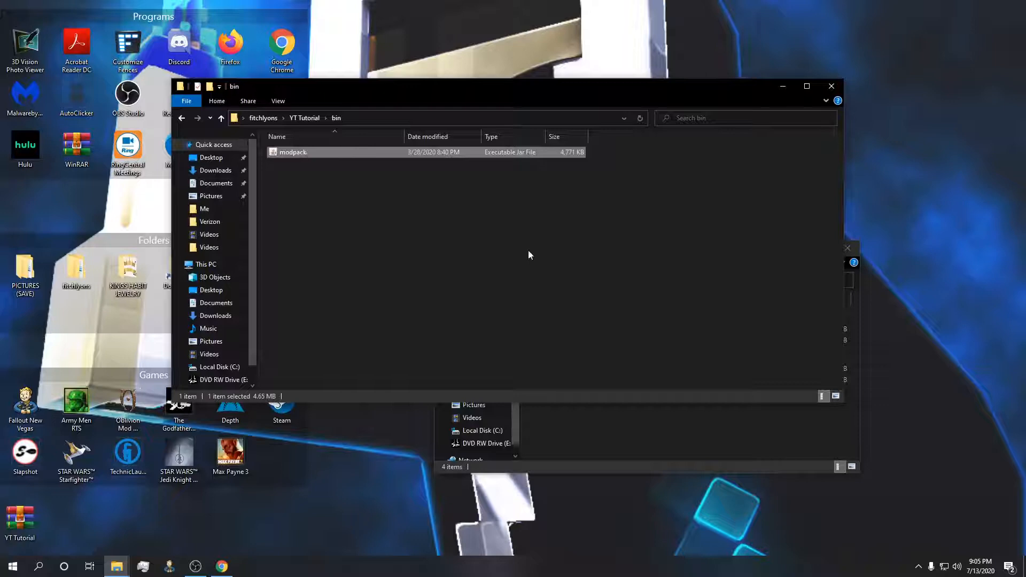
{"action": "mouse_move", "coordinate": [523, 278]}
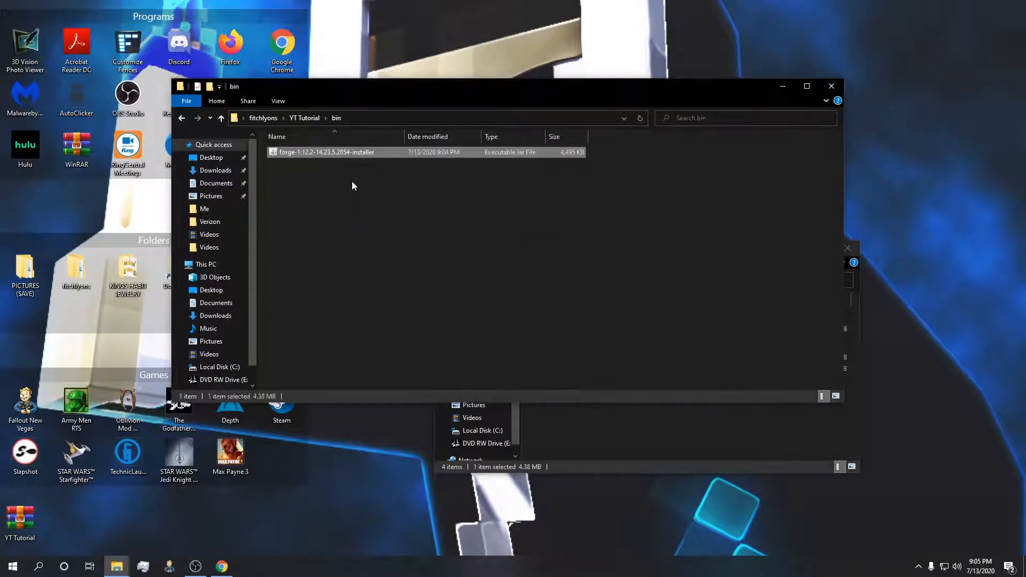
{"action": "right_click", "coordinate": [326, 152]}
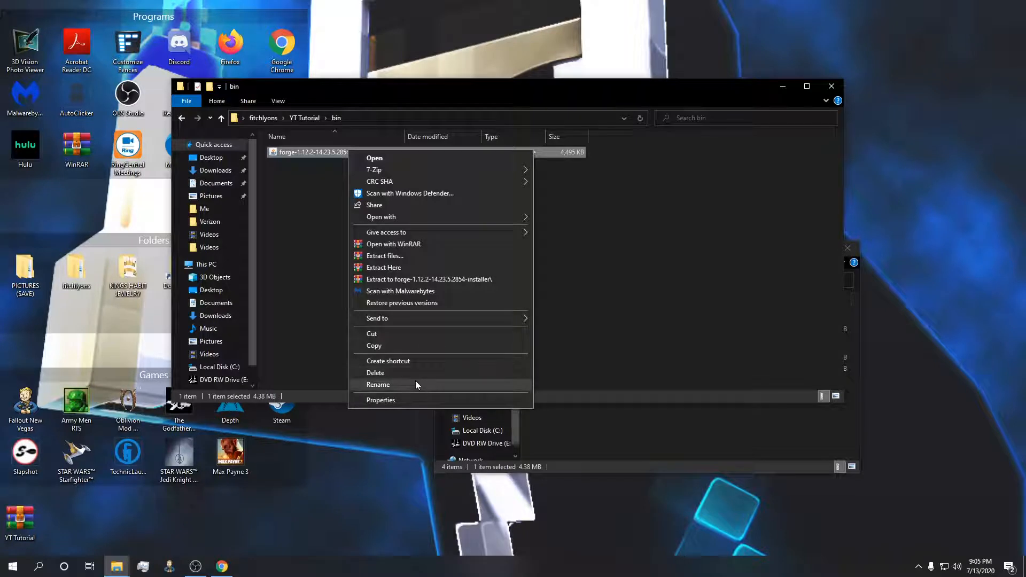
{"action": "left_click", "coordinate": [377, 385]}
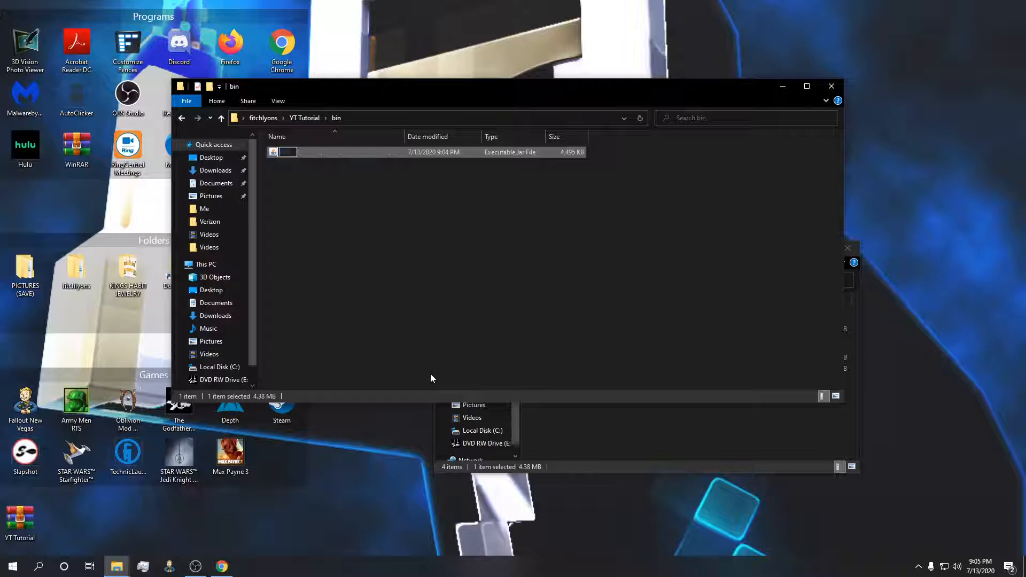
{"action": "type", "text": "mod"}
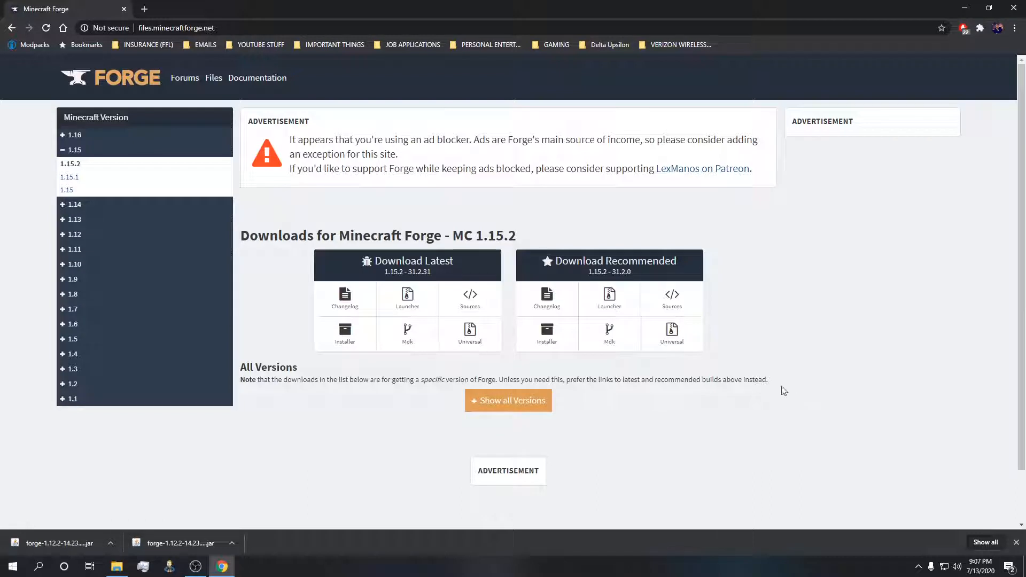
{"action": "mouse_move", "coordinate": [46, 184]}
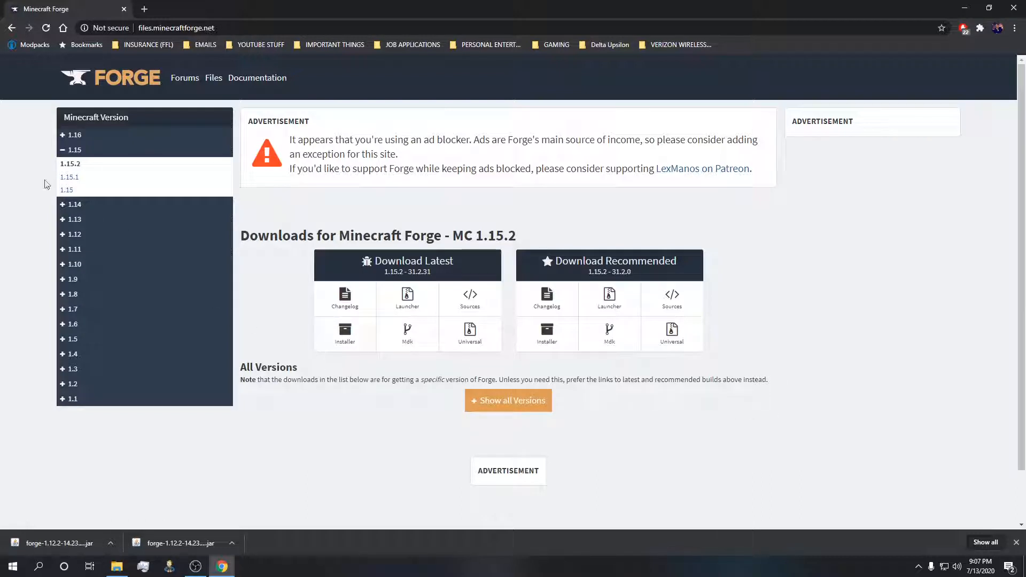
{"action": "mouse_move", "coordinate": [73, 134]}
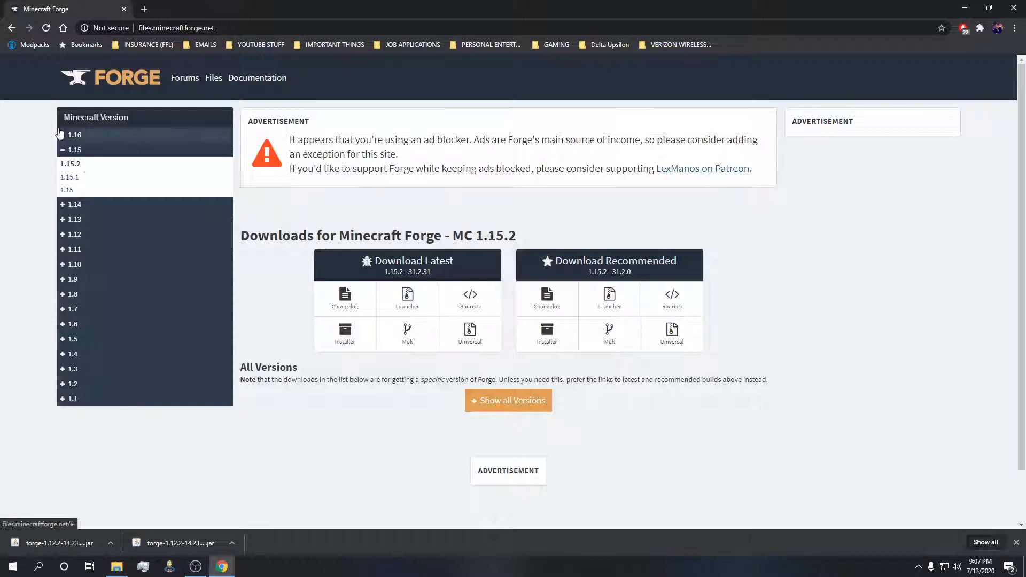
Expand the version sidebar and load the Forge downloads page for Minecraft 1.12.2.
{"action": "left_click", "coordinate": [74, 134]}
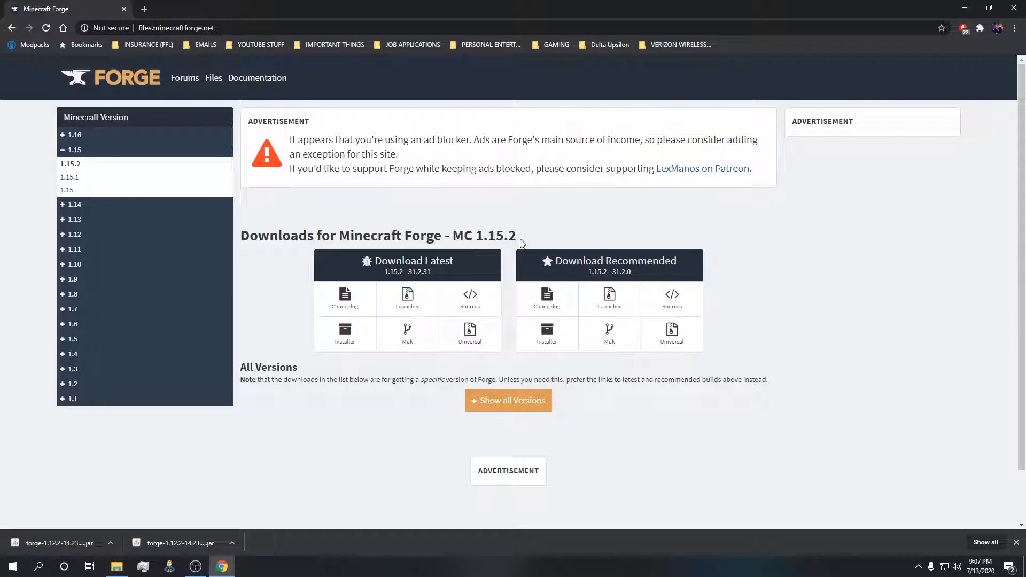
{"action": "mouse_move", "coordinate": [520, 250]}
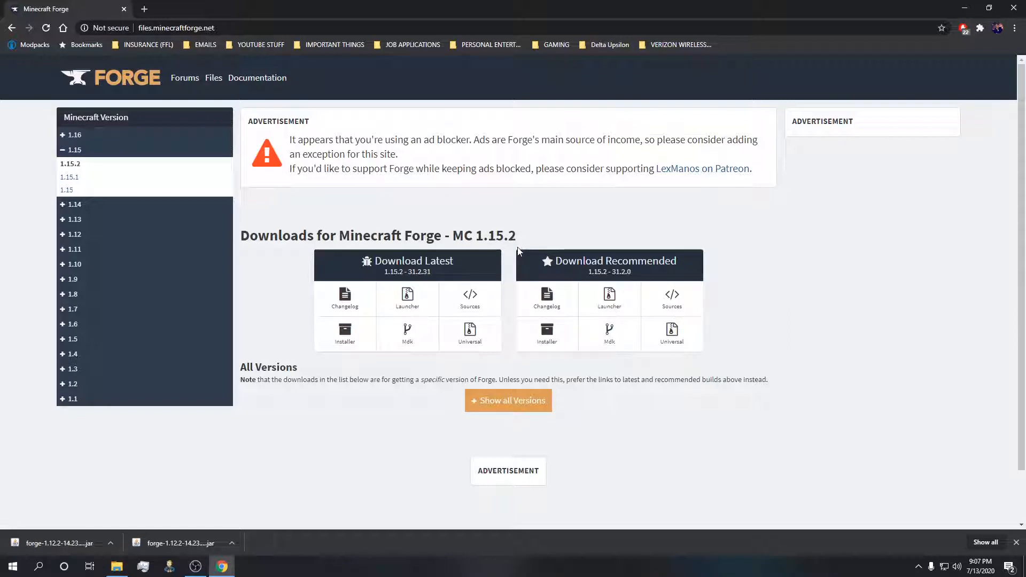
{"action": "mouse_move", "coordinate": [345, 299]}
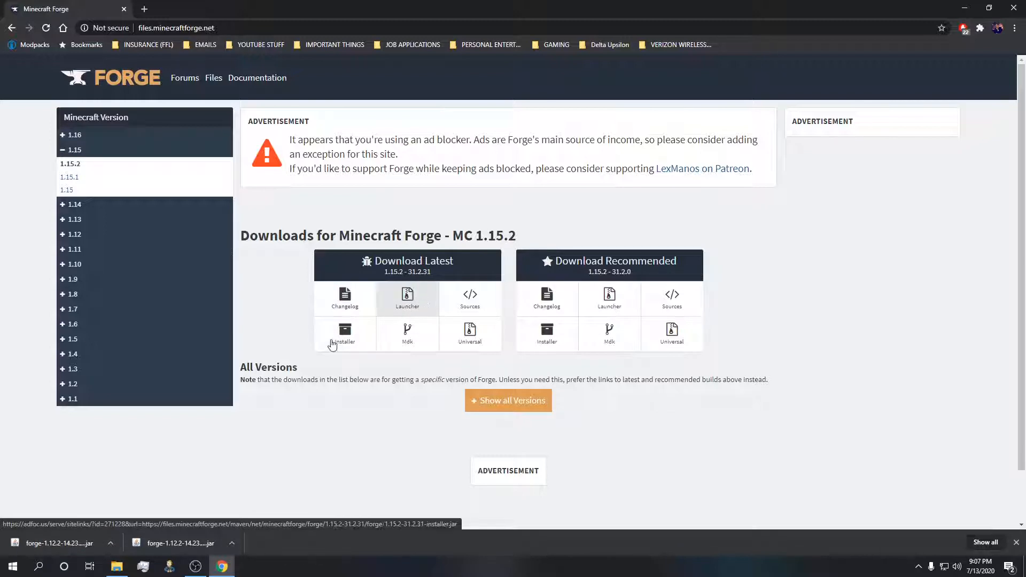
{"action": "mouse_move", "coordinate": [407, 298]}
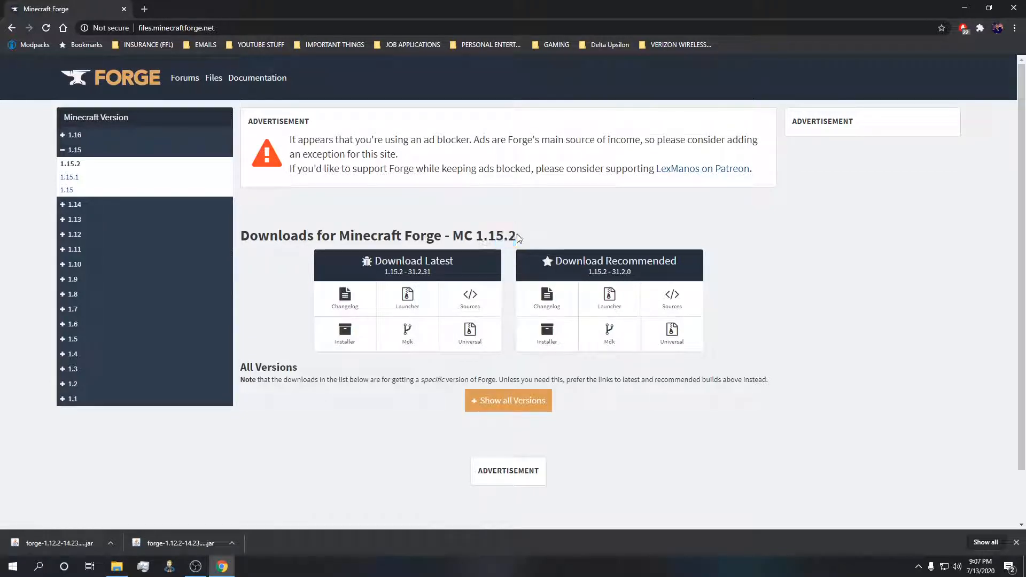
{"action": "mouse_move", "coordinate": [515, 235]}
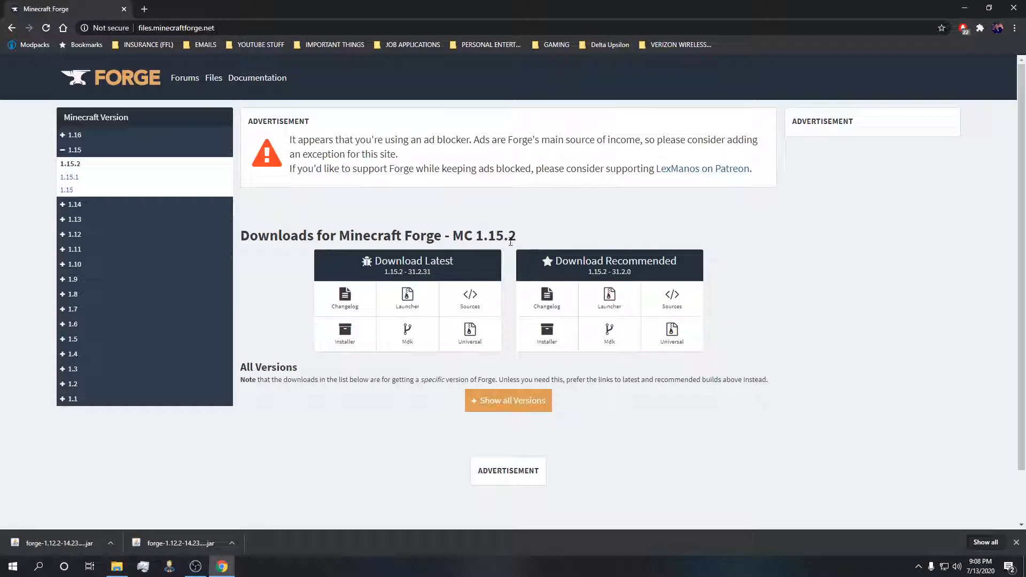
{"action": "mouse_move", "coordinate": [523, 238]}
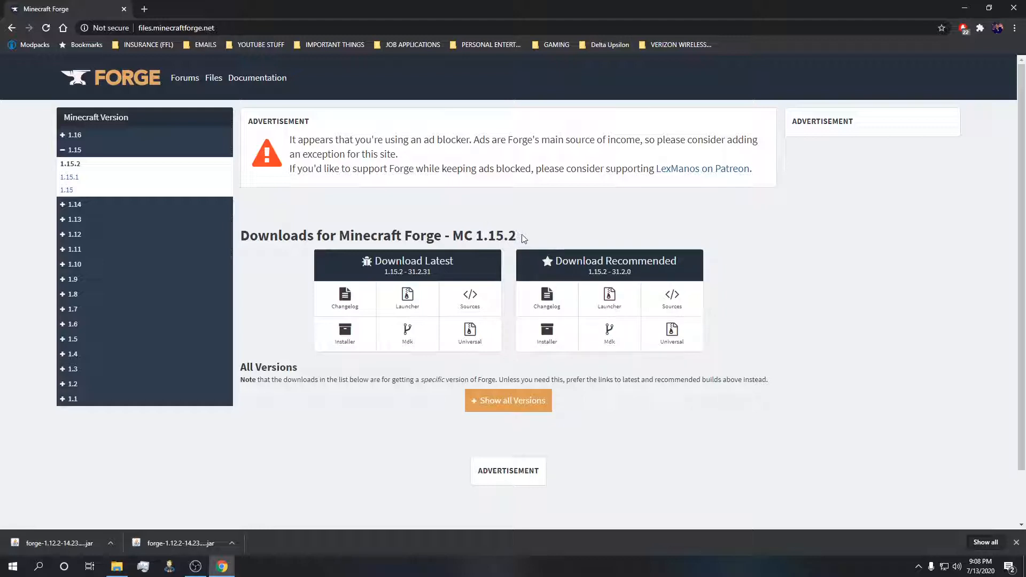
{"action": "mouse_move", "coordinate": [125, 236]}
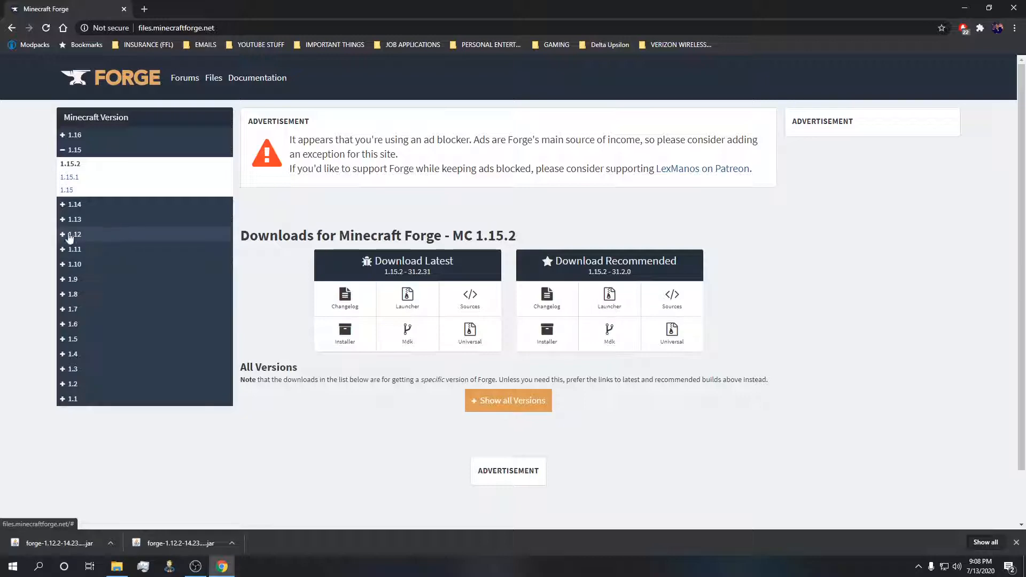
{"action": "left_click", "coordinate": [71, 234]}
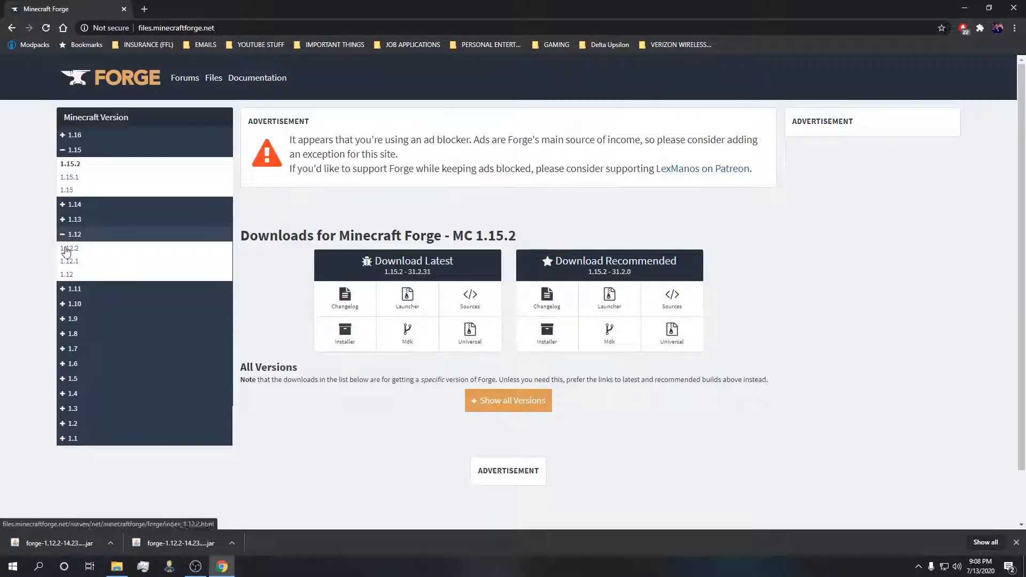
{"action": "left_click", "coordinate": [68, 249]}
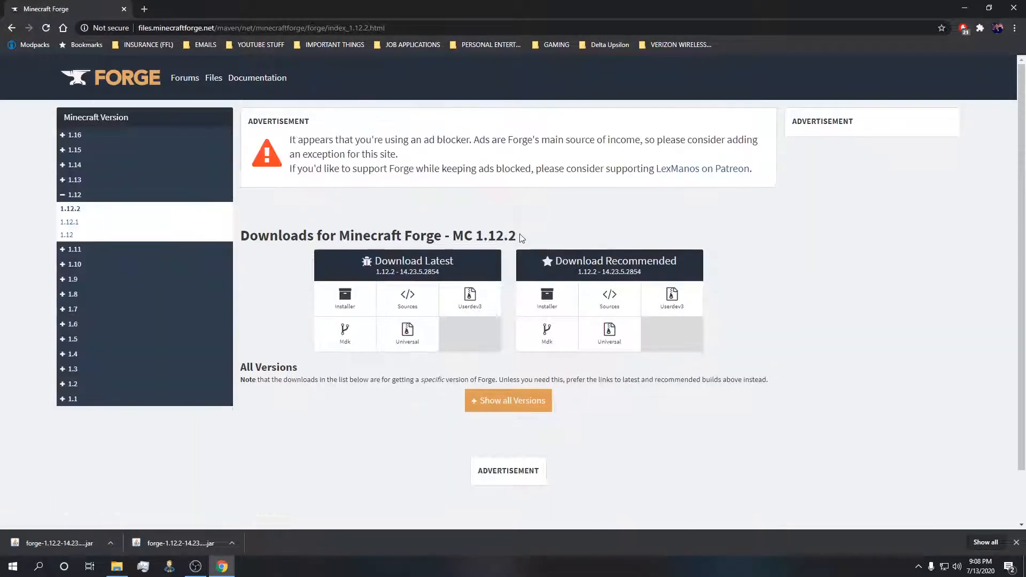
{"action": "mouse_move", "coordinate": [471, 257]}
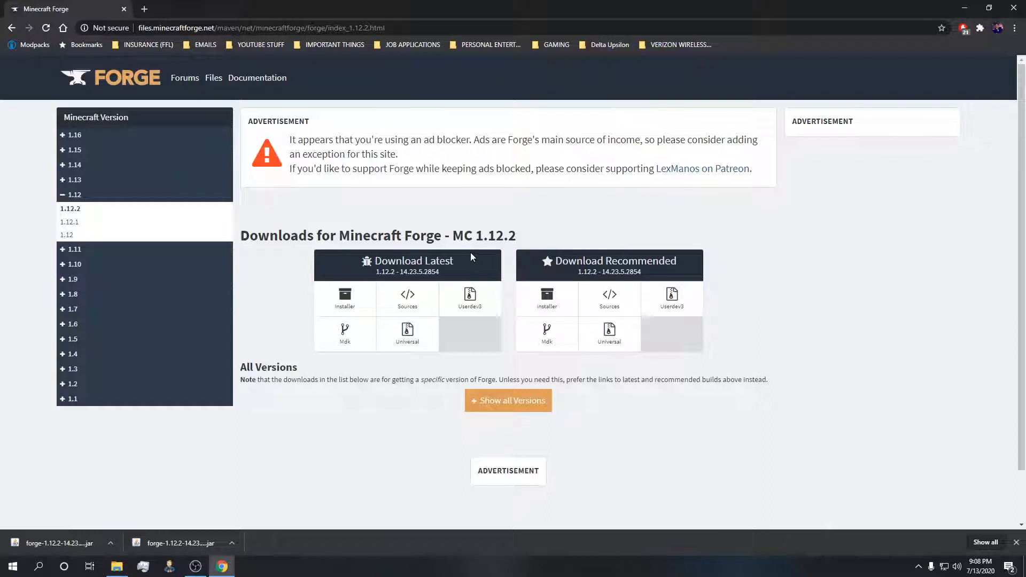
{"action": "mouse_move", "coordinate": [352, 242]}
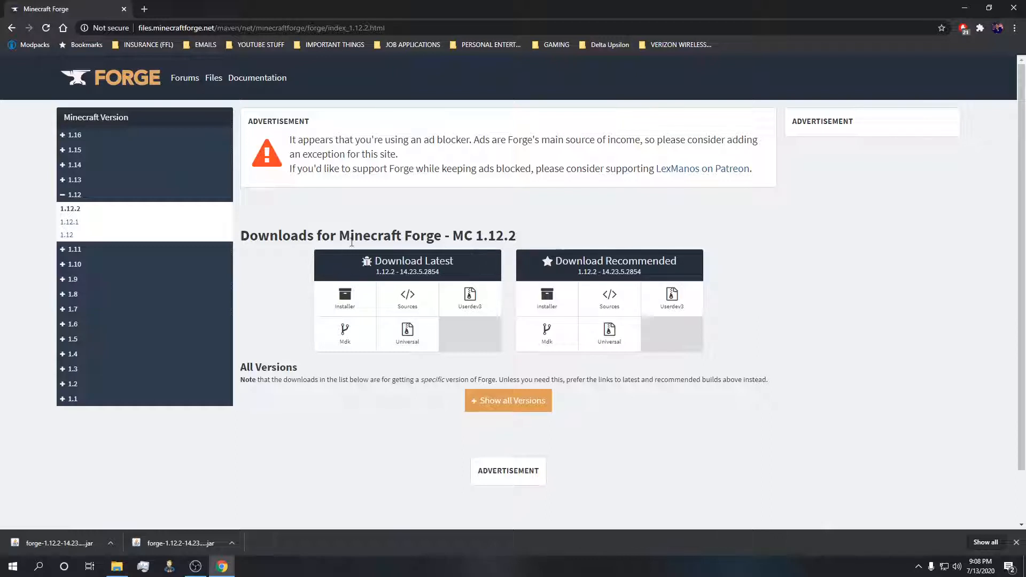
{"action": "mouse_move", "coordinate": [345, 298]}
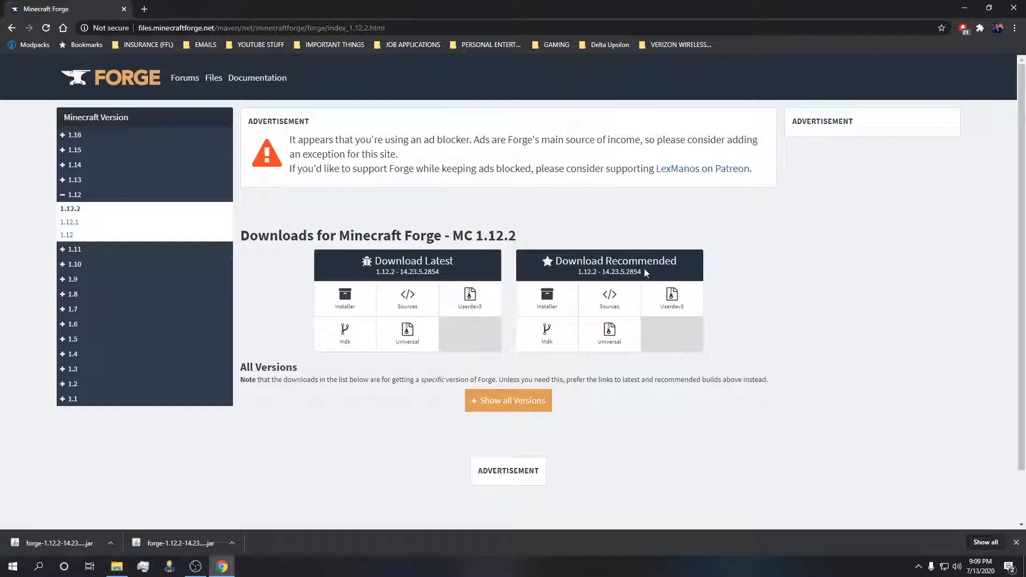
{"action": "mouse_move", "coordinate": [343, 298]}
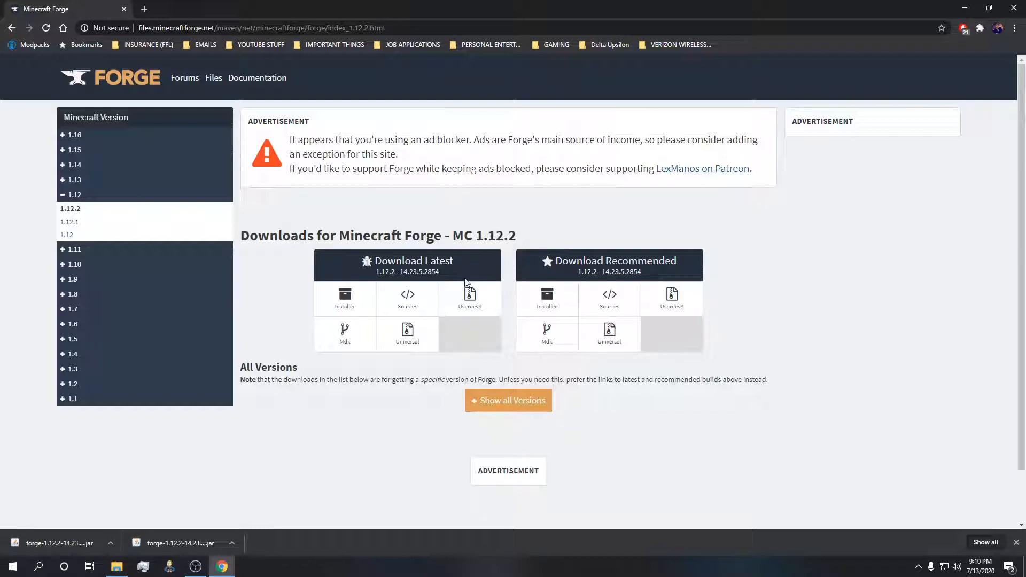
{"action": "mouse_move", "coordinate": [732, 285]}
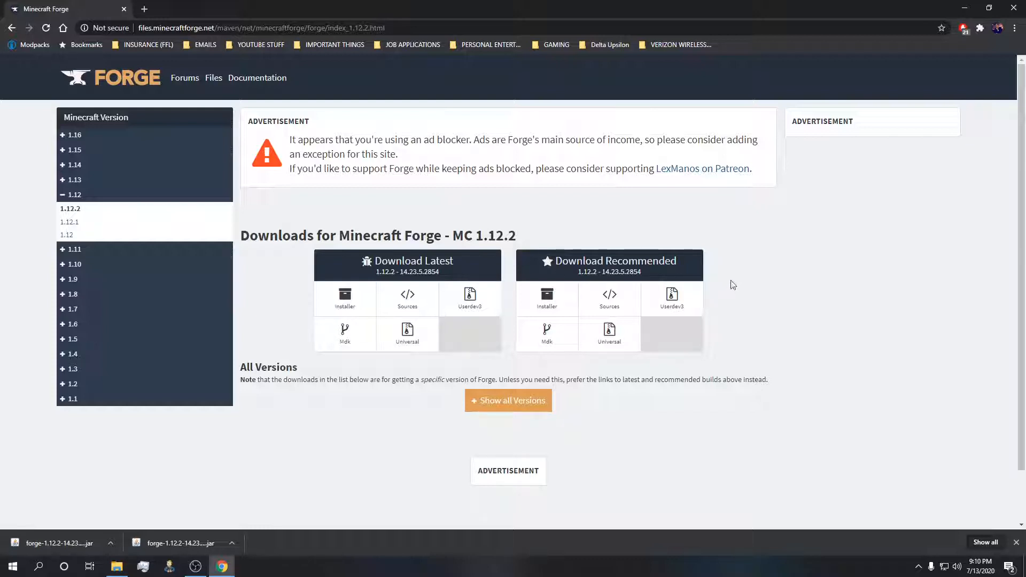
{"action": "mouse_move", "coordinate": [864, 233]}
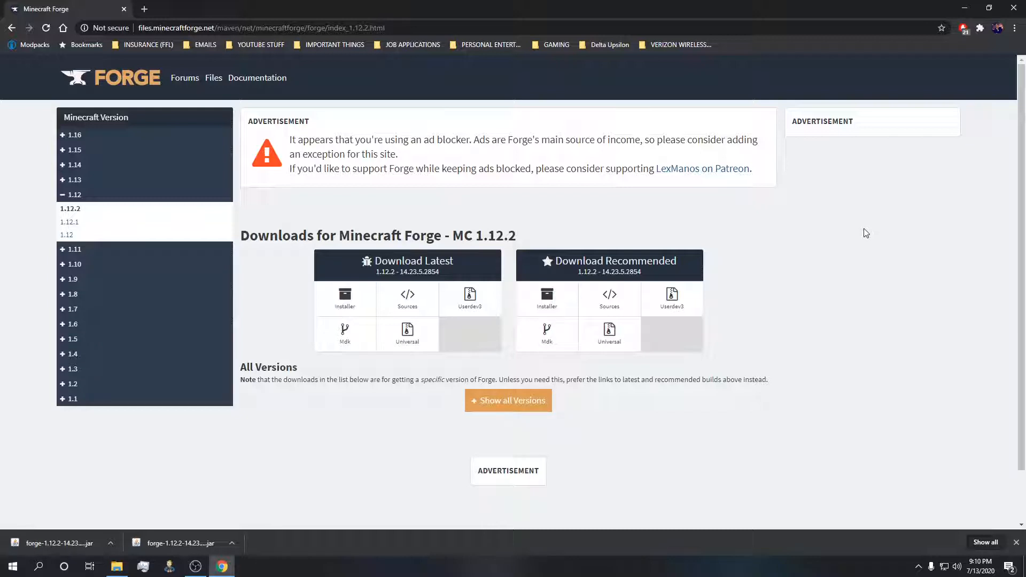
{"action": "mouse_move", "coordinate": [856, 211]}
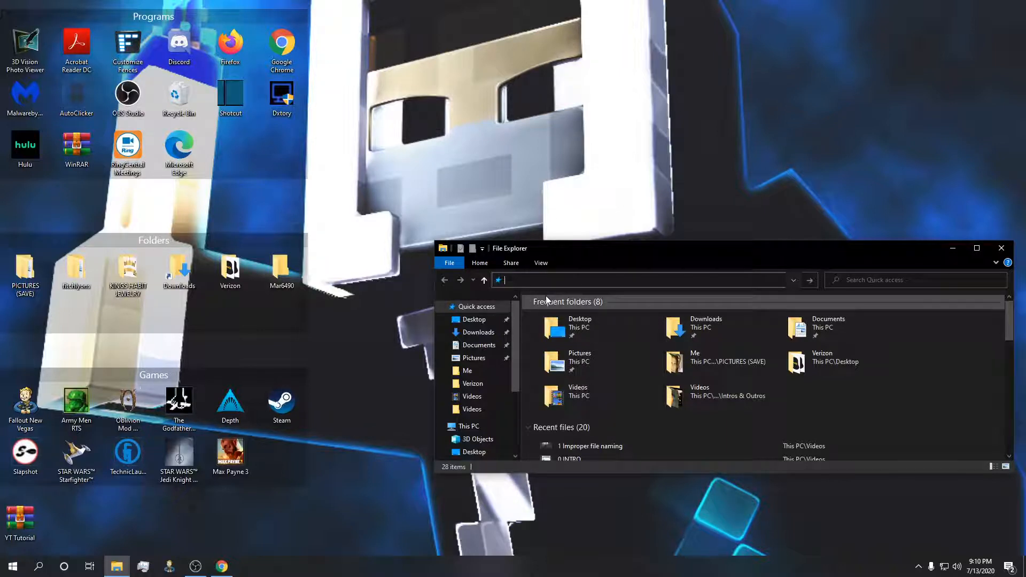
Go to %appdata% Roaming in the address bar and select the .technic folder.
{"action": "type", "text": "%ap"}
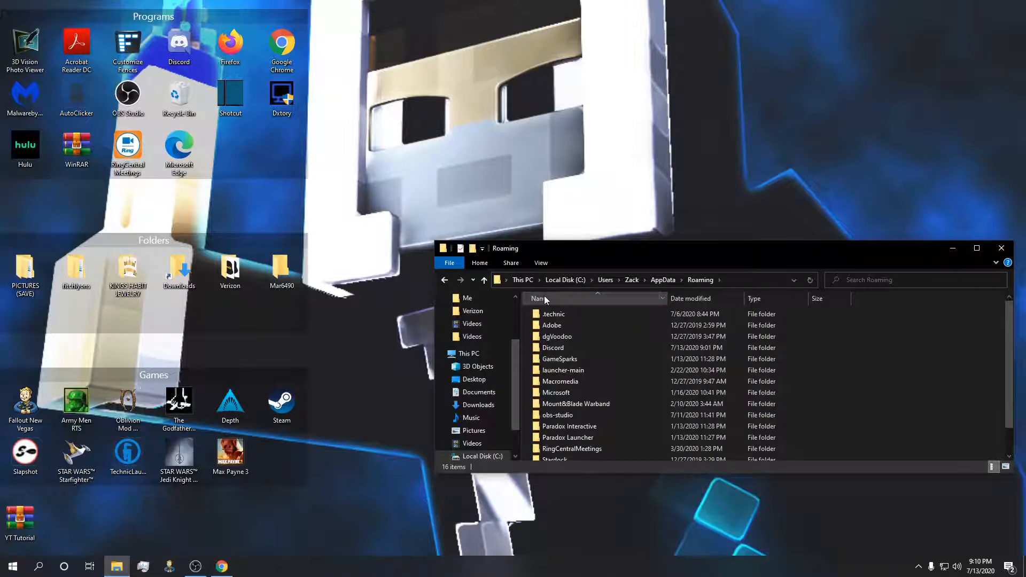
{"action": "left_click", "coordinate": [552, 313]}
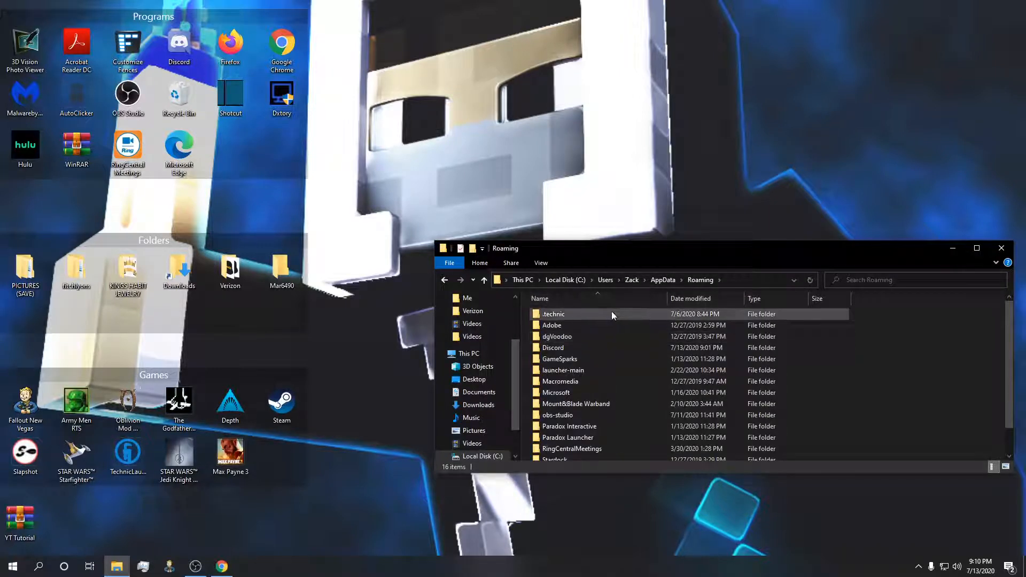
{"action": "mouse_move", "coordinate": [583, 314]}
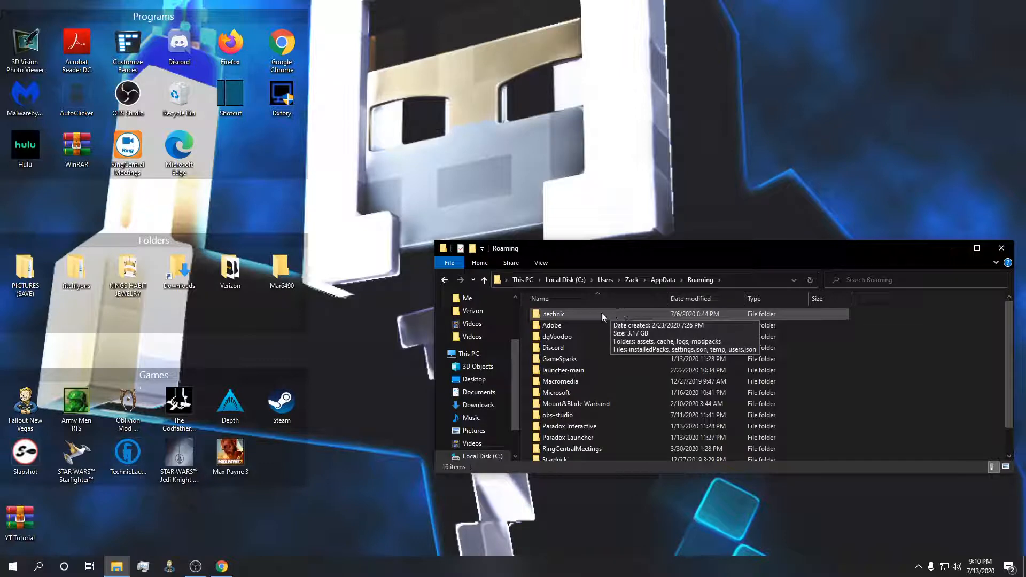
{"action": "mouse_move", "coordinate": [571, 319]}
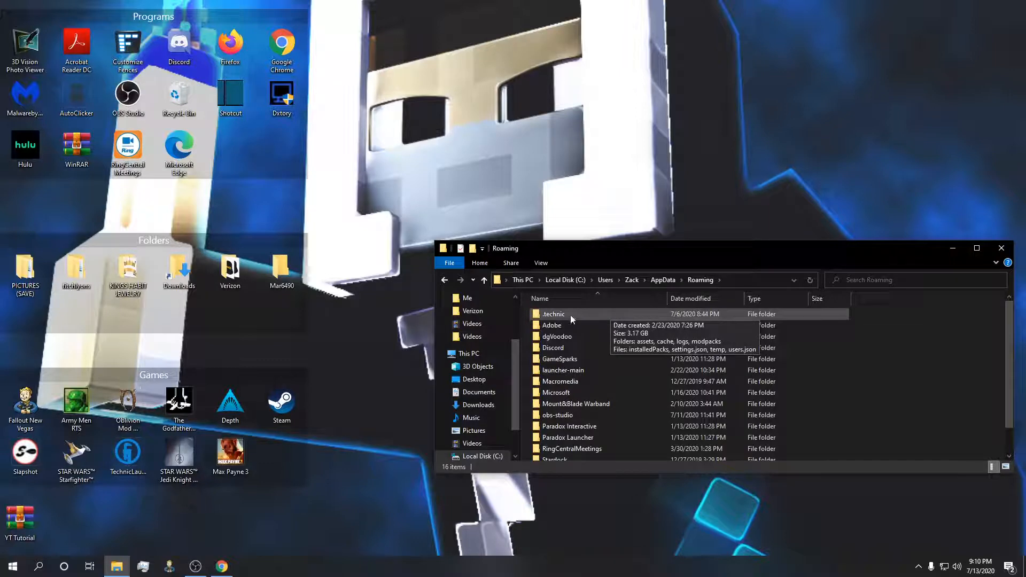
{"action": "mouse_move", "coordinate": [581, 321]}
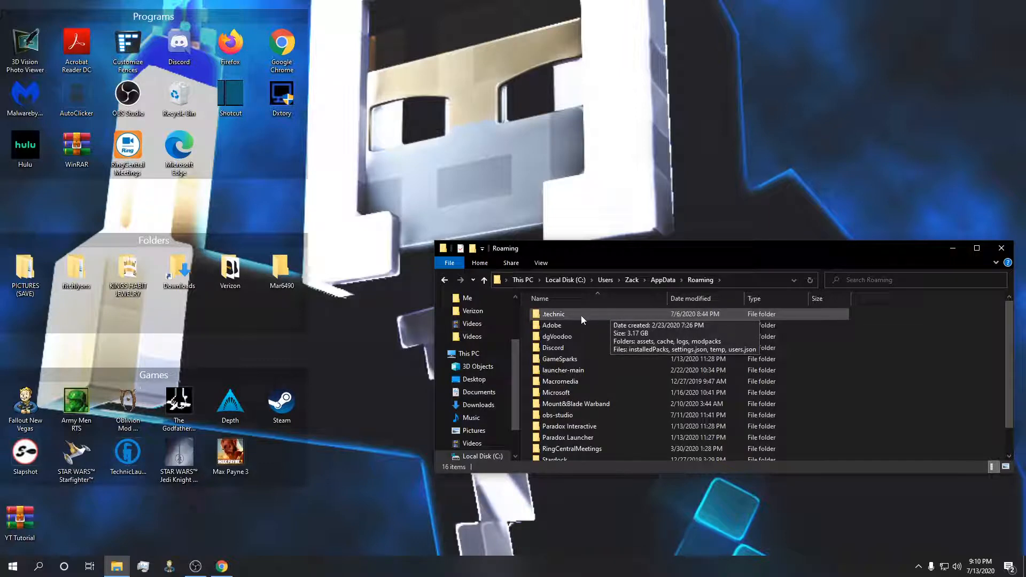
{"action": "mouse_move", "coordinate": [582, 404]}
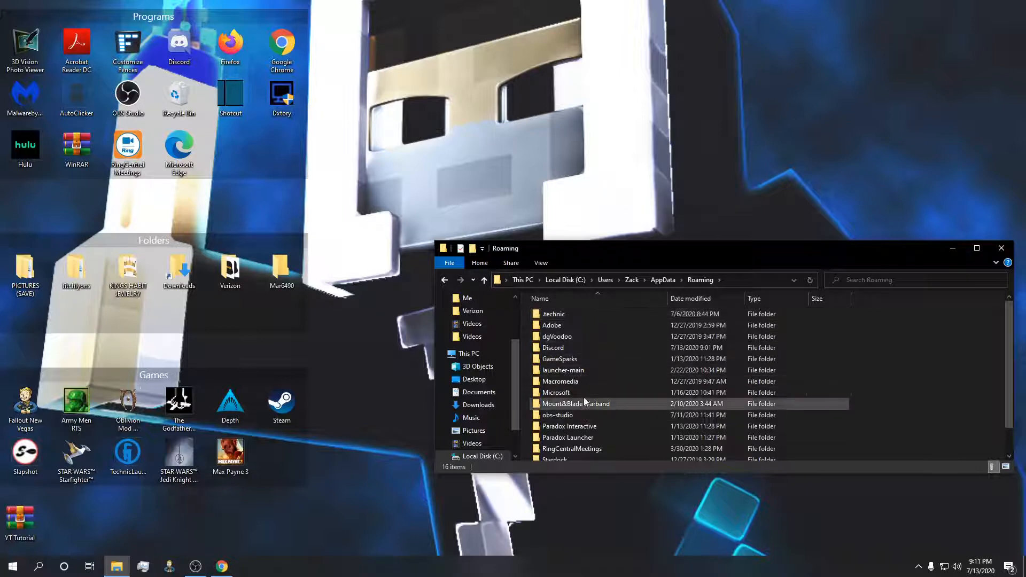
{"action": "left_click", "coordinate": [552, 313]}
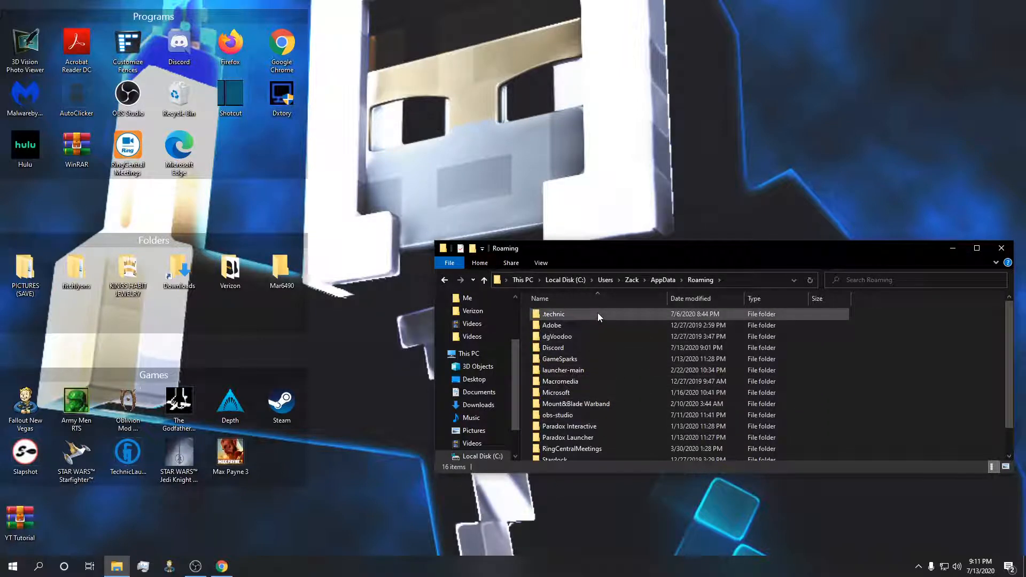
Inside .technic, open modpacks and select the fitchlyons-youtube-tutorial modpack folder.
{"action": "double_click", "coordinate": [554, 313]}
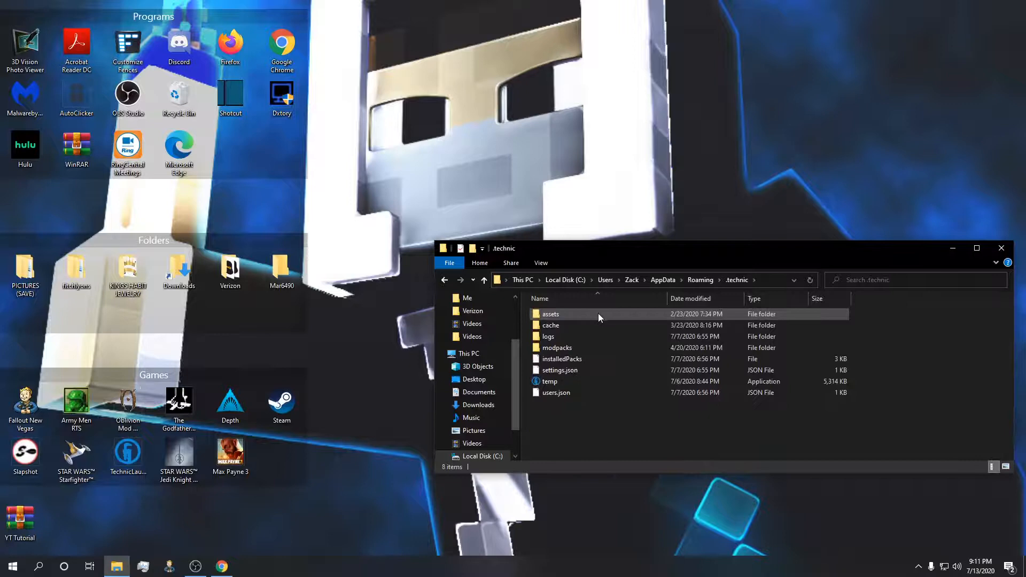
{"action": "left_click", "coordinate": [557, 347]}
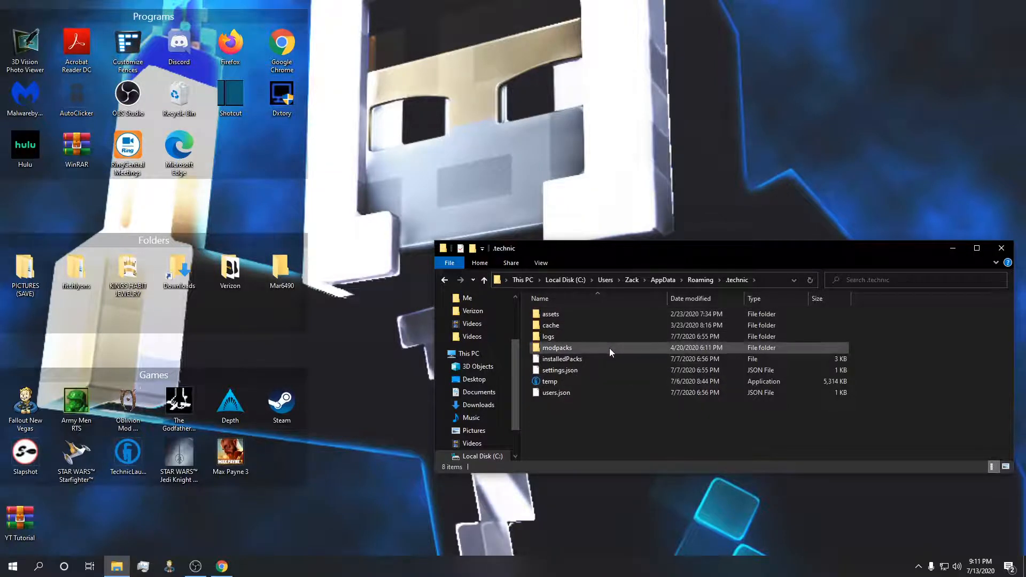
{"action": "double_click", "coordinate": [557, 348]}
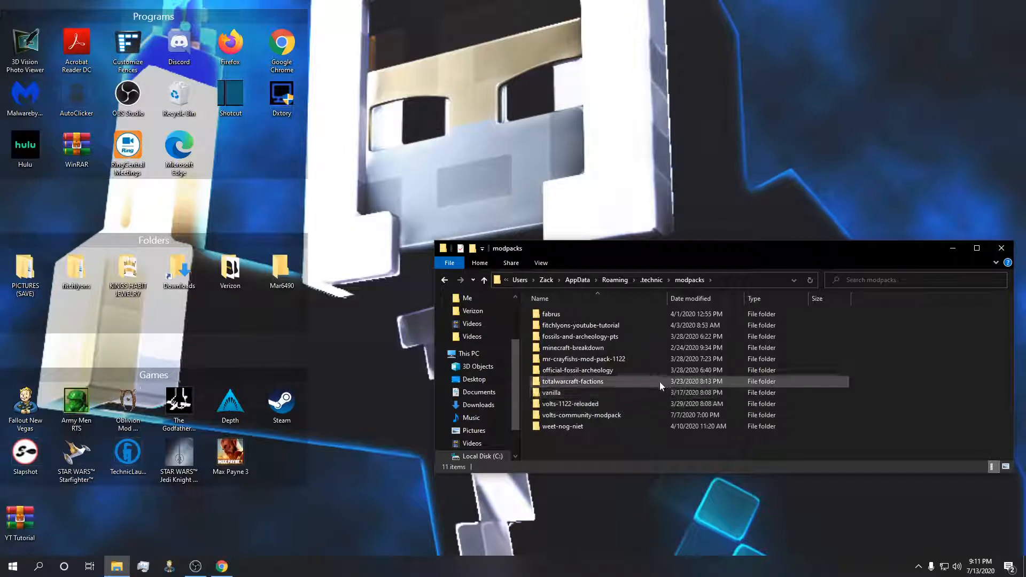
{"action": "left_click", "coordinate": [579, 336]}
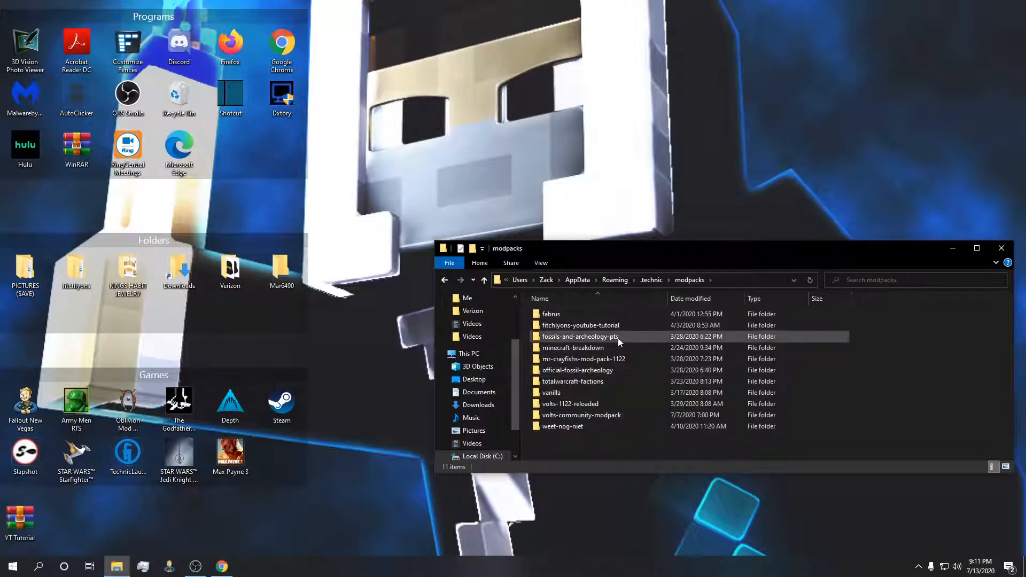
{"action": "mouse_move", "coordinate": [580, 325]}
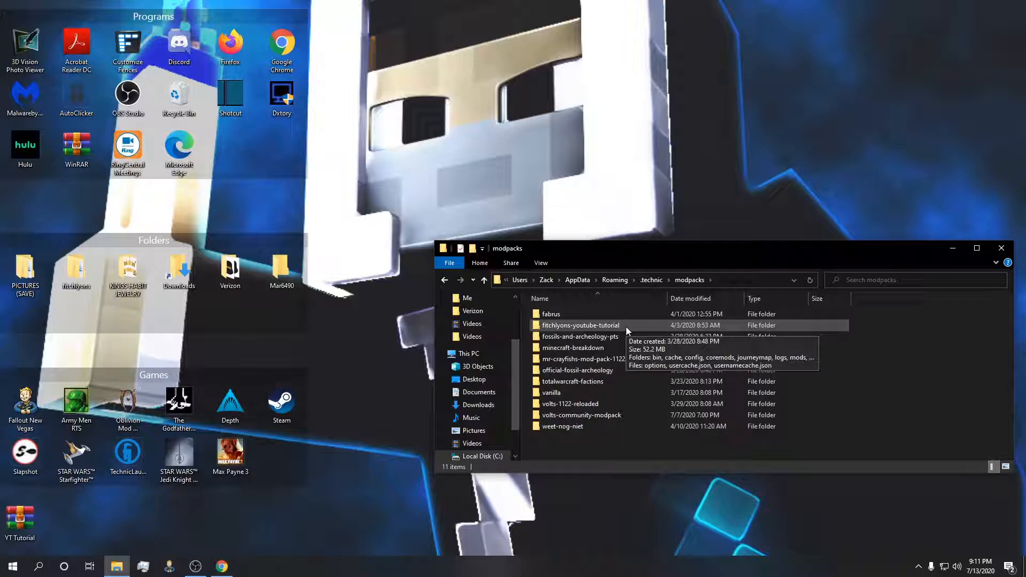
{"action": "mouse_move", "coordinate": [631, 329]}
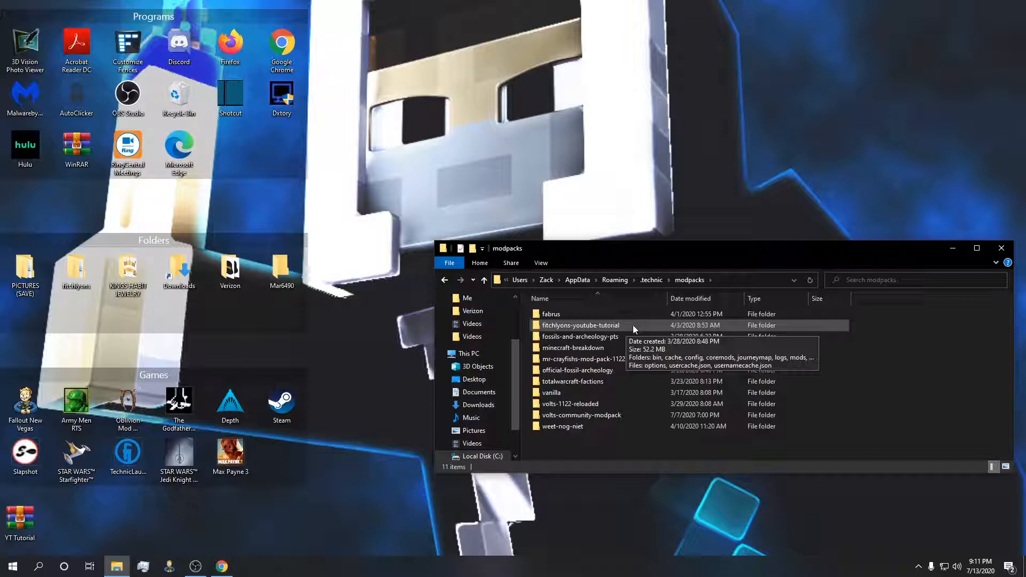
{"action": "left_click", "coordinate": [579, 337]}
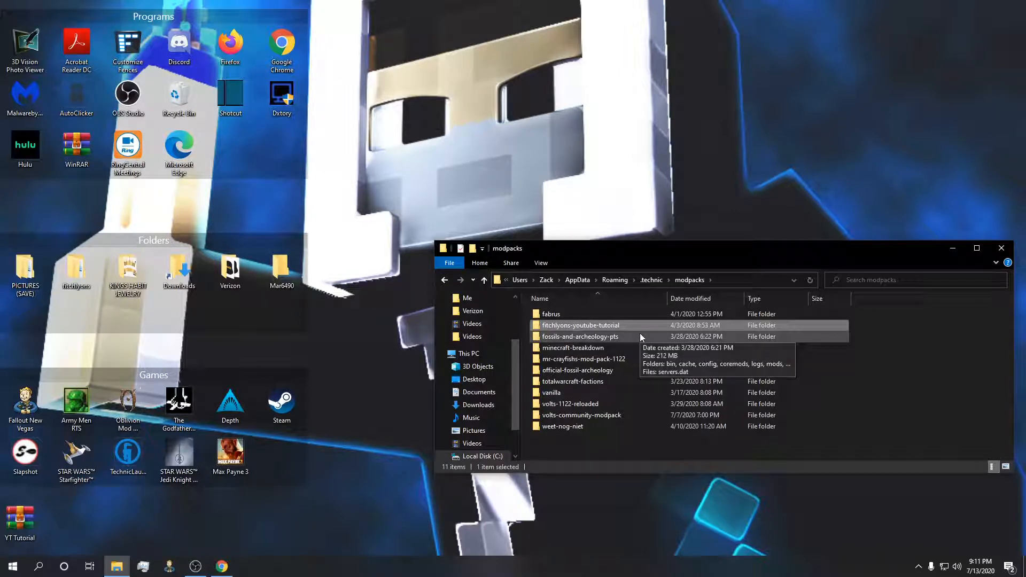
Inside fitchlyons-youtube-tutorial's bin folder, select modpack.jar to move it onto the desktop.
{"action": "double_click", "coordinate": [580, 325]}
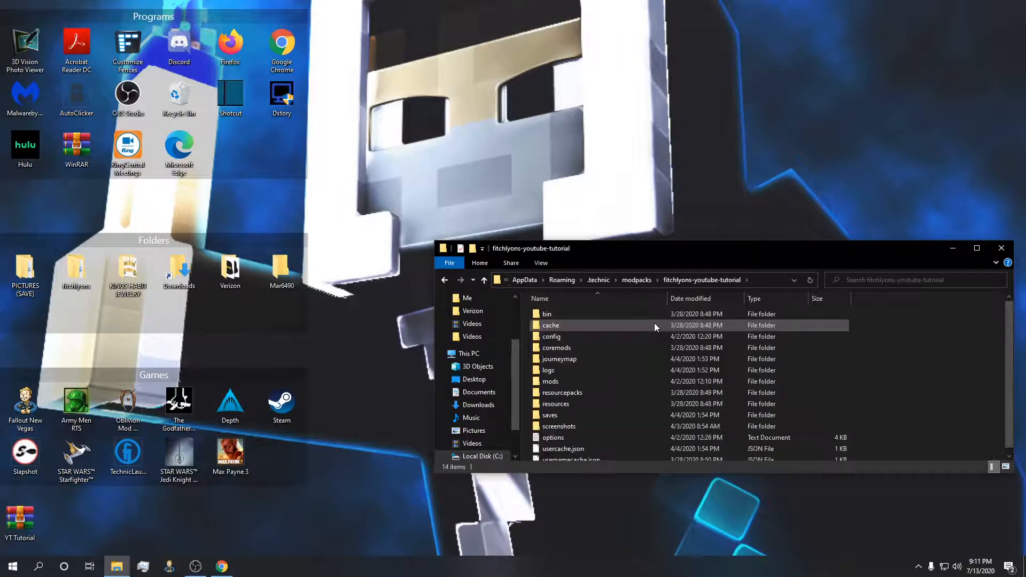
{"action": "double_click", "coordinate": [547, 313]}
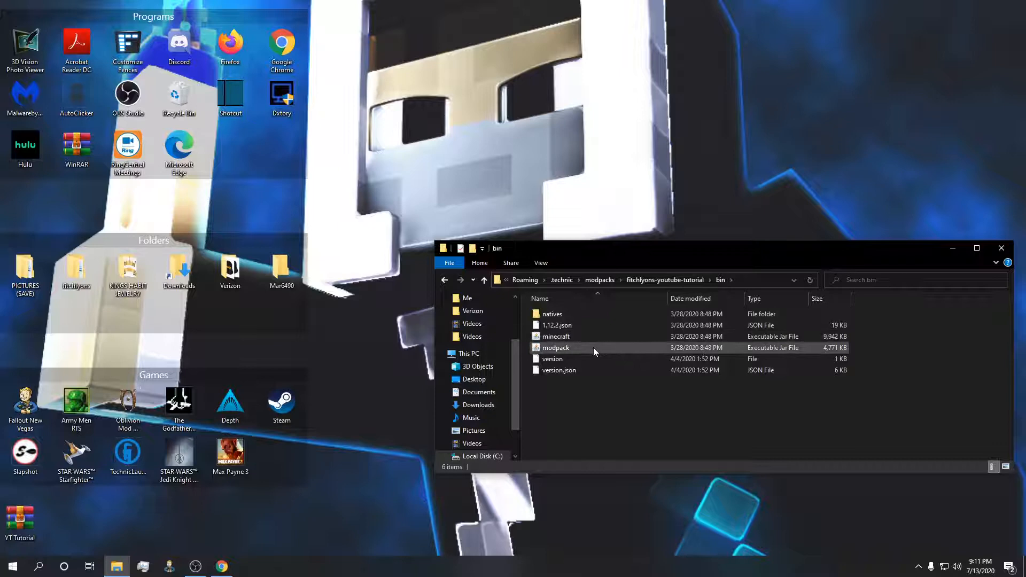
{"action": "left_click", "coordinate": [556, 348]}
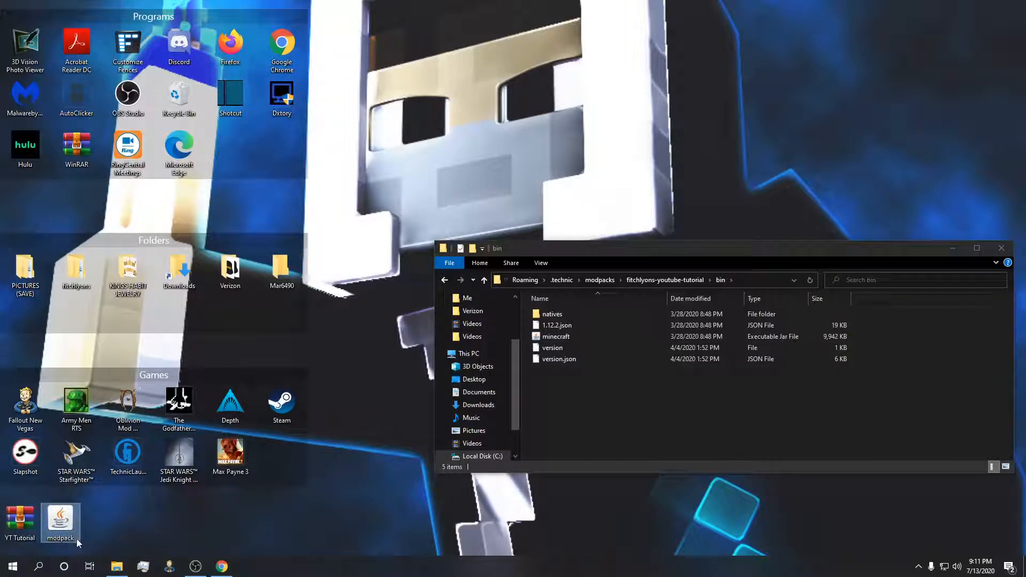
{"action": "mouse_move", "coordinate": [62, 520]}
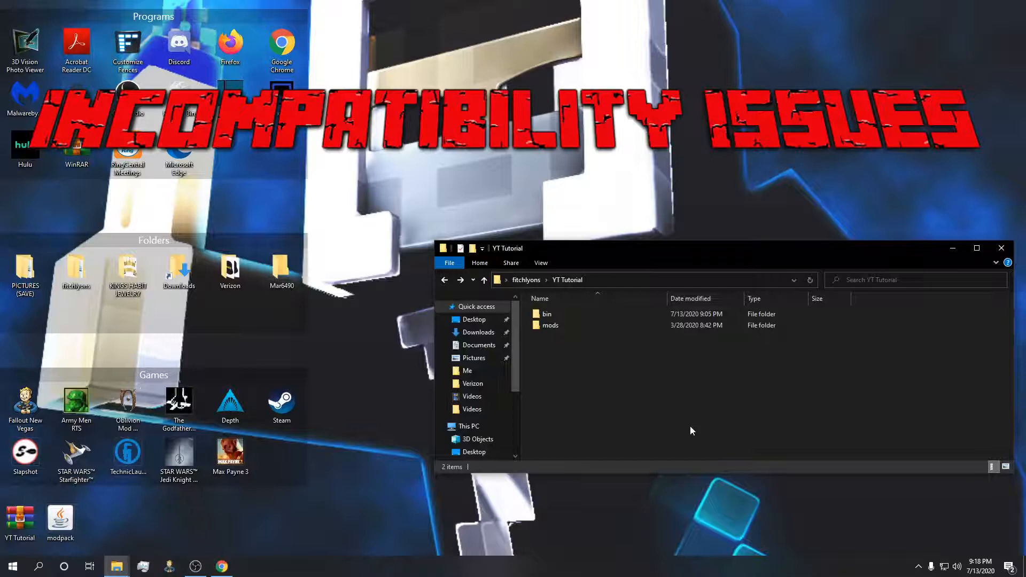
{"action": "mouse_move", "coordinate": [594, 348]}
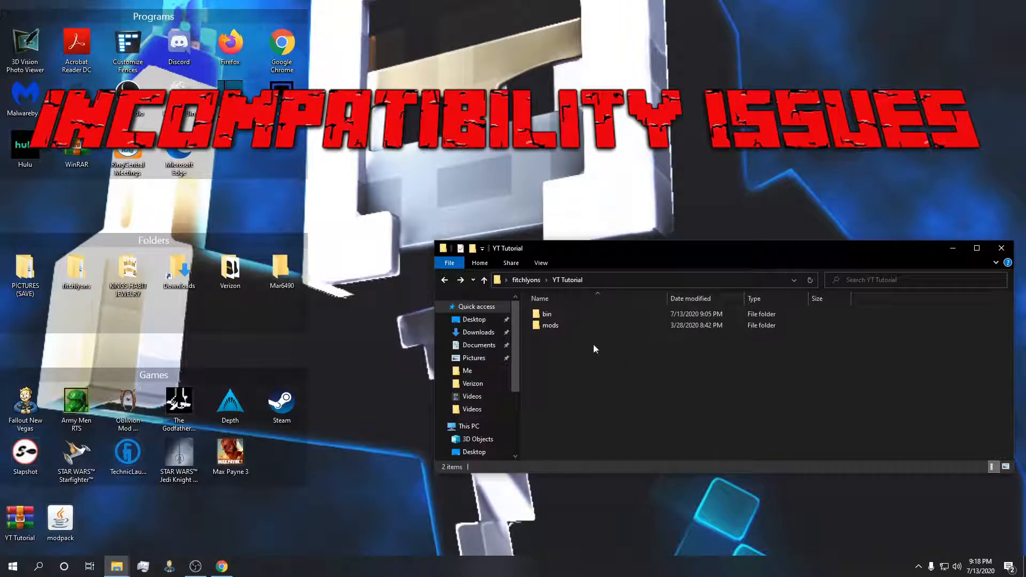
Look inside the bin folder at the modpack file, then move on toward the mods folder.
{"action": "double_click", "coordinate": [547, 313]}
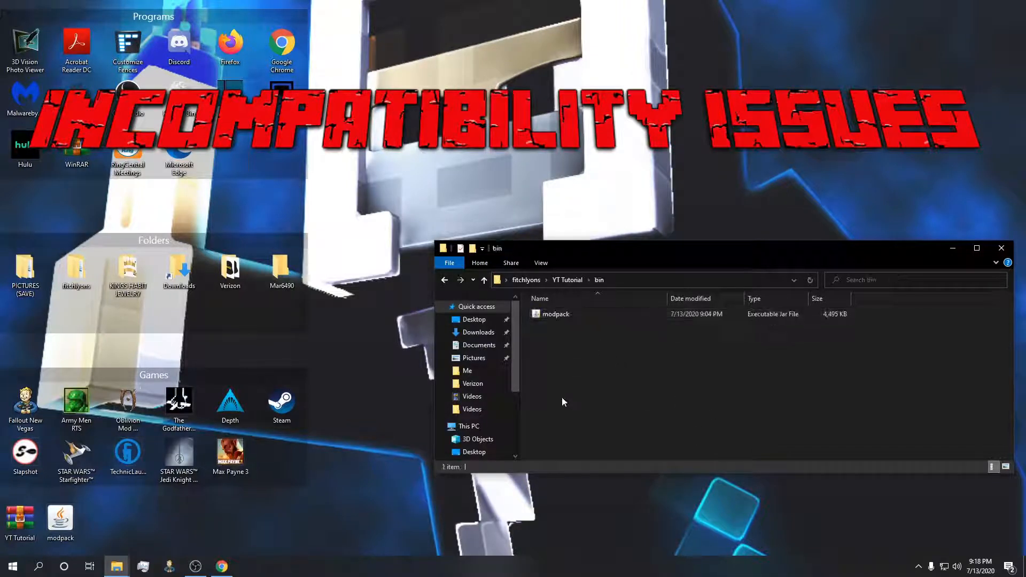
{"action": "mouse_move", "coordinate": [555, 314]}
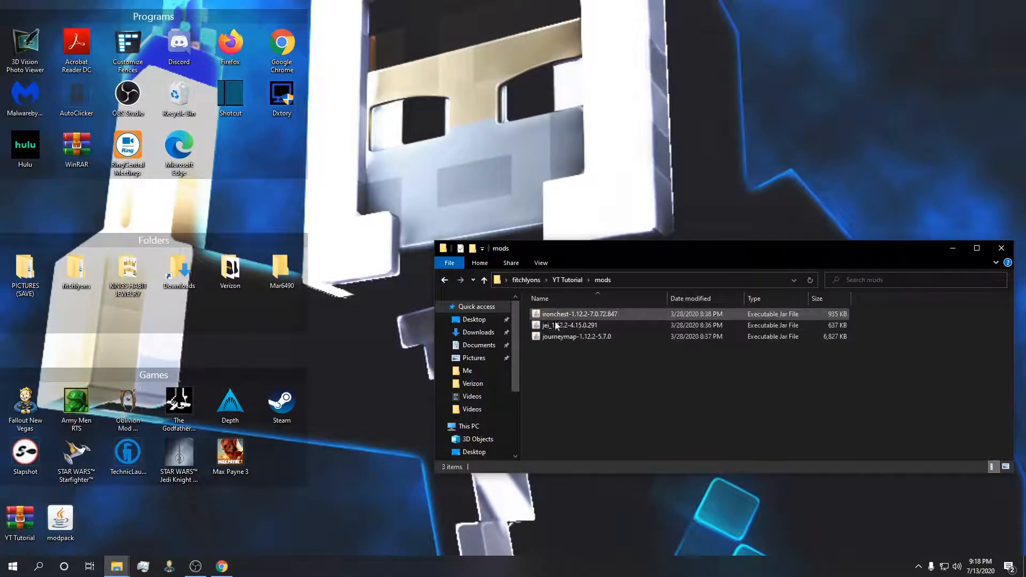
{"action": "left_click", "coordinate": [665, 377]}
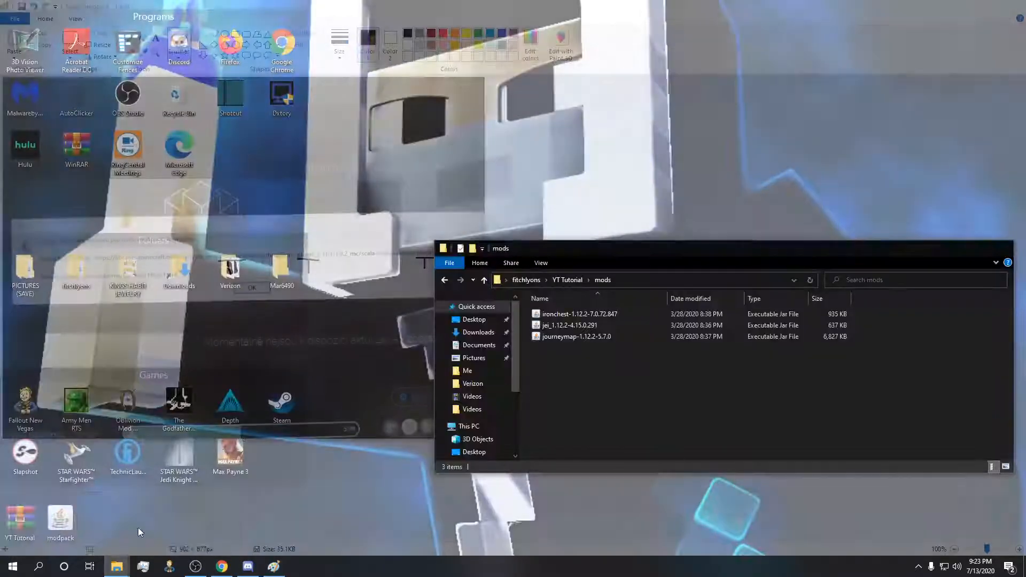
Point out the journeymap and ironchest jar files in the mods folder while explaining the download error.
{"action": "left_click", "coordinate": [575, 336]}
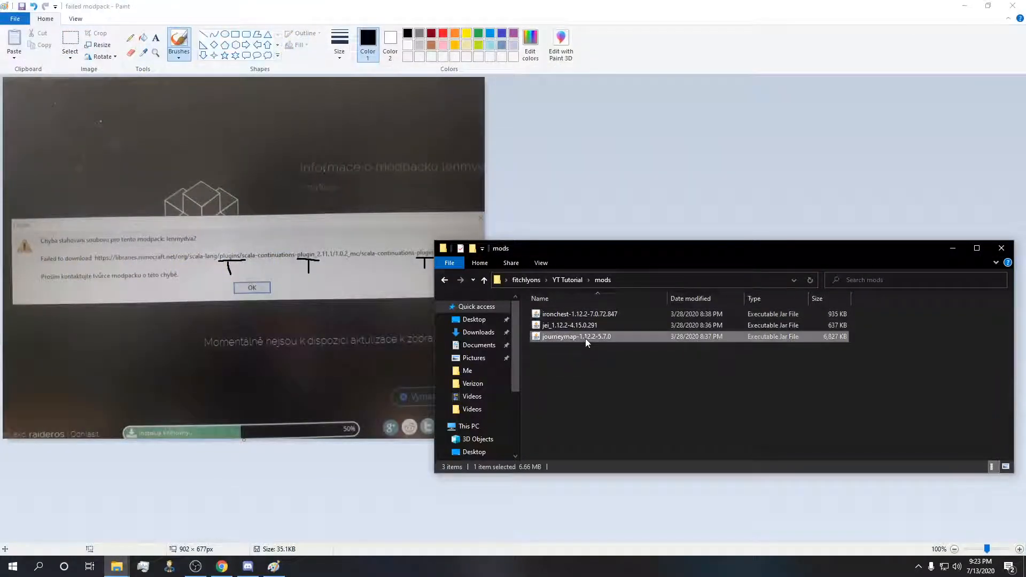
{"action": "mouse_move", "coordinate": [588, 339]}
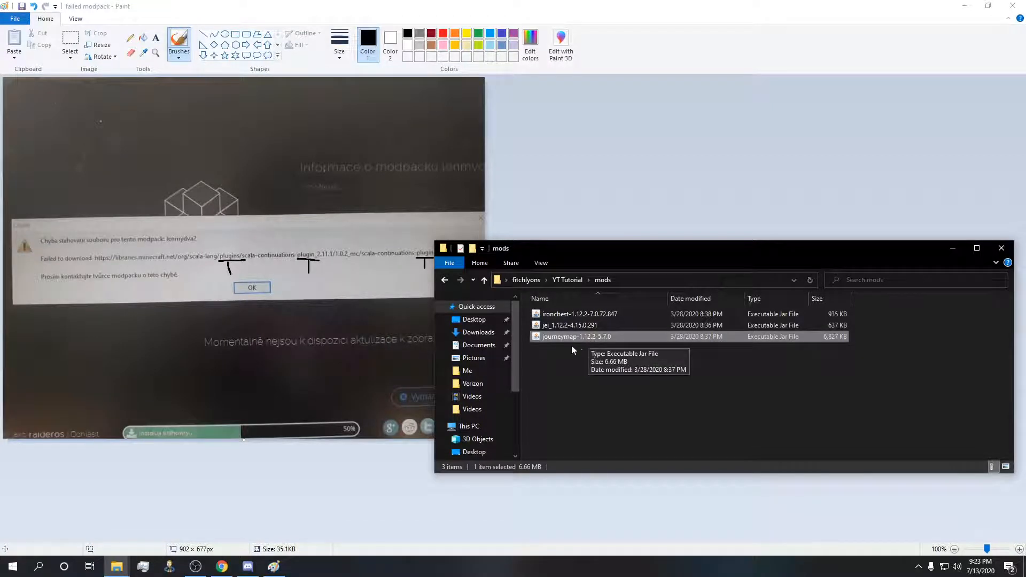
{"action": "mouse_move", "coordinate": [587, 349]}
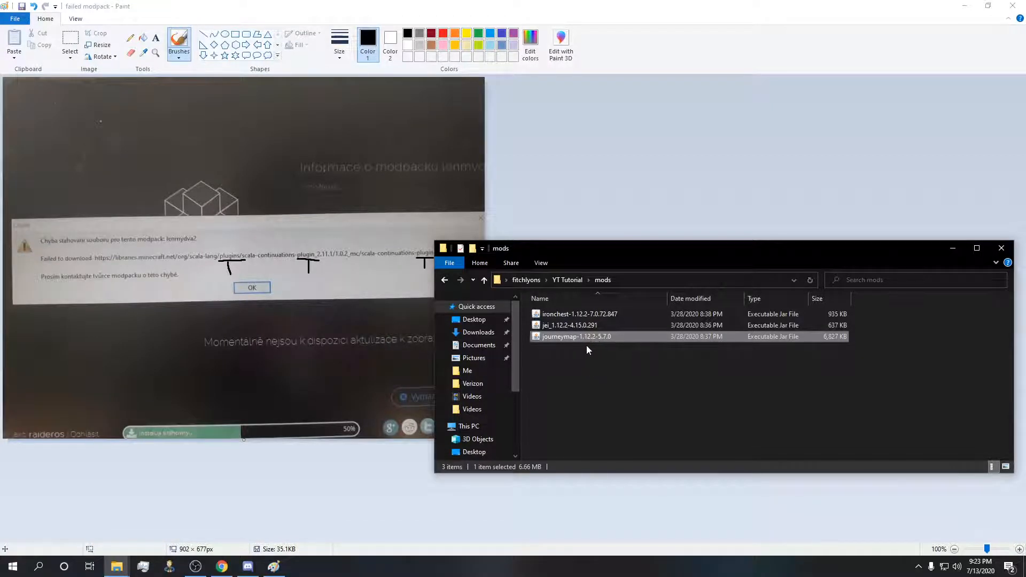
{"action": "mouse_move", "coordinate": [590, 343]}
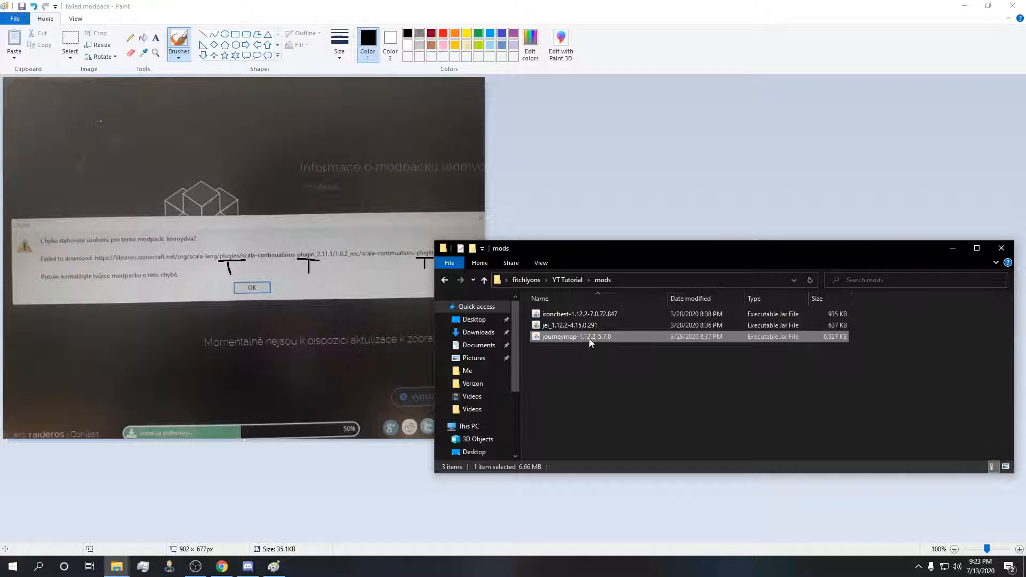
{"action": "left_click", "coordinate": [578, 313]}
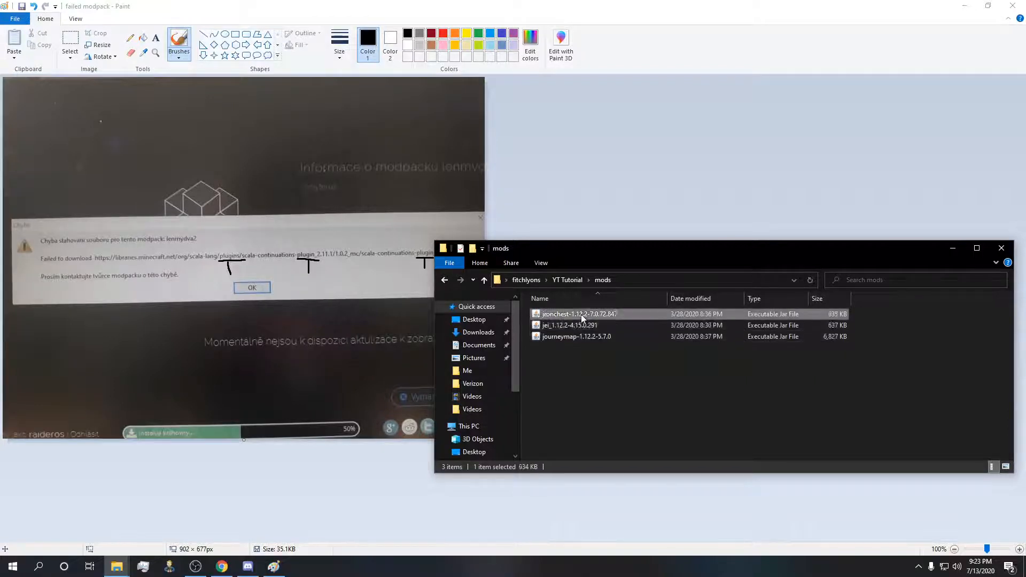
{"action": "left_click", "coordinate": [576, 336]}
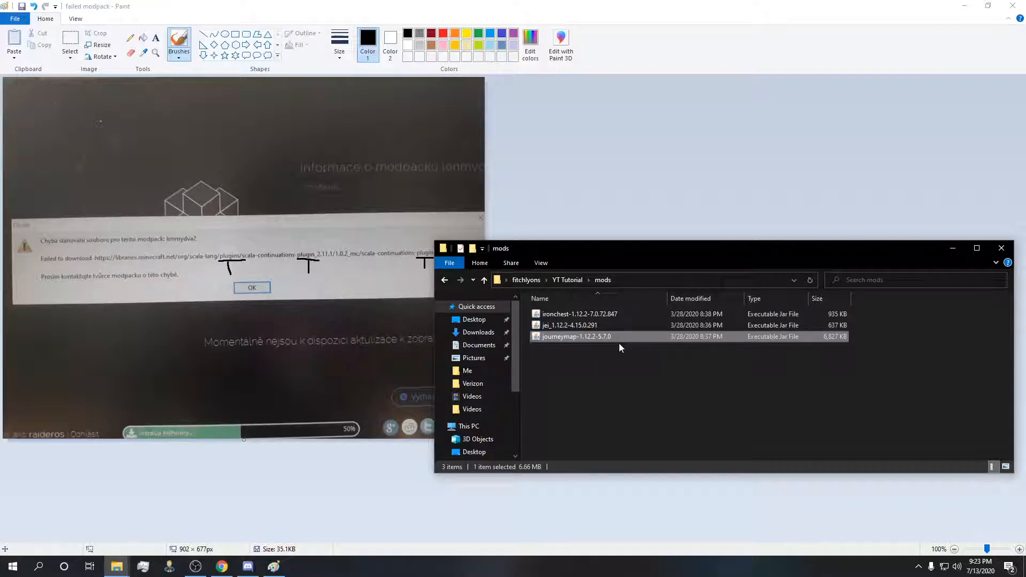
{"action": "mouse_move", "coordinate": [671, 386]}
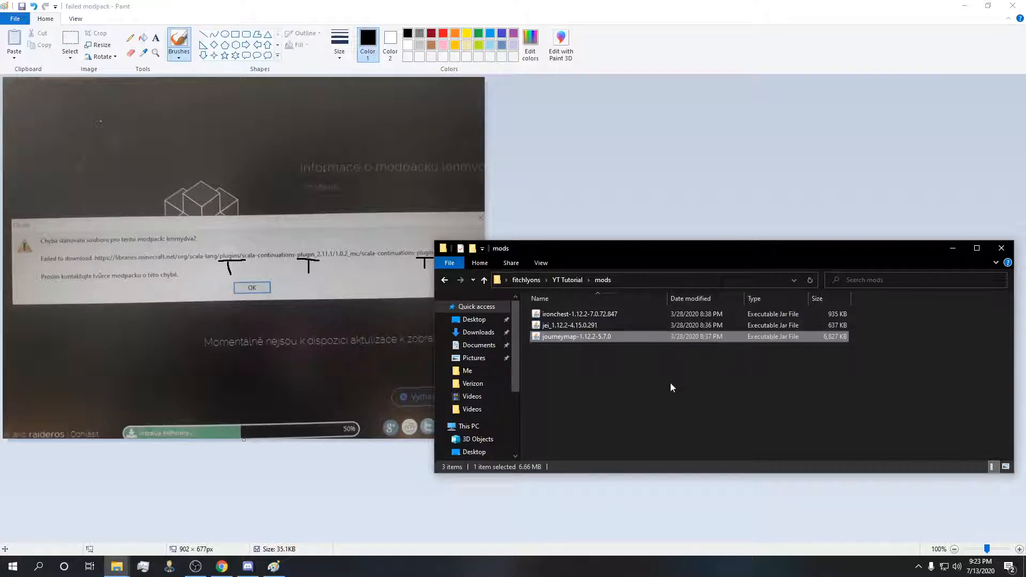
{"action": "mouse_move", "coordinate": [585, 368]}
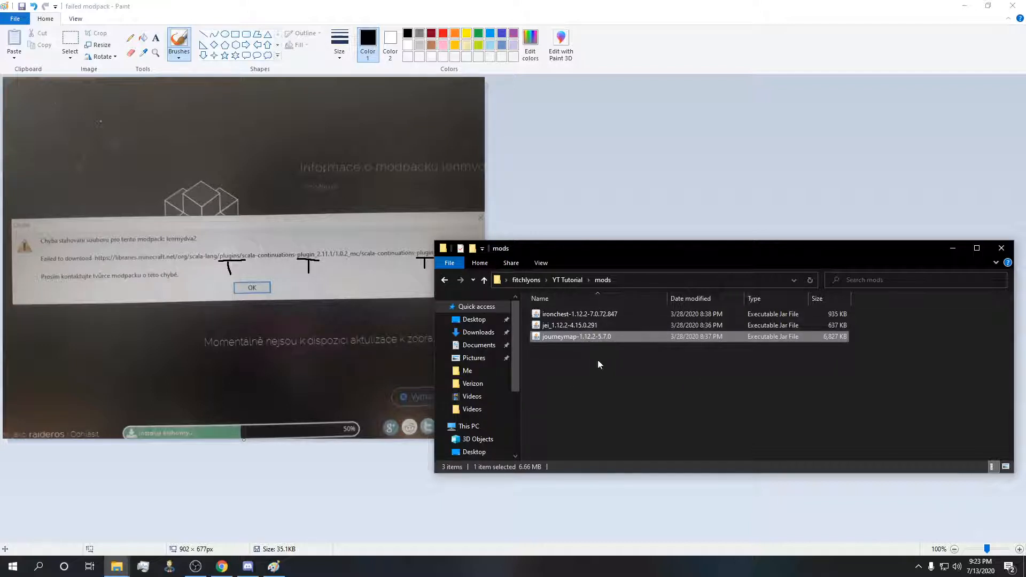
{"action": "mouse_move", "coordinate": [569, 337]}
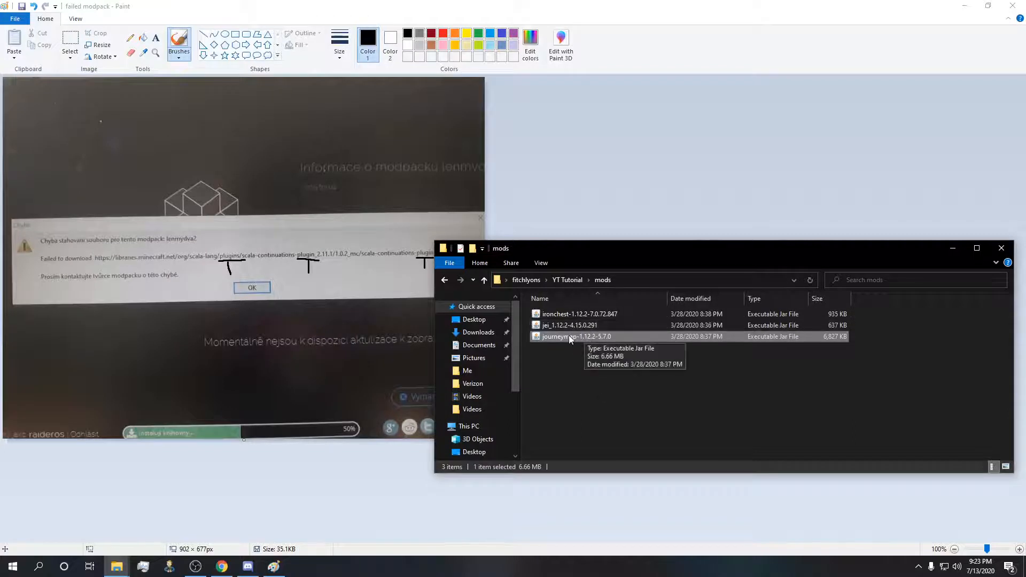
{"action": "left_click", "coordinate": [578, 314]}
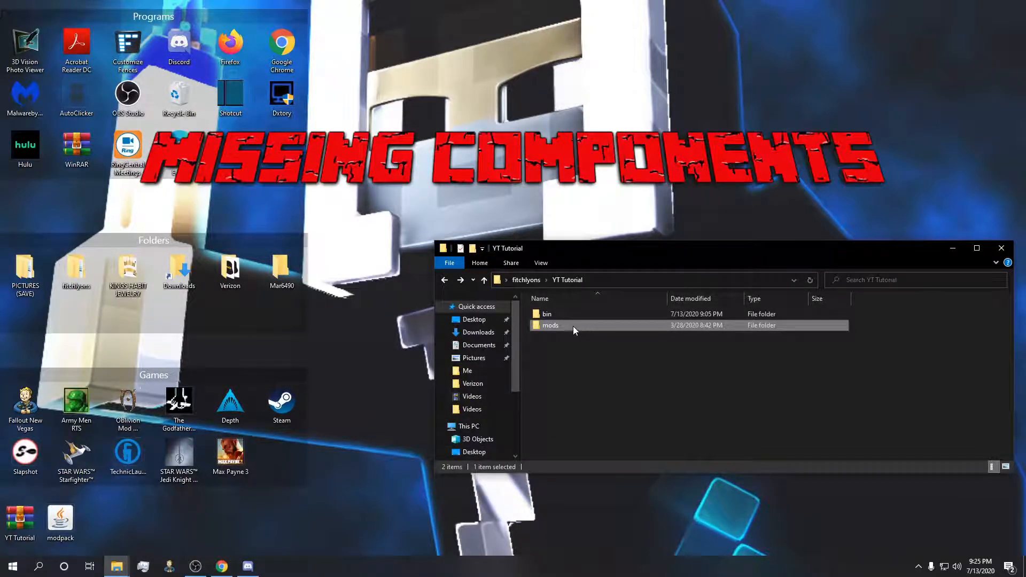
{"action": "mouse_move", "coordinate": [549, 325]}
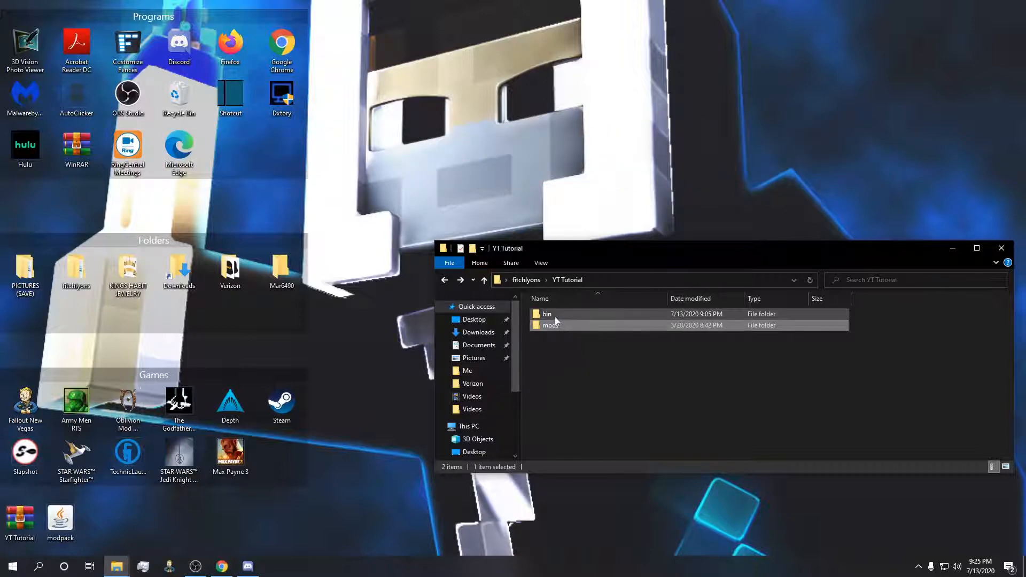
Recheck the modpack file in bin, return to mods and highlight the jei jar file.
{"action": "double_click", "coordinate": [547, 314]}
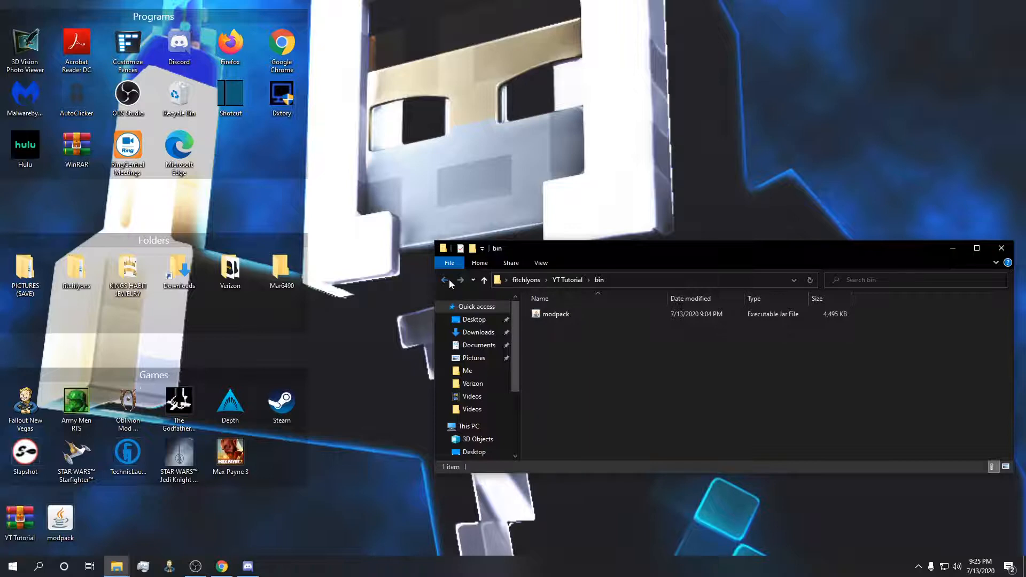
{"action": "left_click", "coordinate": [445, 280]}
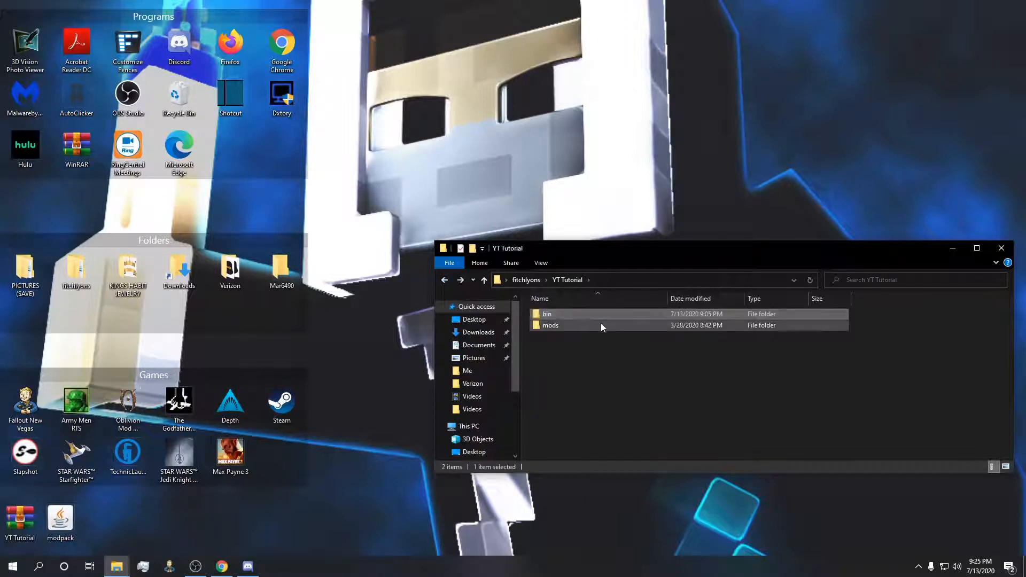
{"action": "double_click", "coordinate": [549, 325]}
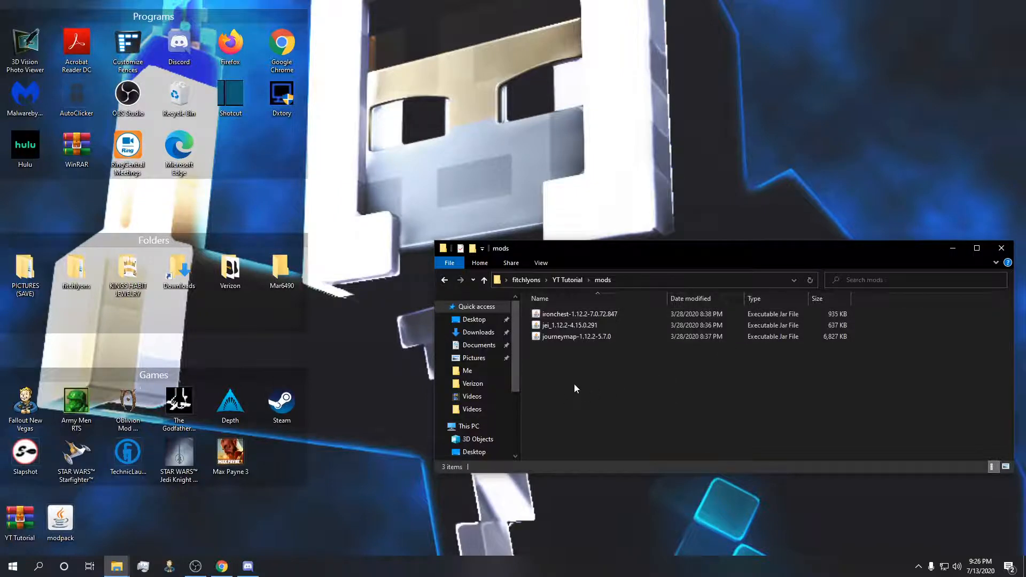
{"action": "mouse_move", "coordinate": [568, 361]}
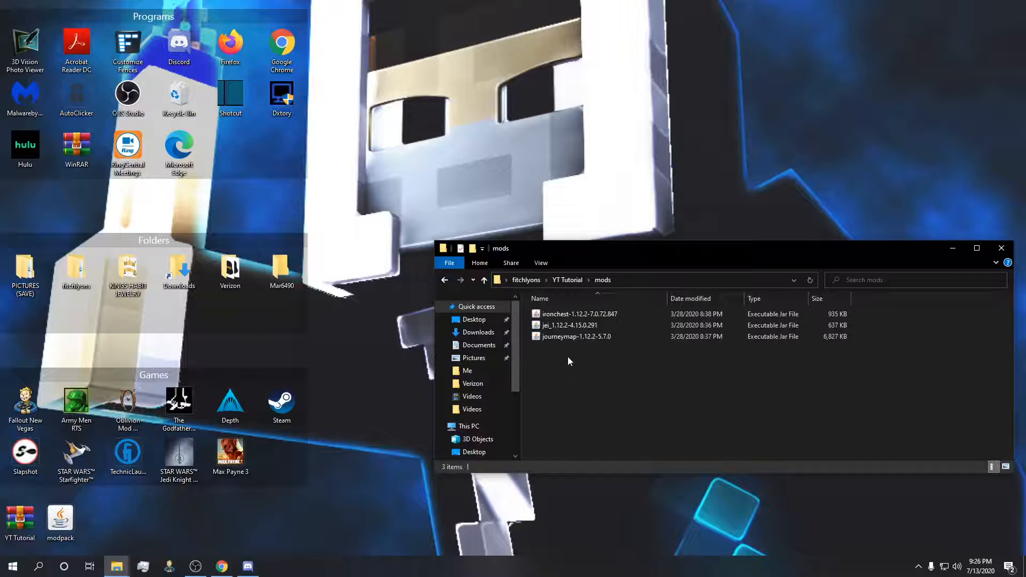
{"action": "left_click", "coordinate": [569, 325]}
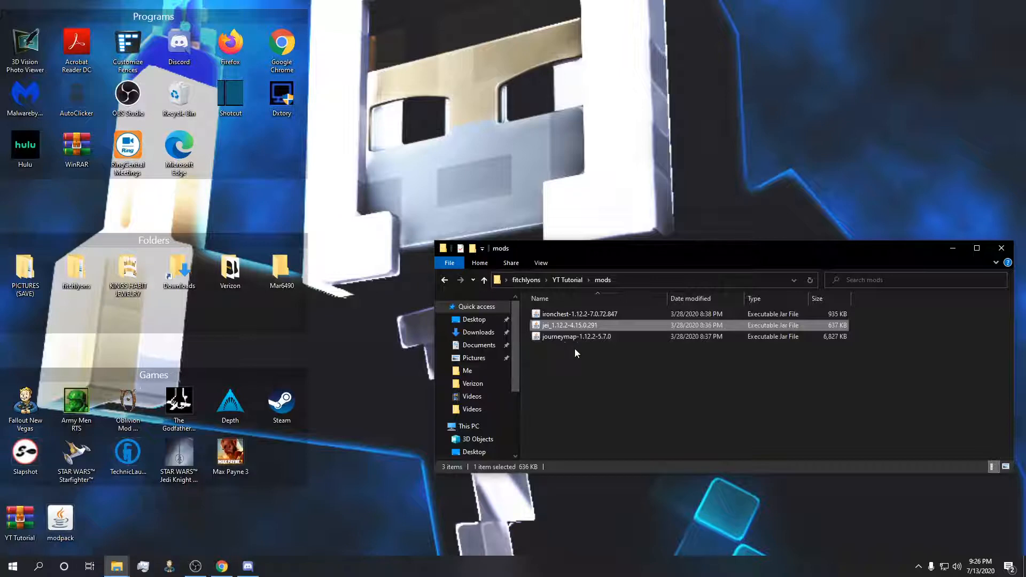
{"action": "left_click", "coordinate": [340, 533]}
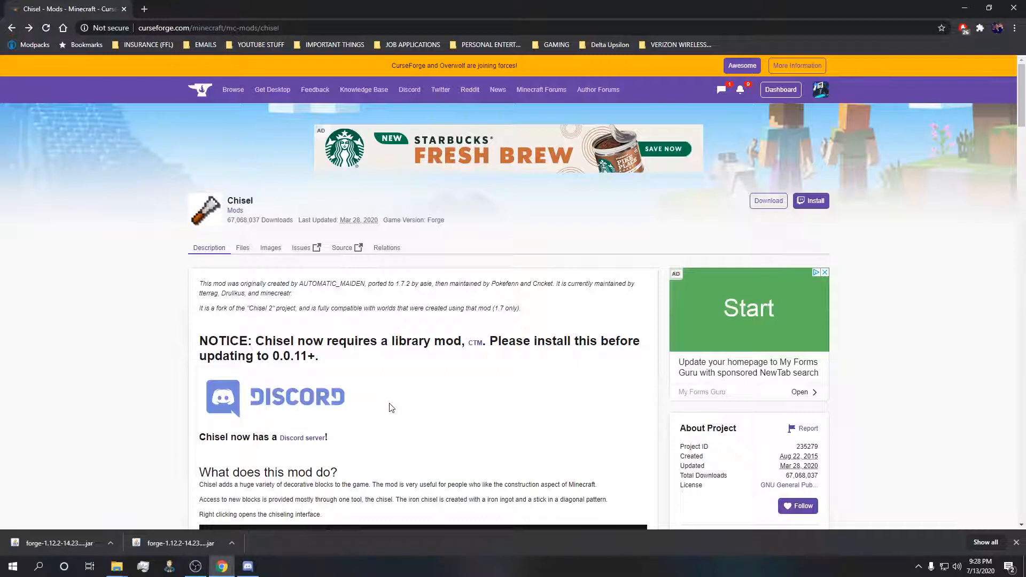
{"action": "mouse_move", "coordinate": [404, 403]}
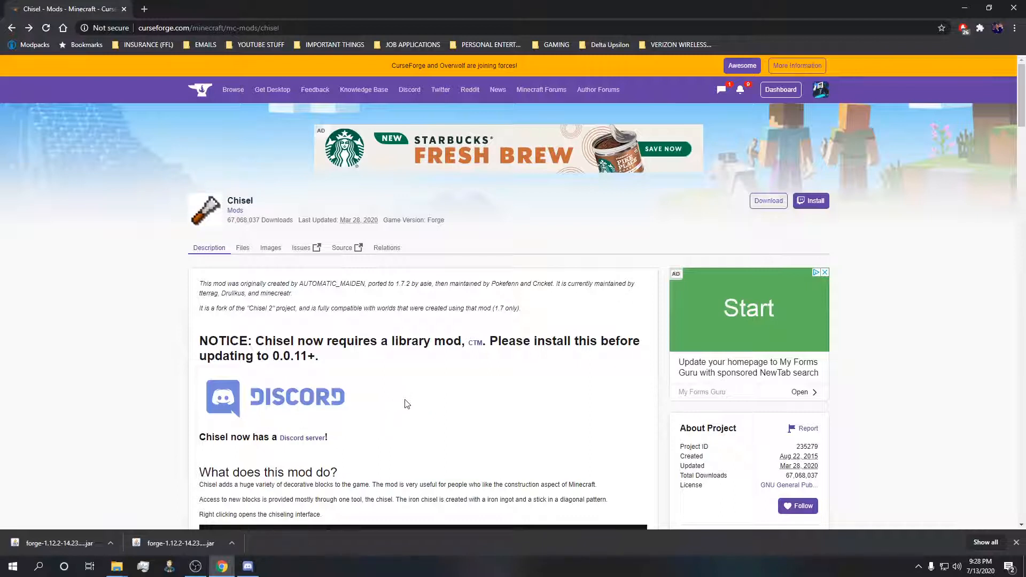
{"action": "mouse_move", "coordinate": [385, 427]}
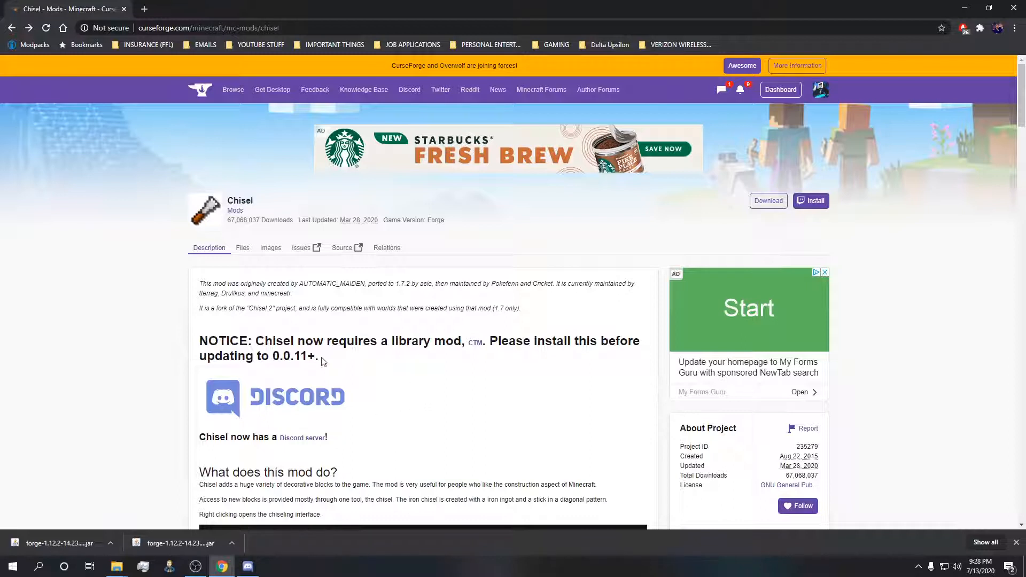
{"action": "mouse_move", "coordinate": [399, 346]}
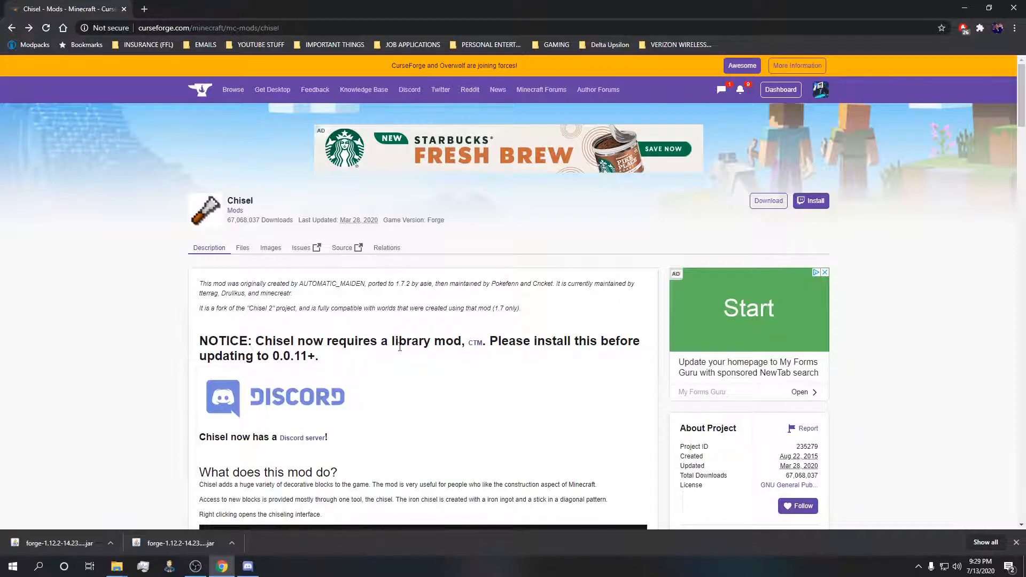
{"action": "mouse_move", "coordinate": [425, 337]}
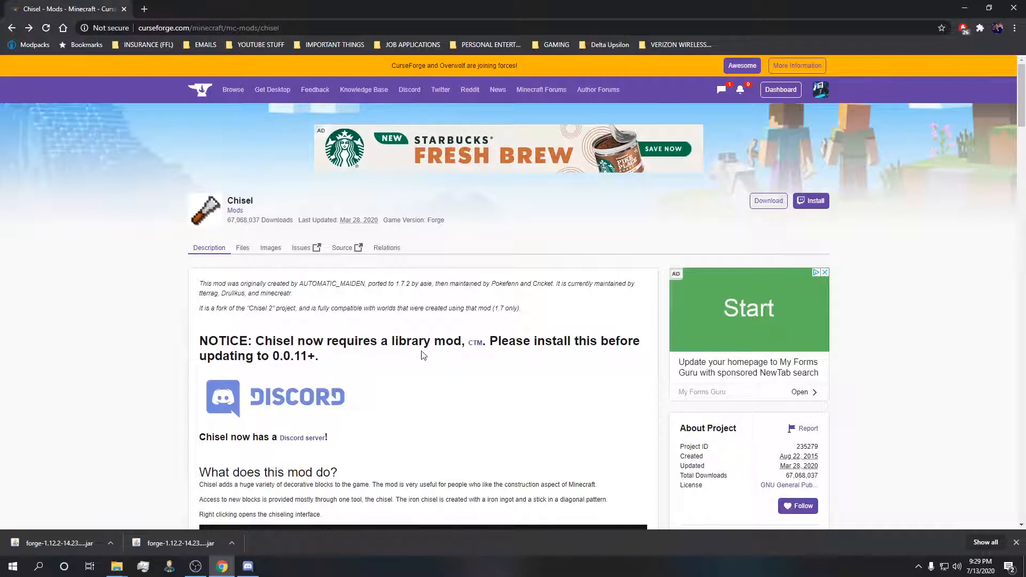
{"action": "mouse_move", "coordinate": [301, 383]}
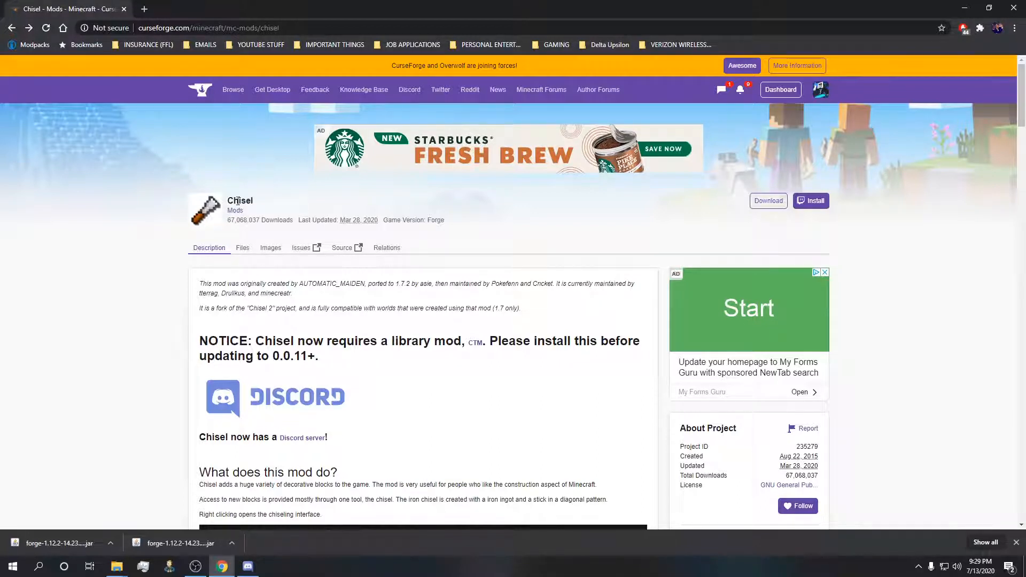
{"action": "mouse_move", "coordinate": [484, 354]}
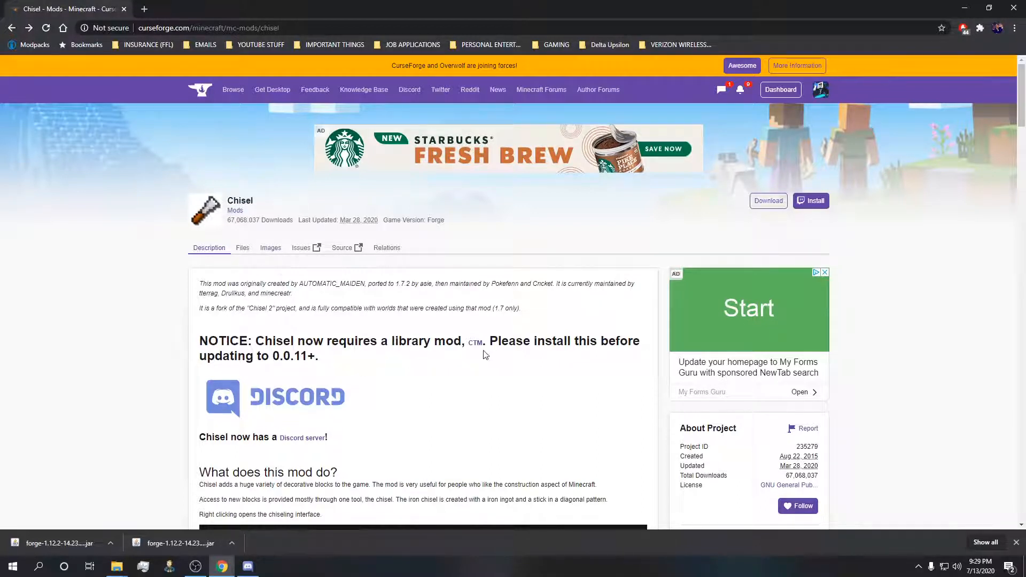
{"action": "mouse_move", "coordinate": [476, 346]}
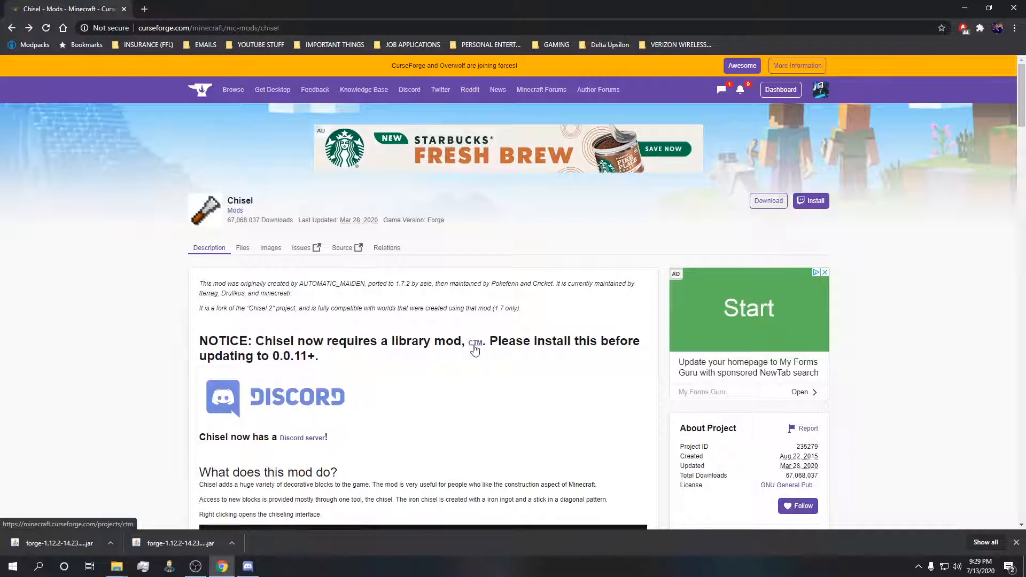
{"action": "mouse_move", "coordinate": [478, 350]}
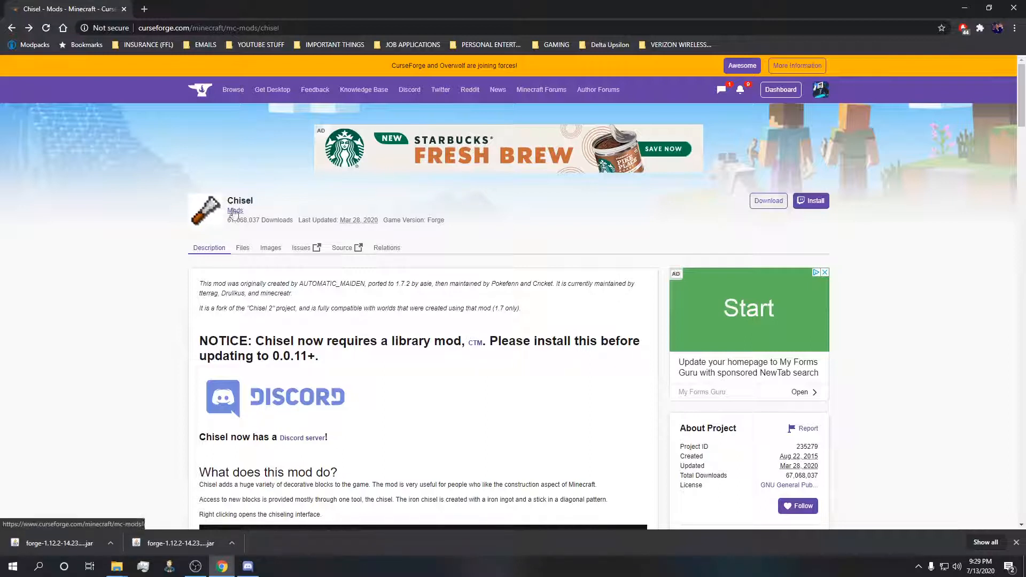
{"action": "mouse_move", "coordinate": [407, 424]}
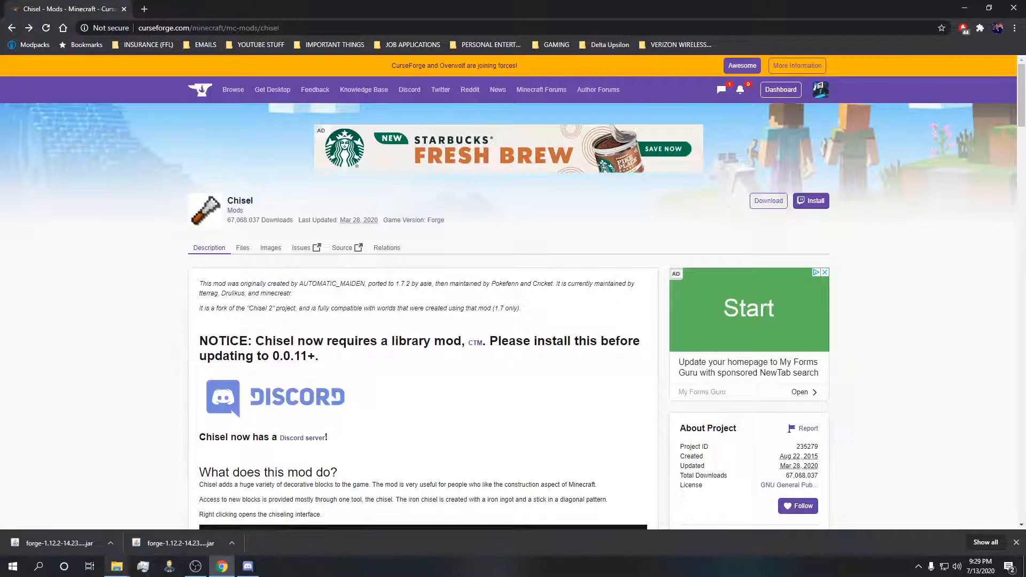
{"action": "mouse_move", "coordinate": [385, 443]}
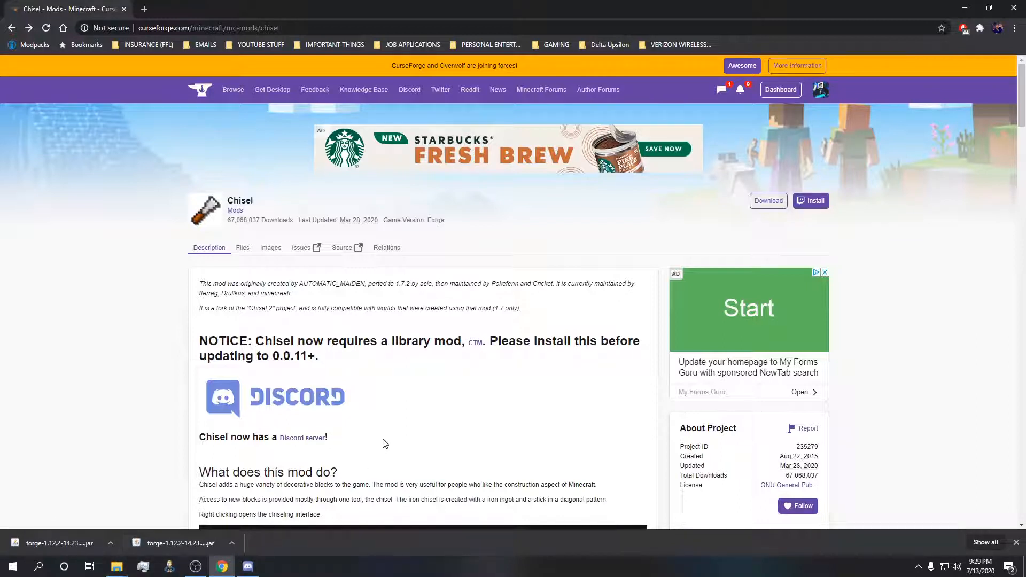
{"action": "mouse_move", "coordinate": [459, 327]}
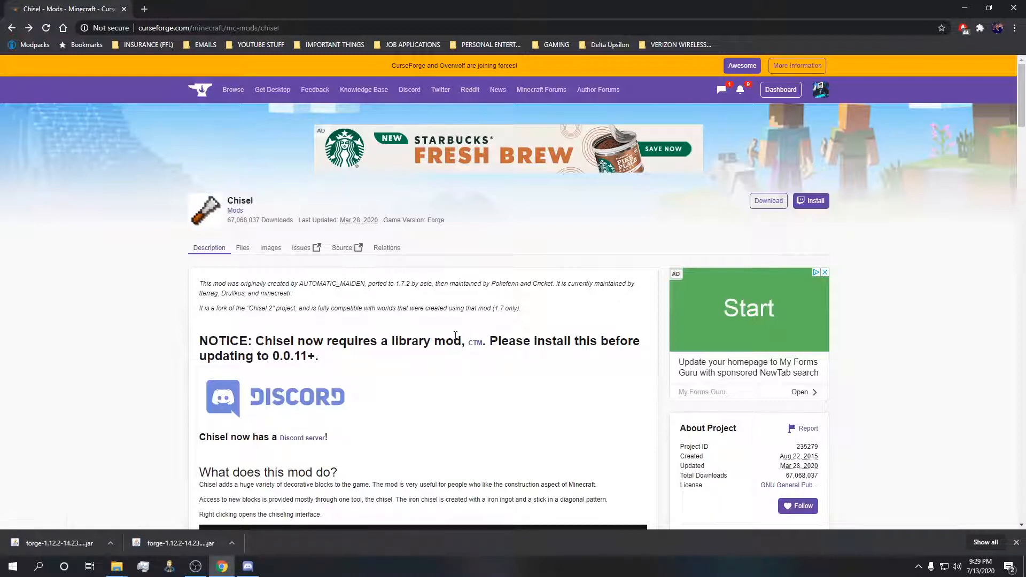
Follow the Chisel page's notice link to the required CTM library mod.
{"action": "left_click", "coordinate": [476, 340]}
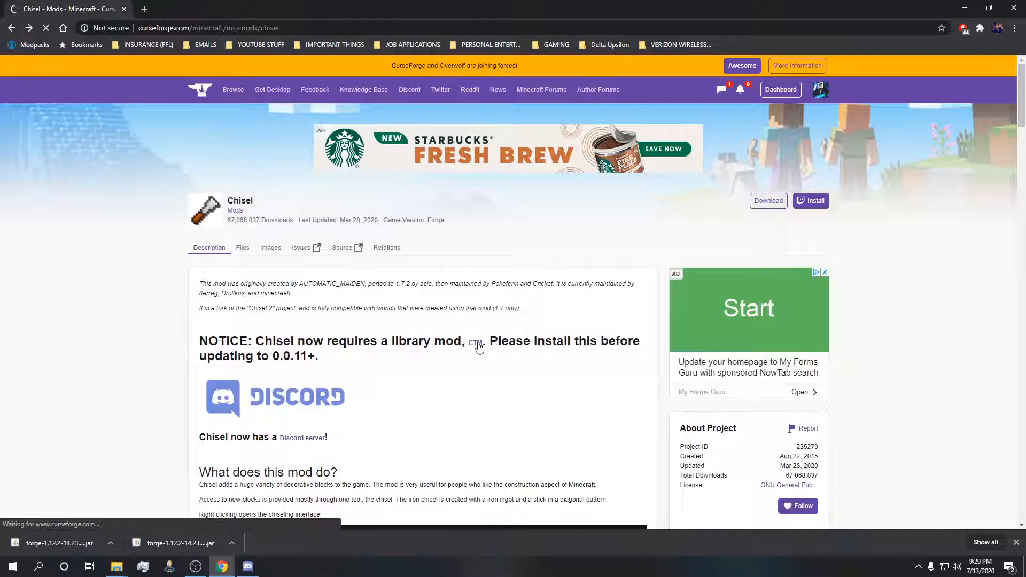
Load the ConnectedTexturesMod page and show its Relations dependencies list.
{"action": "left_click", "coordinate": [476, 343]}
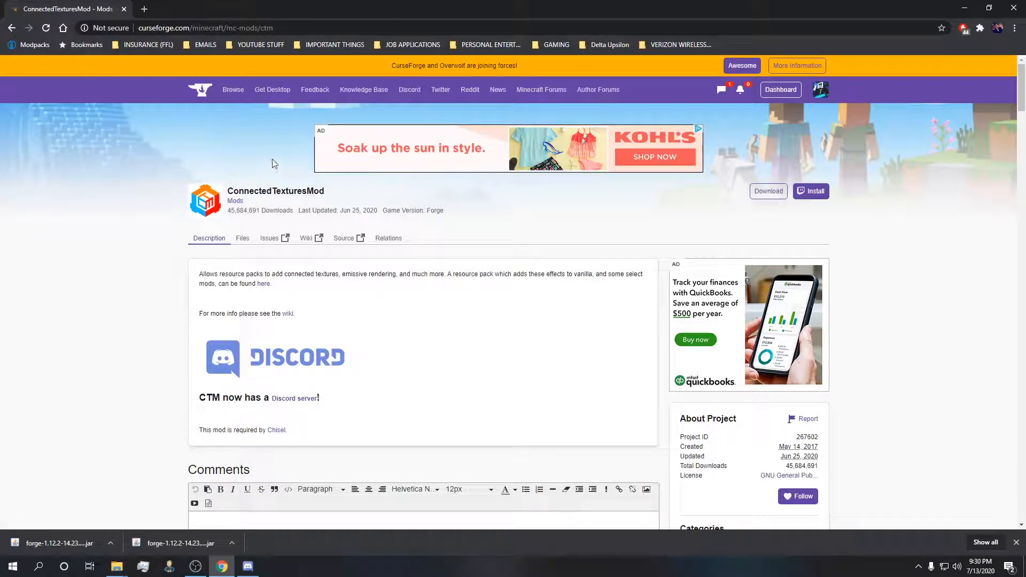
{"action": "mouse_move", "coordinate": [174, 244]}
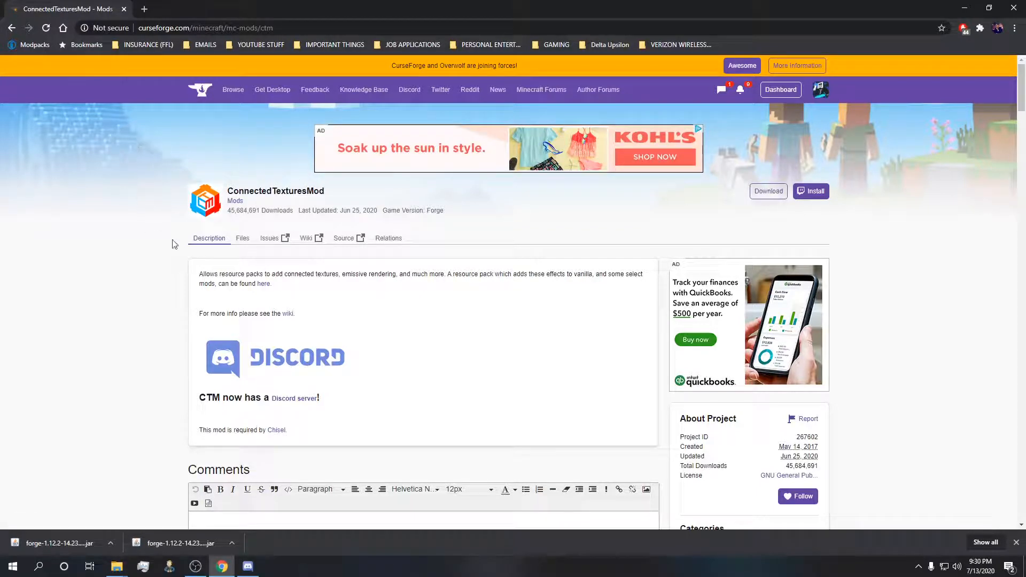
{"action": "mouse_move", "coordinate": [388, 237]}
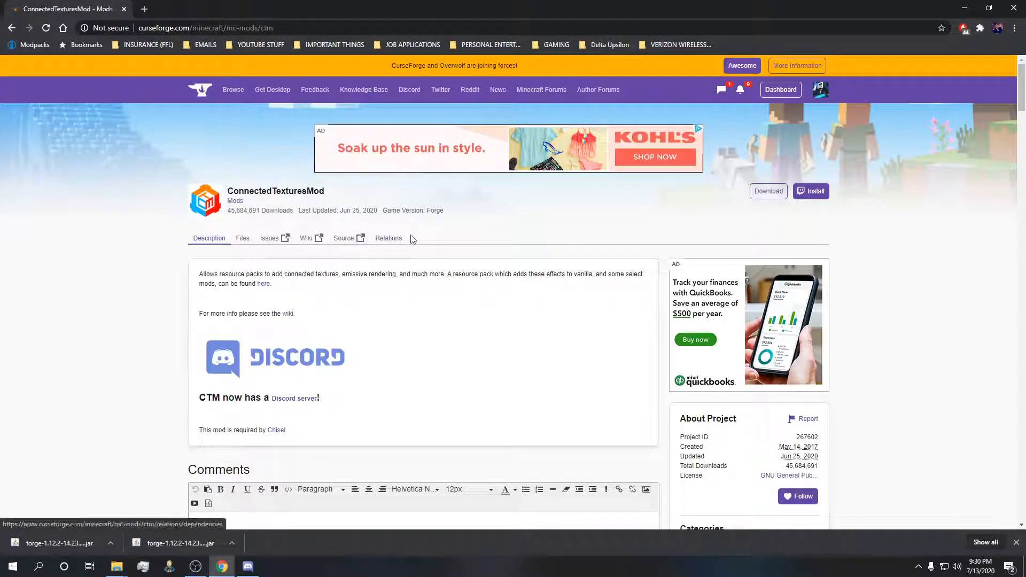
{"action": "left_click", "coordinate": [388, 237]}
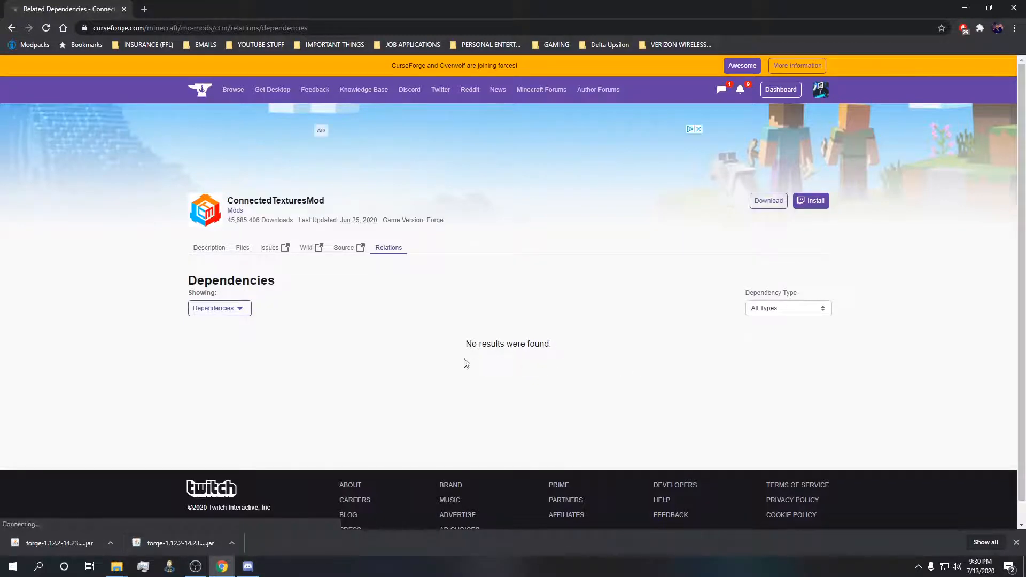
{"action": "mouse_move", "coordinate": [205, 210]}
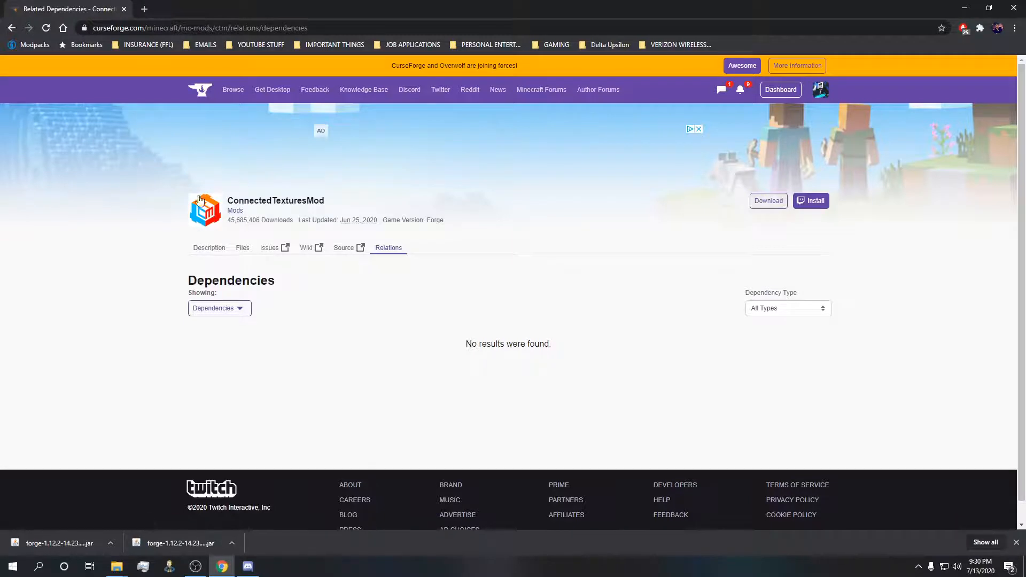
{"action": "mouse_move", "coordinate": [596, 382]}
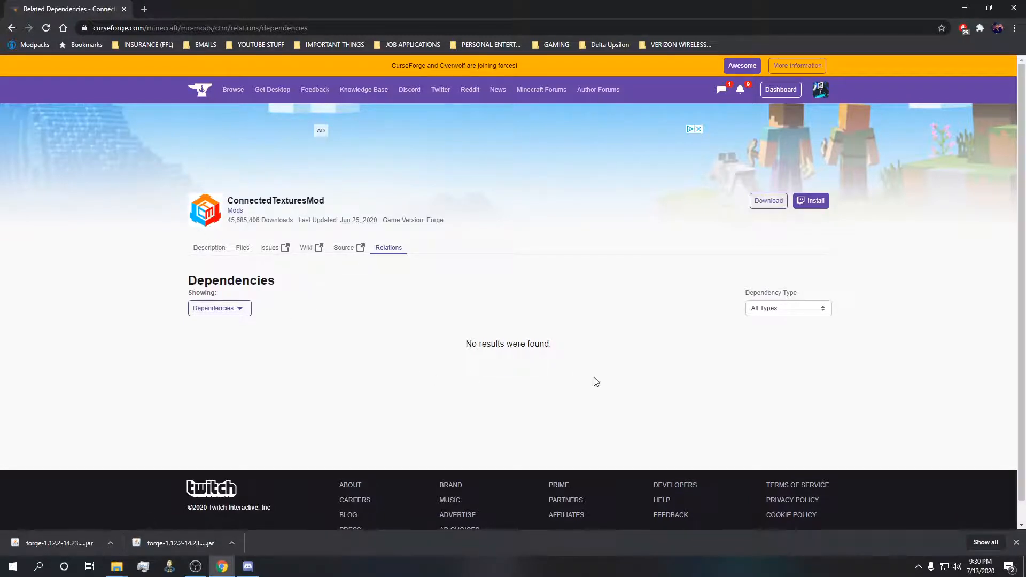
{"action": "mouse_move", "coordinate": [389, 281]}
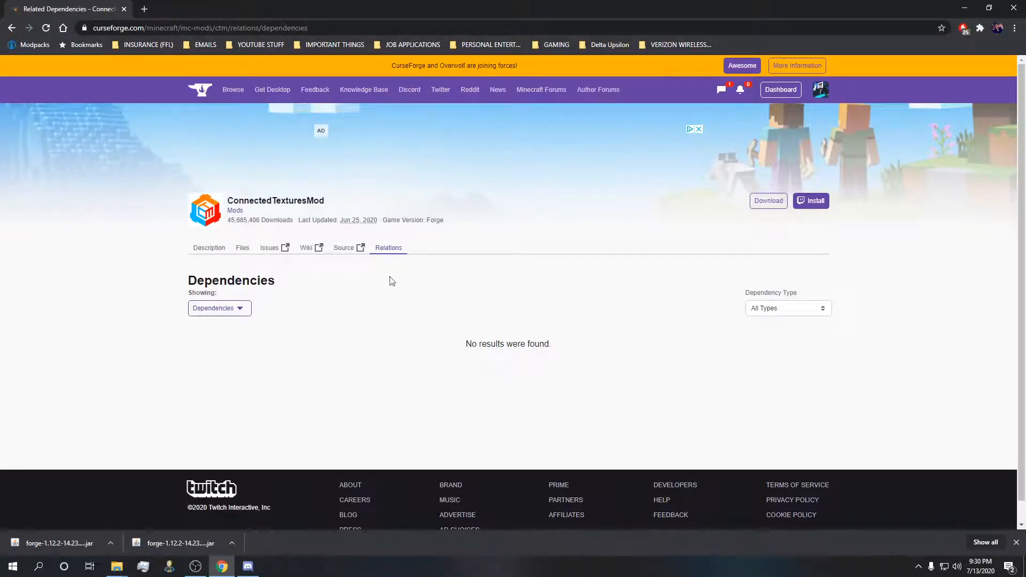
{"action": "mouse_move", "coordinate": [231, 191]}
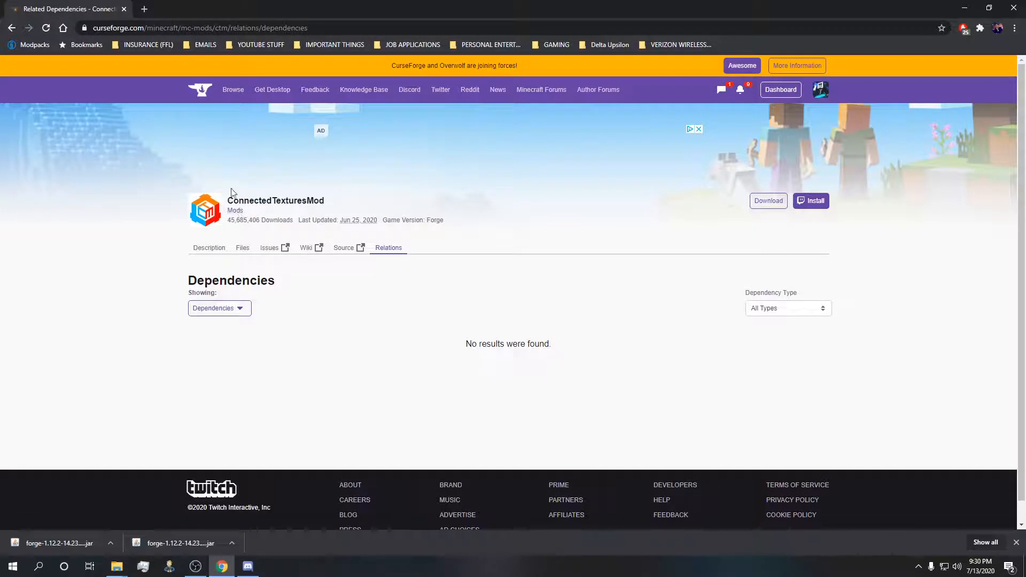
{"action": "mouse_move", "coordinate": [255, 216]}
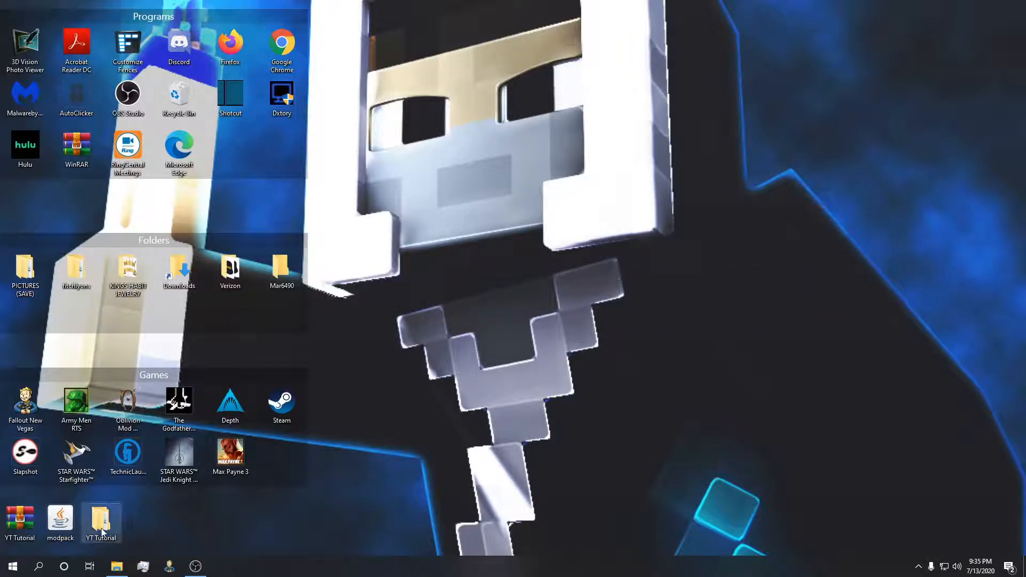
Check the bin and mods folders inside YT Tutorial, then bring up actions for both folders together.
{"action": "double_click", "coordinate": [100, 517]}
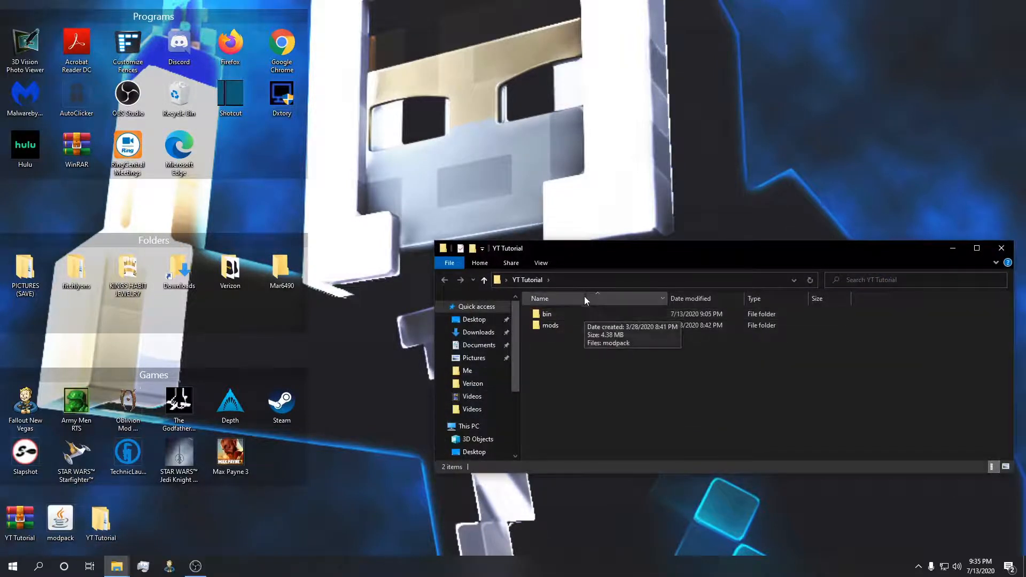
{"action": "mouse_move", "coordinate": [558, 355]}
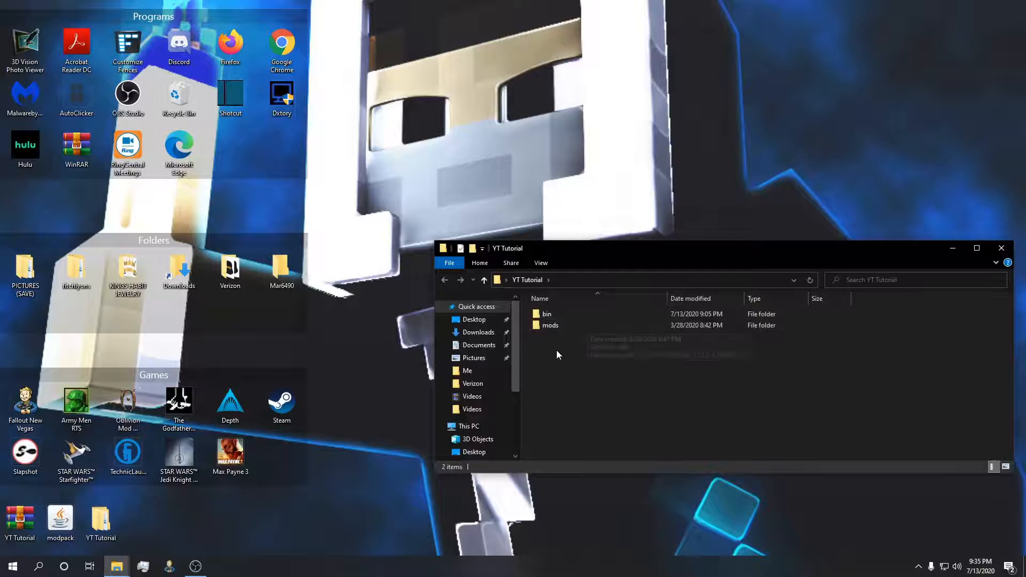
{"action": "double_click", "coordinate": [546, 313]}
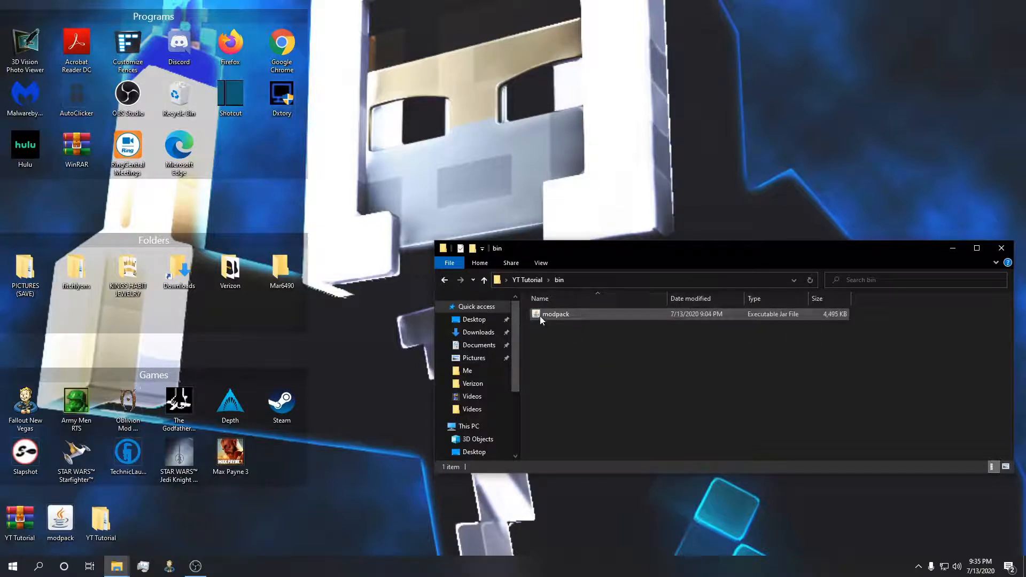
{"action": "mouse_move", "coordinate": [666, 319]}
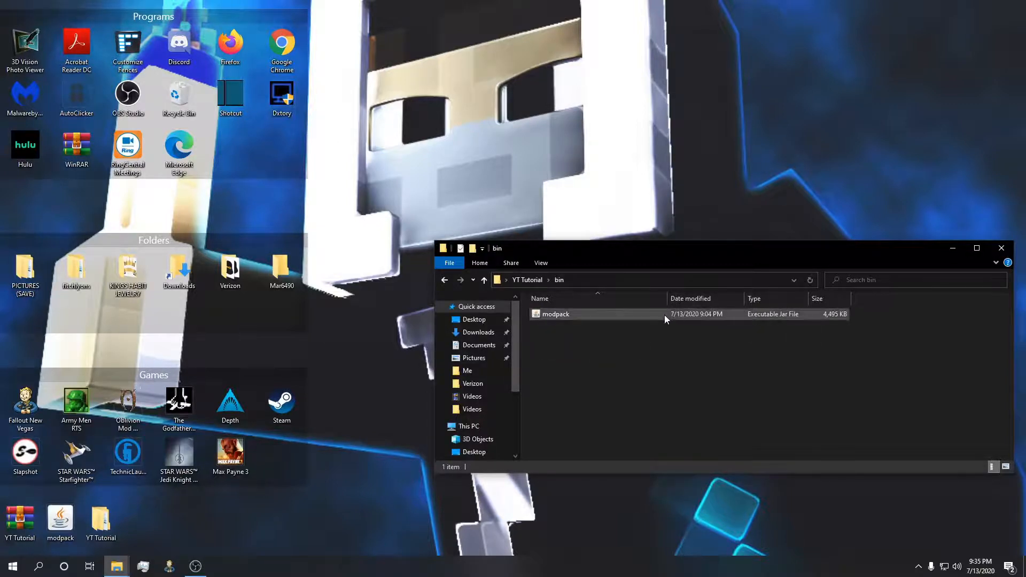
{"action": "left_click", "coordinate": [483, 279]}
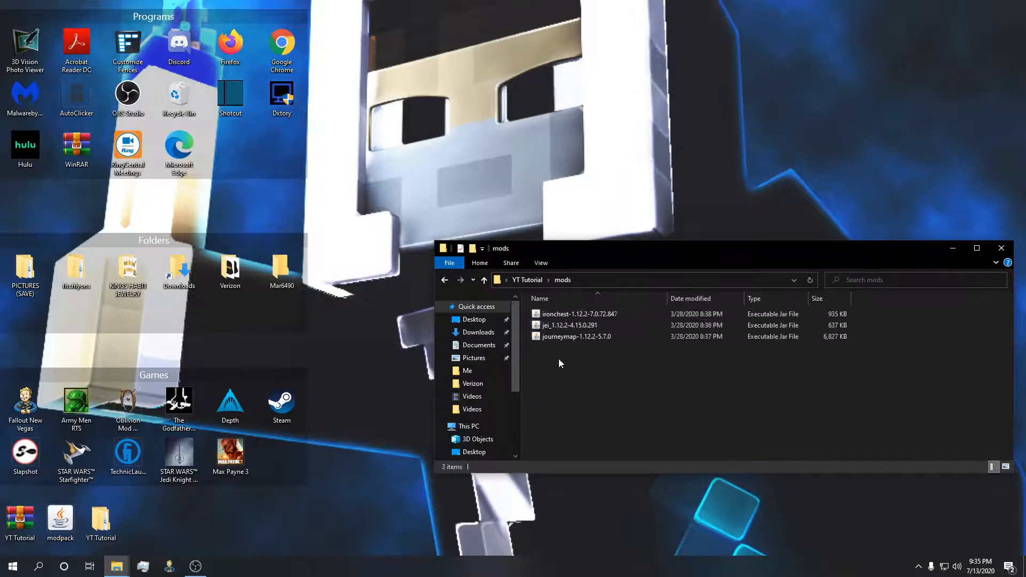
{"action": "left_click", "coordinate": [445, 280]}
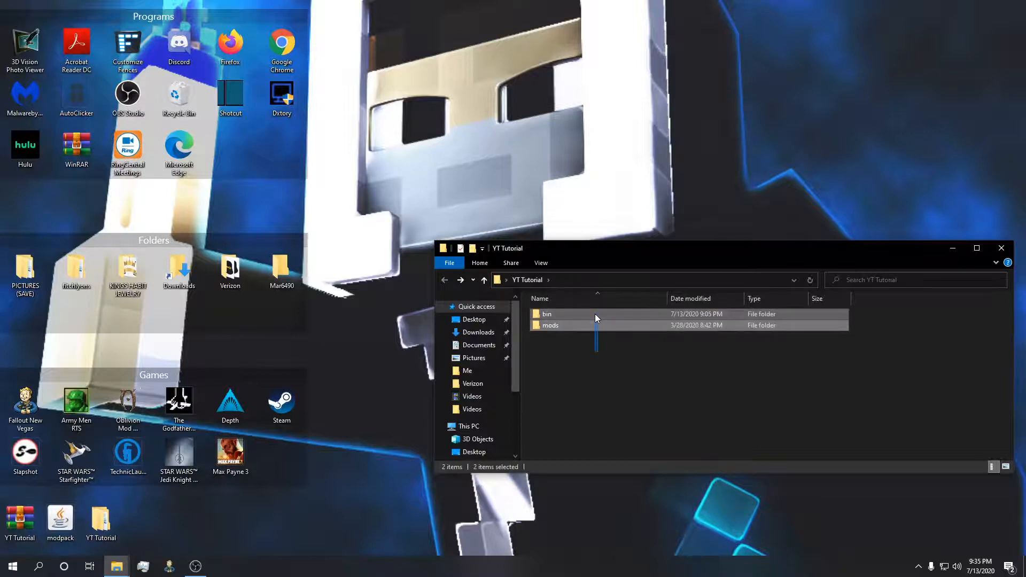
{"action": "right_click", "coordinate": [595, 319]}
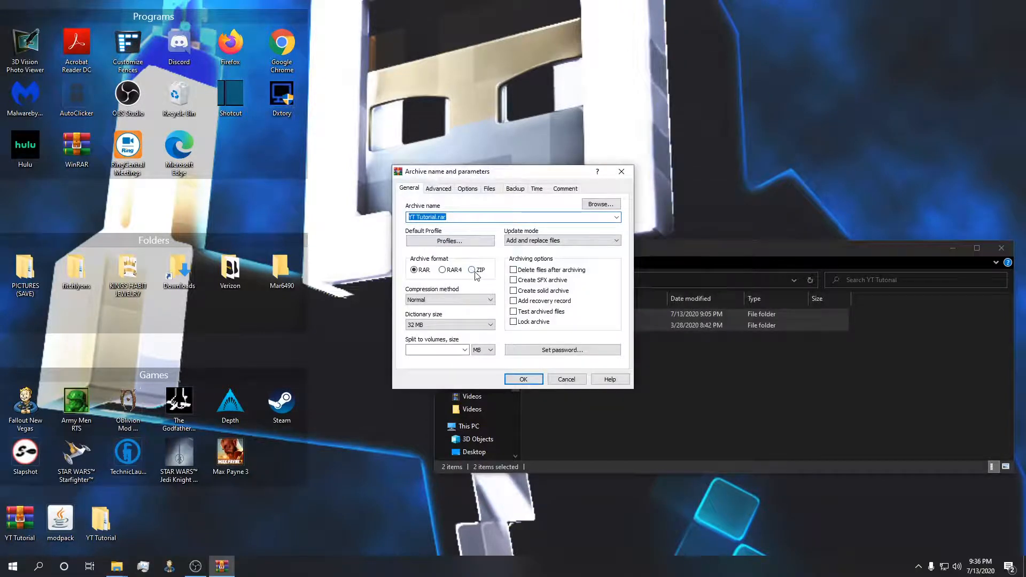
Create the archive of bin and mods in ZIP format as YT Tutorial.zip.
{"action": "left_click", "coordinate": [471, 269]}
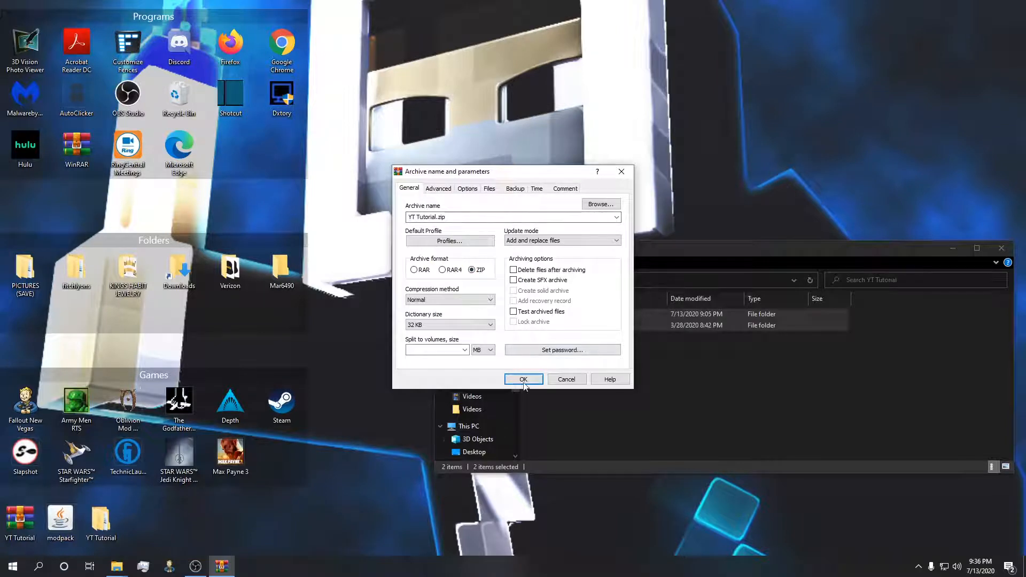
{"action": "left_click", "coordinate": [522, 378]}
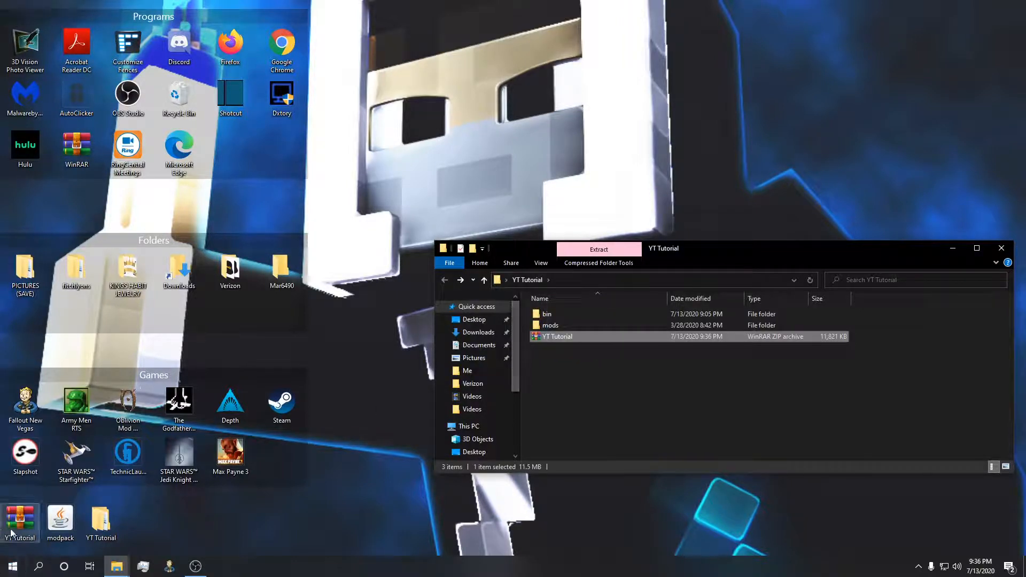
{"action": "mouse_move", "coordinate": [556, 337]}
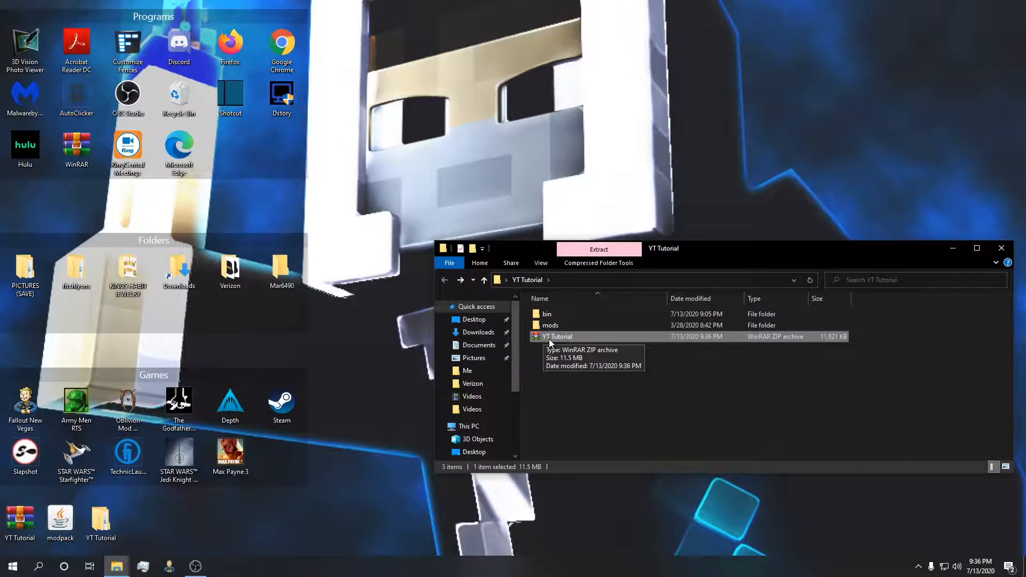
{"action": "mouse_move", "coordinate": [546, 337]}
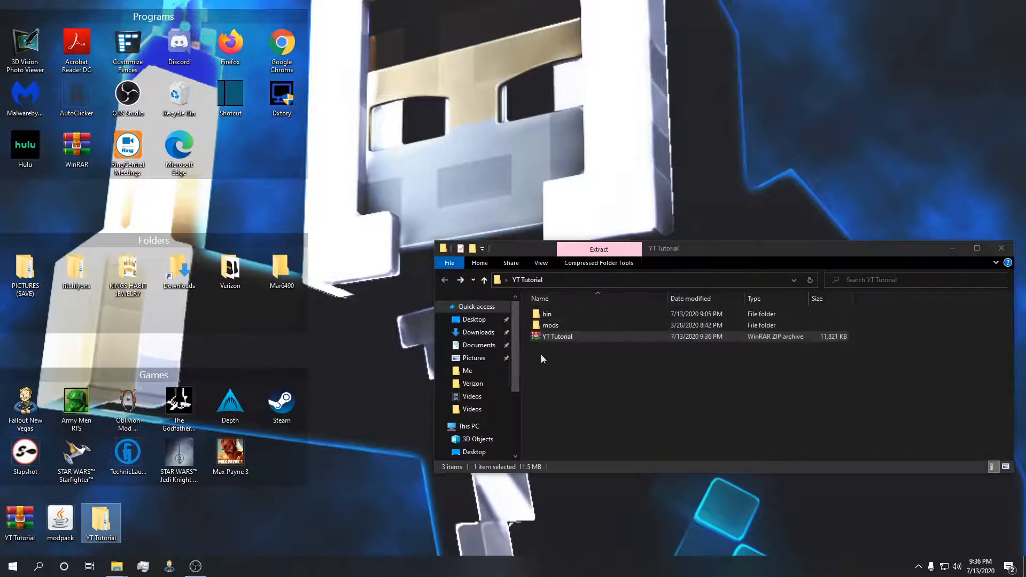
{"action": "mouse_move", "coordinate": [634, 351]}
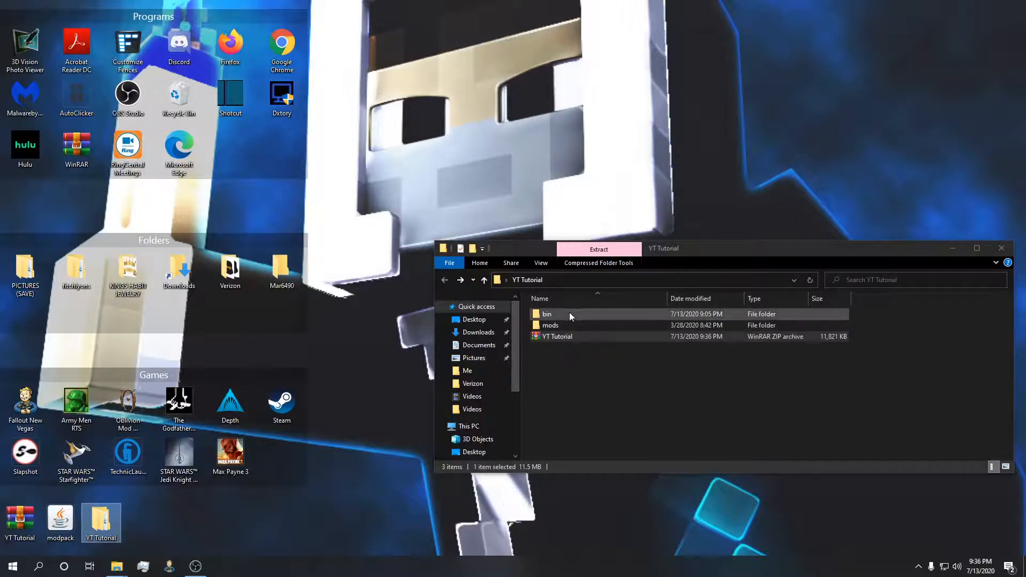
{"action": "left_click", "coordinate": [557, 336]}
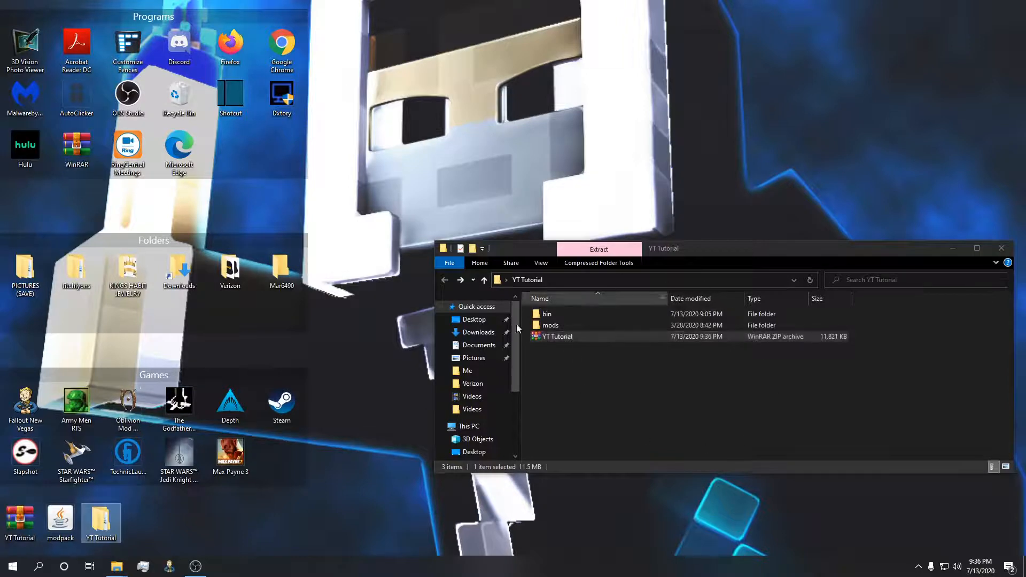
{"action": "left_click", "coordinate": [556, 335]}
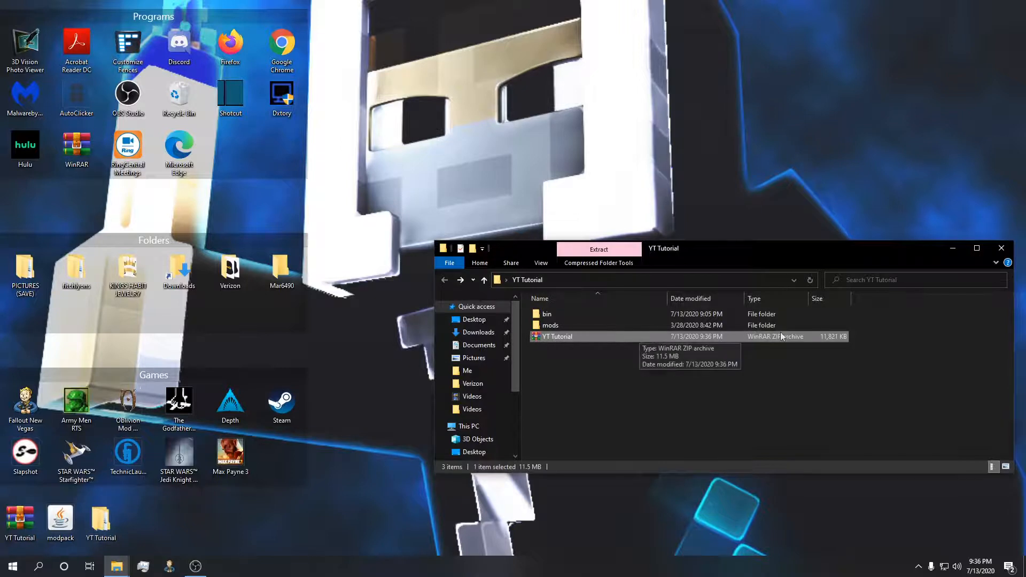
{"action": "mouse_move", "coordinate": [622, 341]}
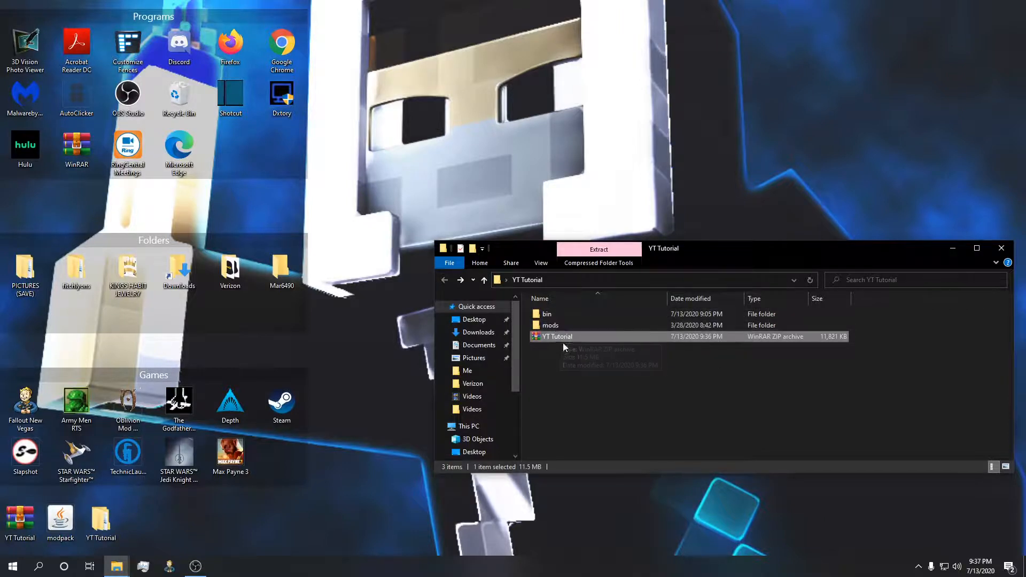
{"action": "mouse_move", "coordinate": [571, 340]}
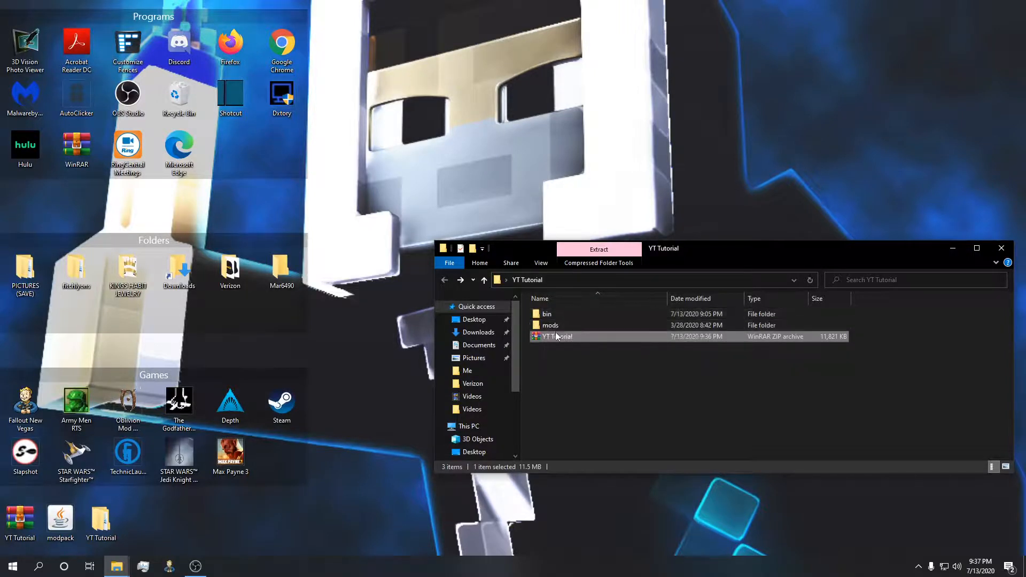
{"action": "mouse_move", "coordinate": [555, 336]}
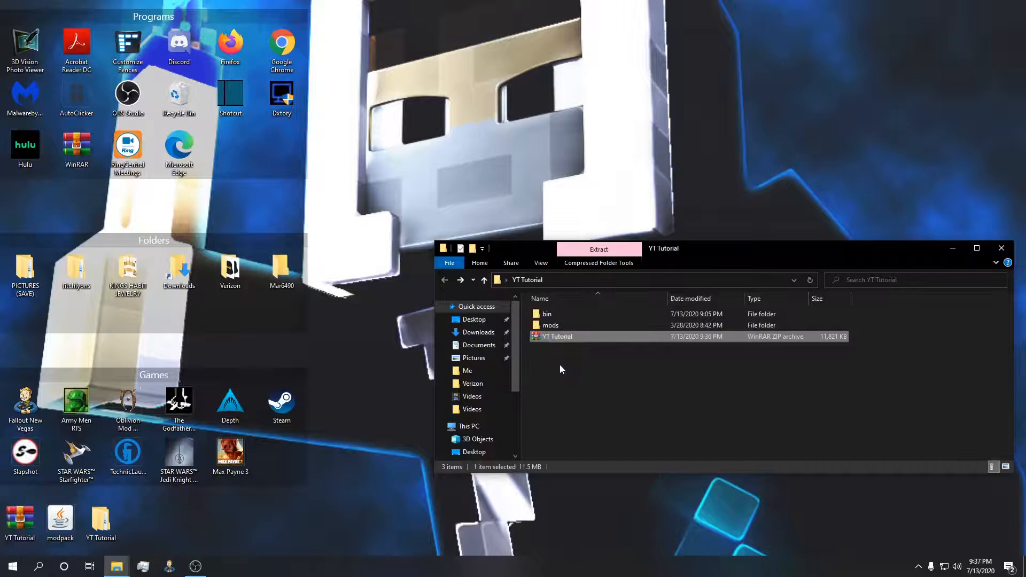
{"action": "left_click", "coordinate": [221, 567]}
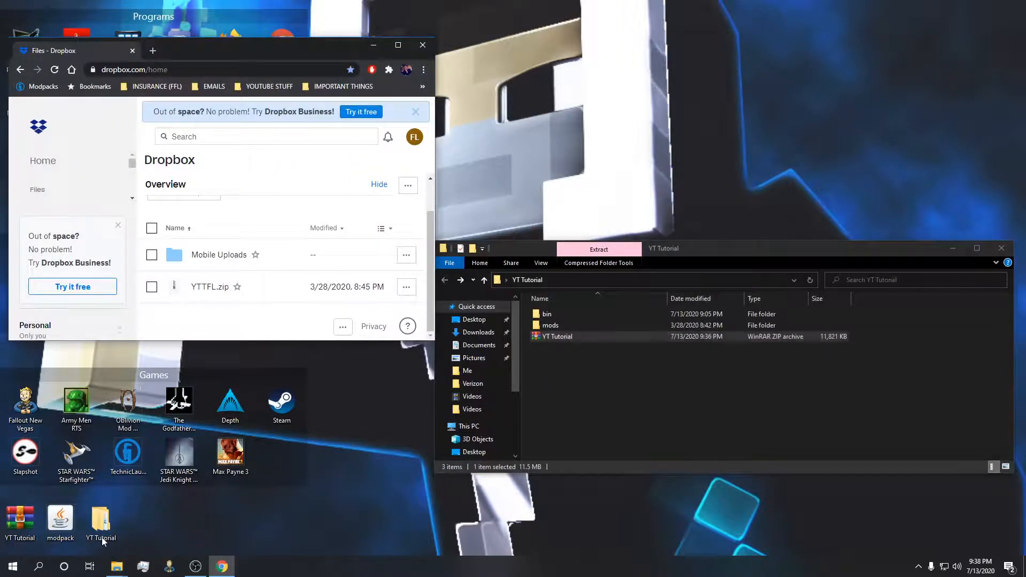
Drag YT Tutorial.zip from the folder into the Dropbox files to upload it.
{"action": "left_click", "coordinate": [550, 324]}
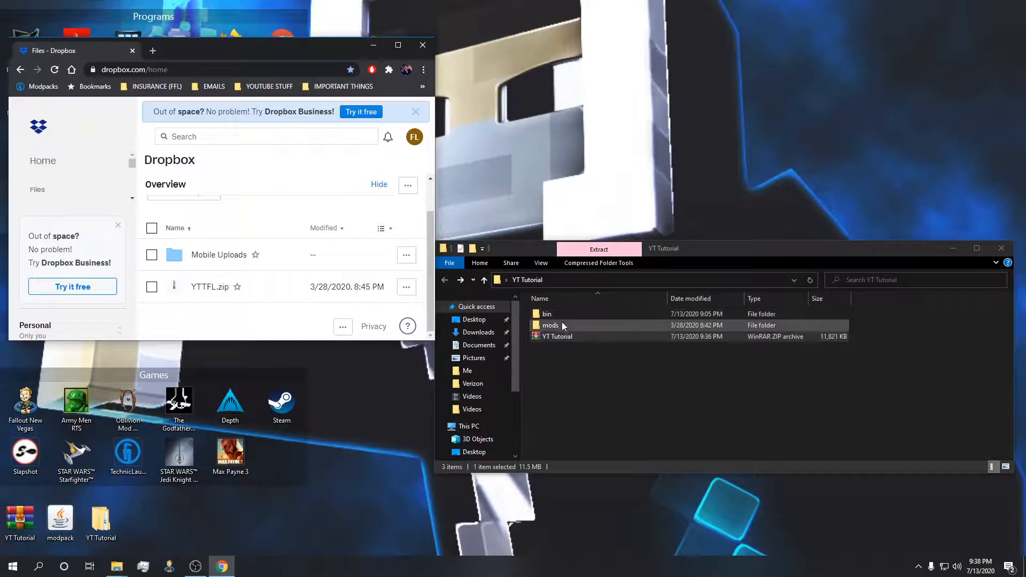
{"action": "left_click", "coordinate": [556, 337]}
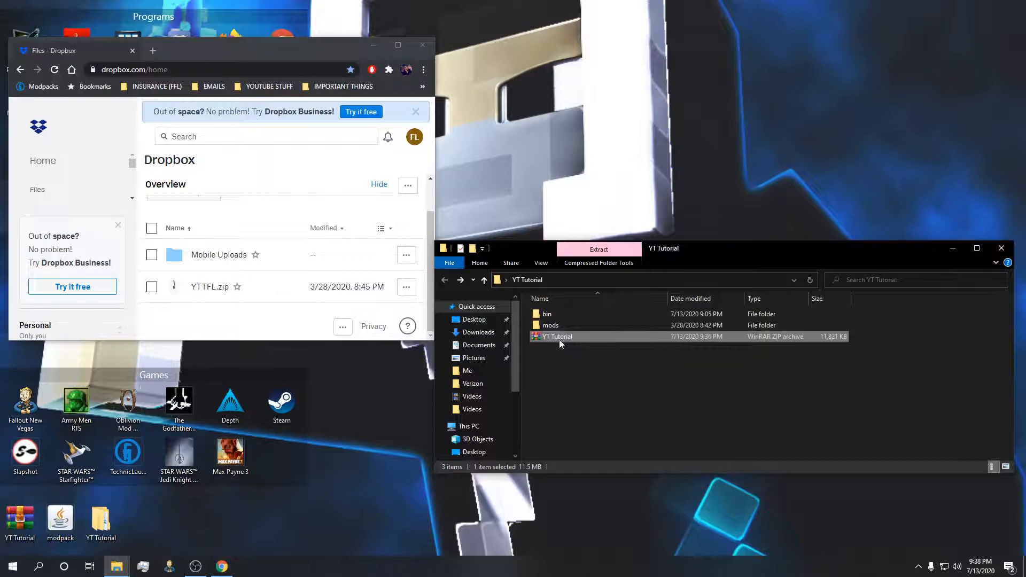
{"action": "left_click_drag", "start_coordinate": [557, 336], "coordinate": [219, 298]}
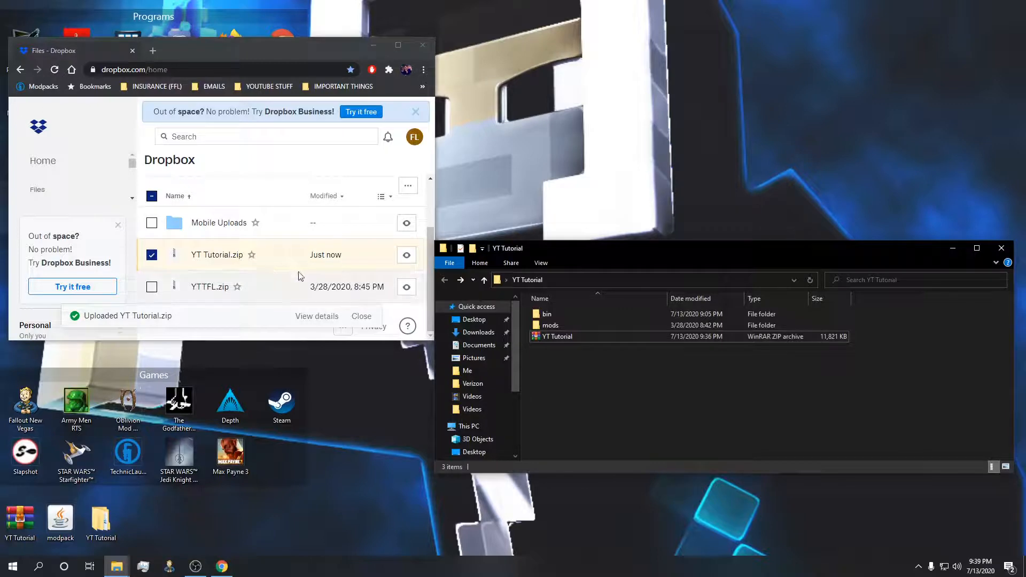
{"action": "mouse_move", "coordinate": [755, 338]}
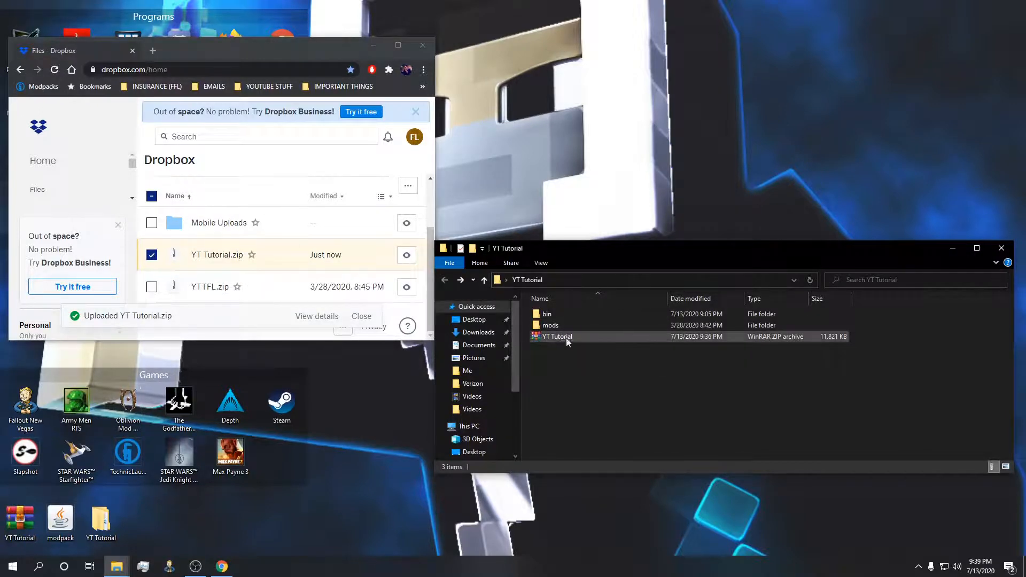
{"action": "mouse_move", "coordinate": [615, 333]}
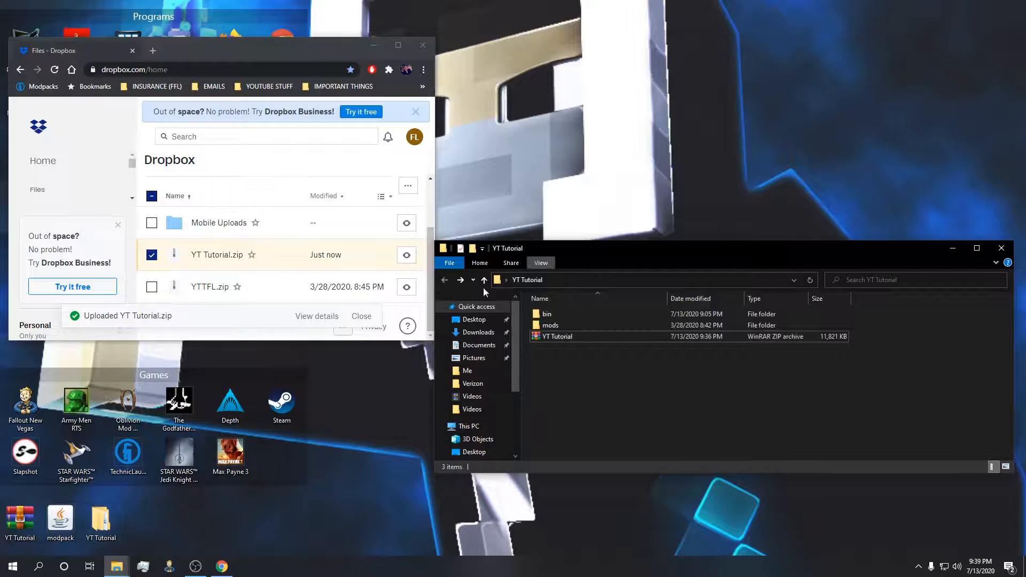
{"action": "mouse_move", "coordinate": [660, 386]}
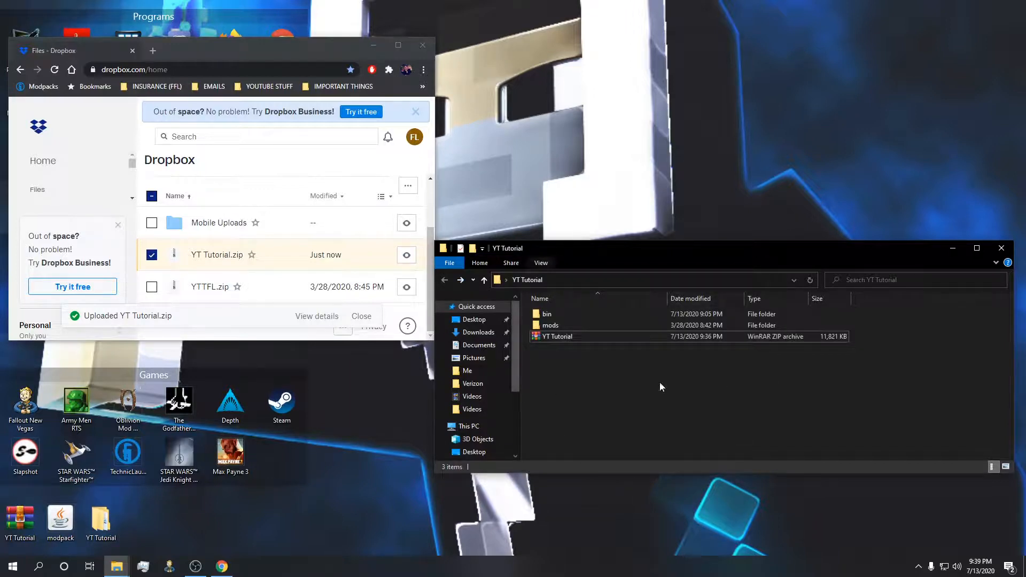
Confirm the uploaded YT Tutorial archive, then close the Dropbox browser window.
{"action": "left_click", "coordinate": [556, 336]}
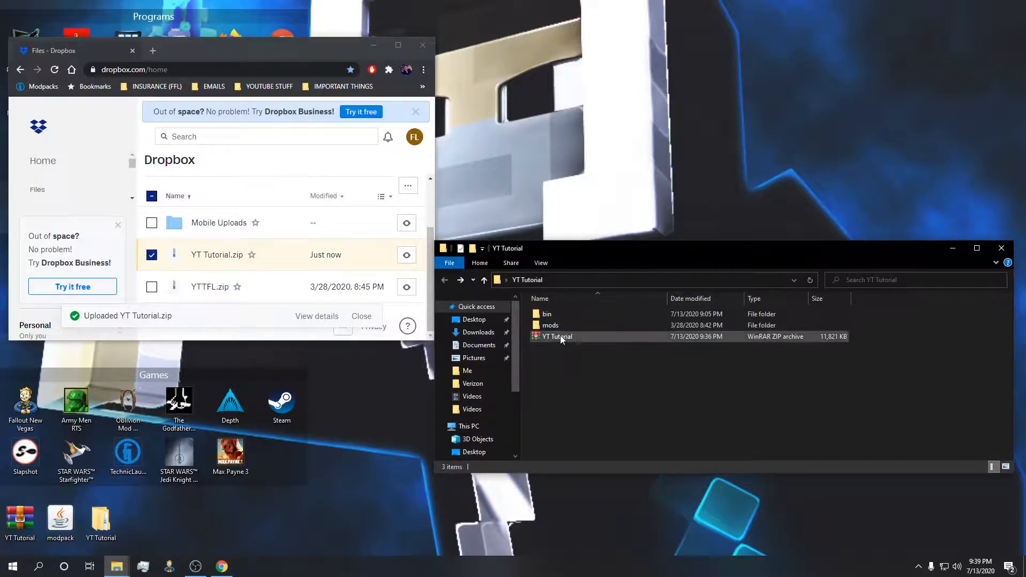
{"action": "left_click", "coordinate": [556, 336]}
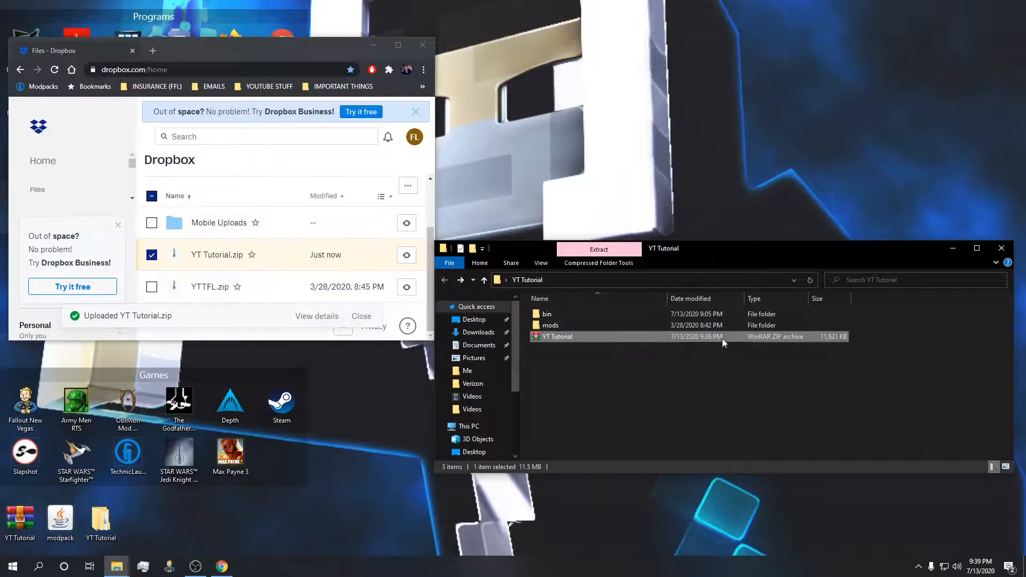
{"action": "mouse_move", "coordinate": [712, 350]}
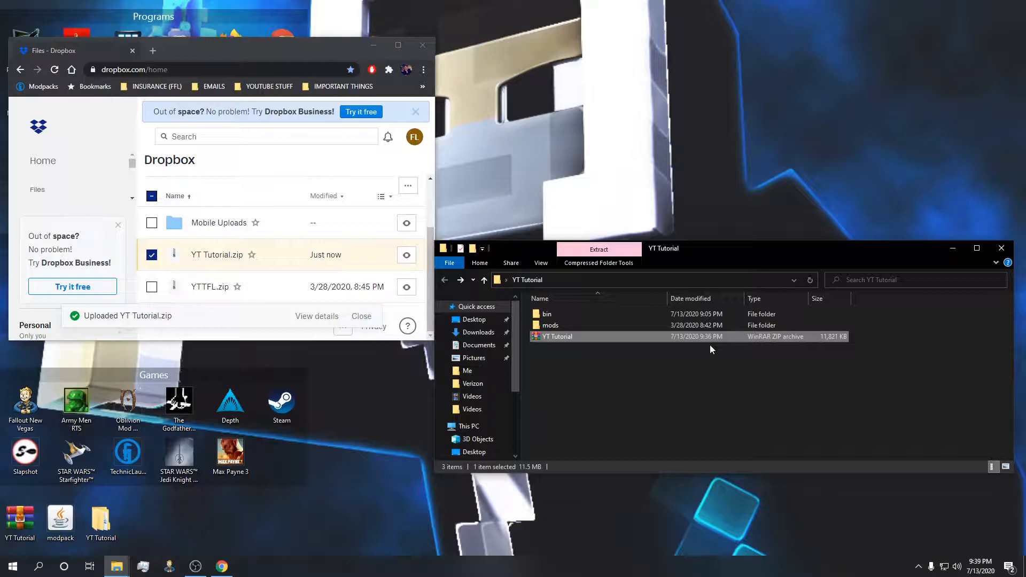
{"action": "mouse_move", "coordinate": [712, 325]}
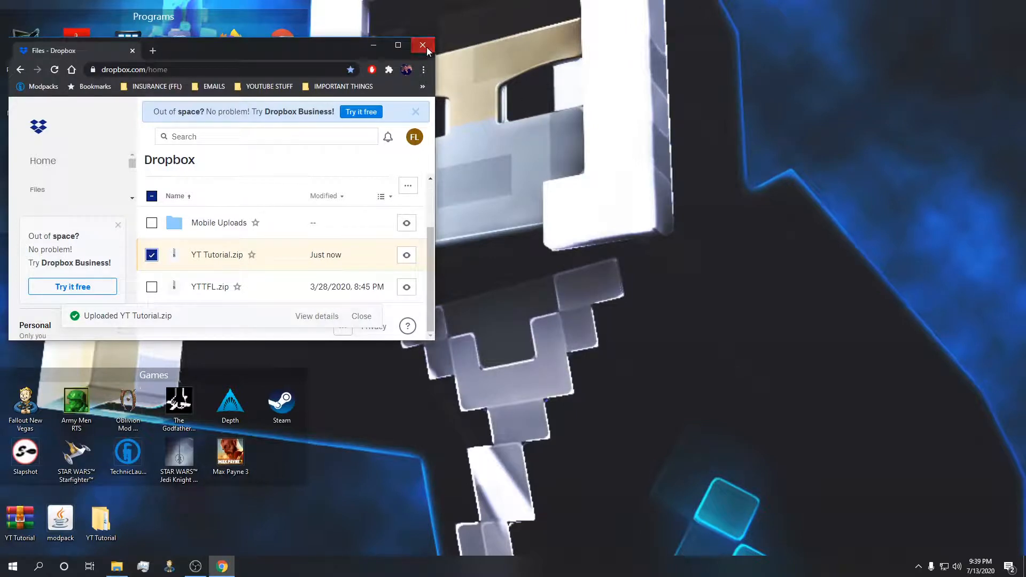
{"action": "left_click", "coordinate": [422, 45]}
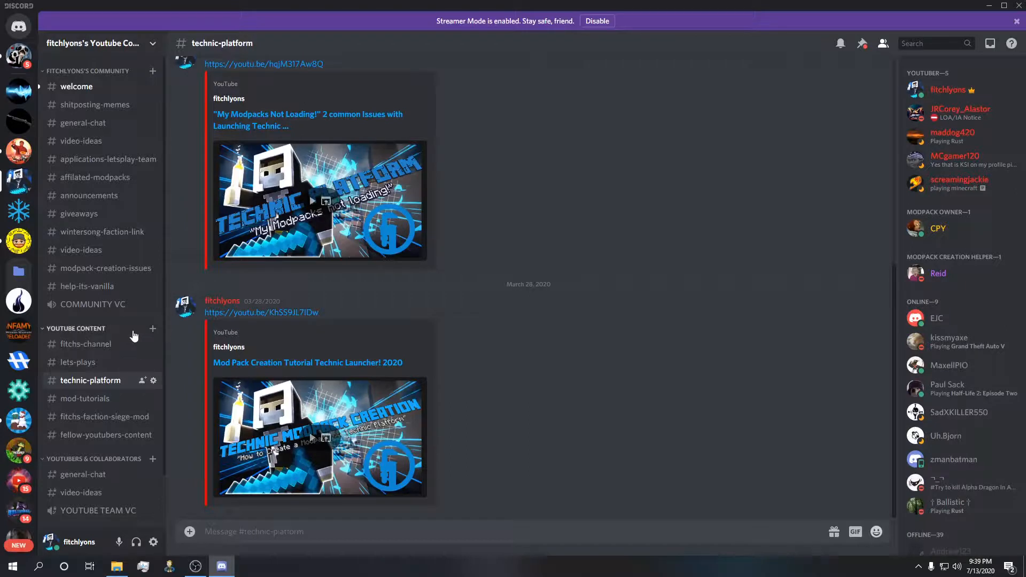
Show the community server's #welcome channel with its member join greetings.
{"action": "left_click", "coordinate": [77, 87]}
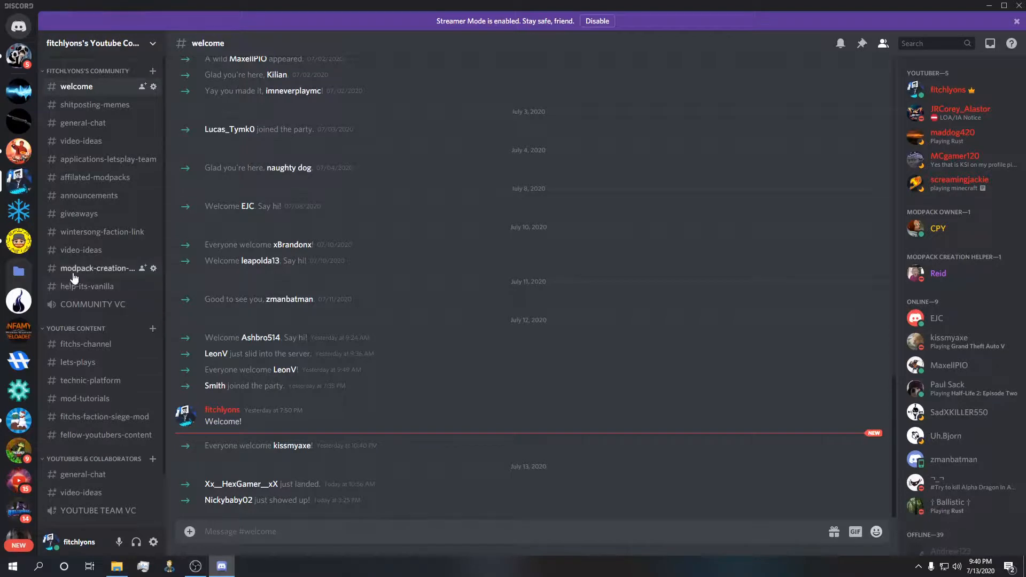
{"action": "mouse_move", "coordinate": [125, 274]}
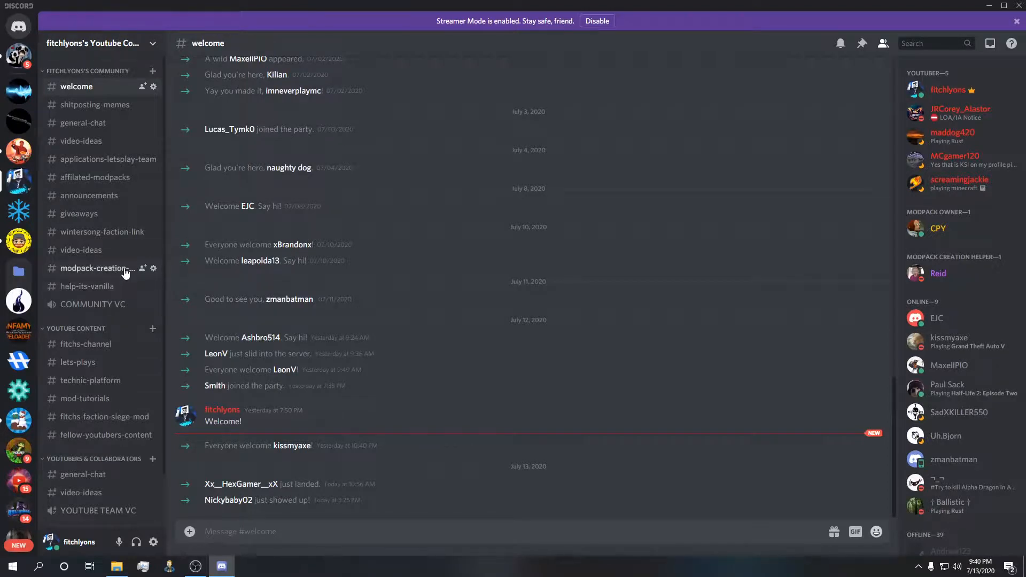
{"action": "mouse_move", "coordinate": [126, 291]}
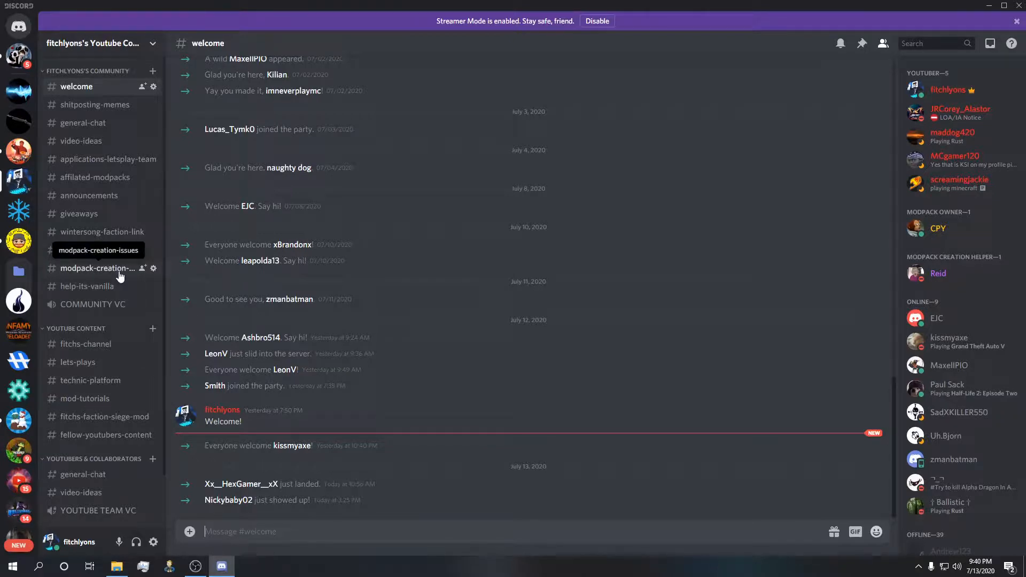
{"action": "mouse_move", "coordinate": [111, 281]}
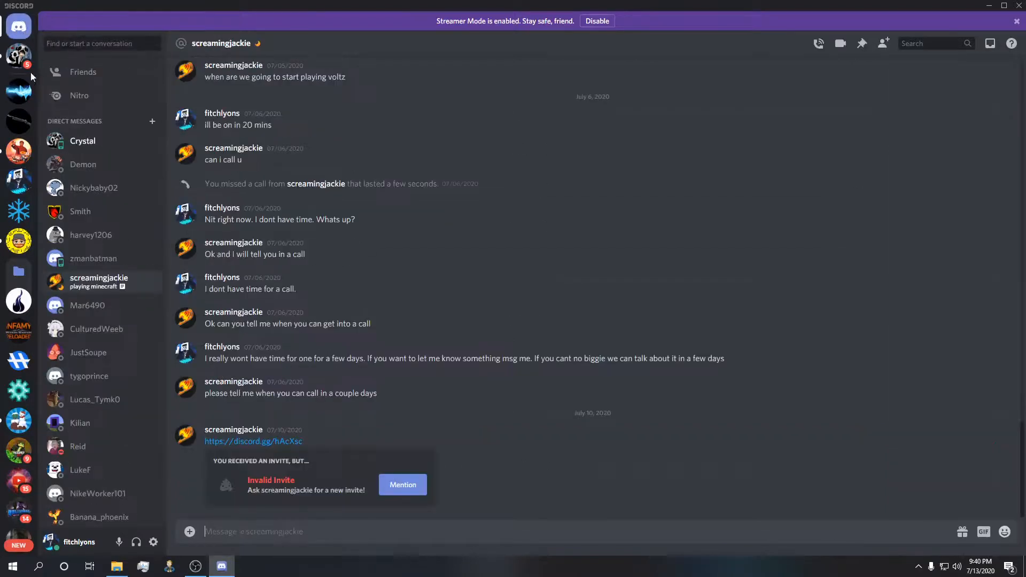
{"action": "mouse_move", "coordinate": [92, 206]}
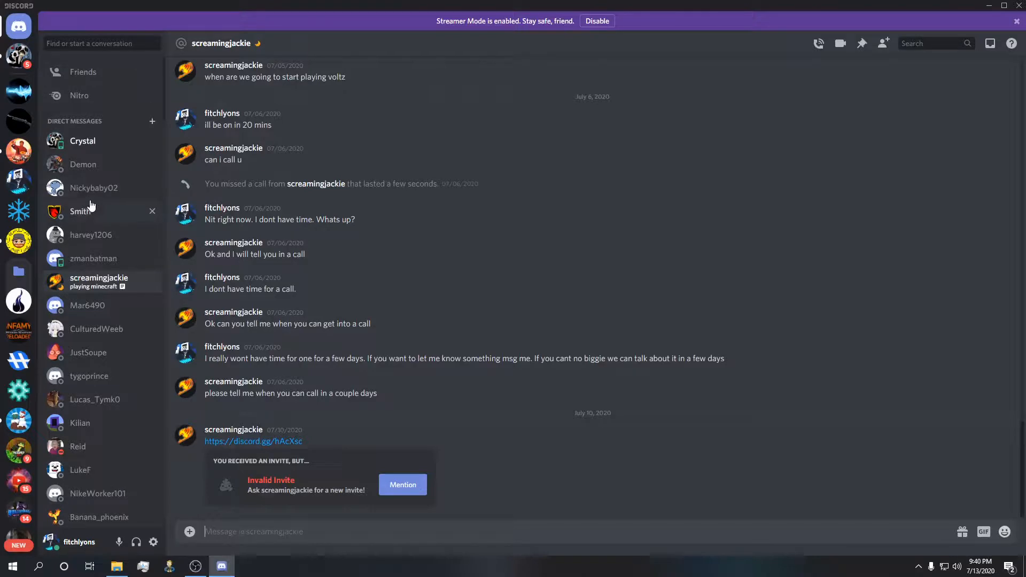
Show the direct message where a member asked for modpack help.
{"action": "left_click", "coordinate": [94, 188]}
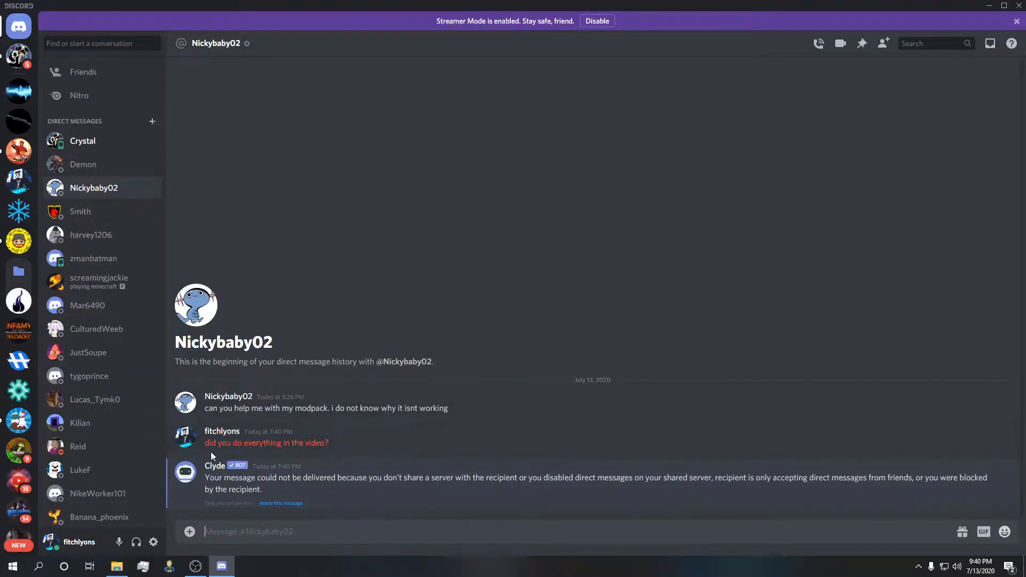
{"action": "mouse_move", "coordinate": [211, 364]}
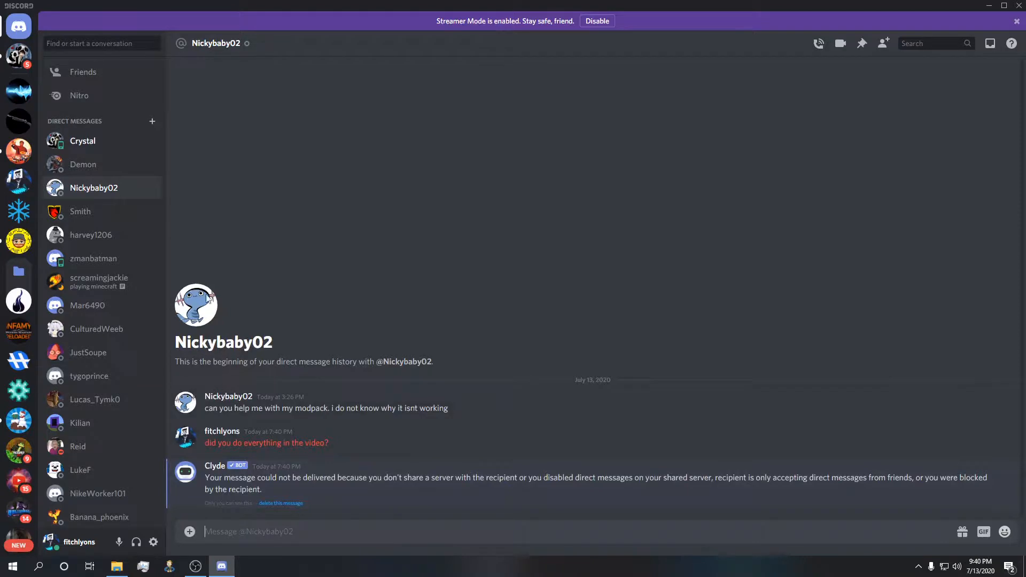
{"action": "mouse_move", "coordinate": [566, 370]}
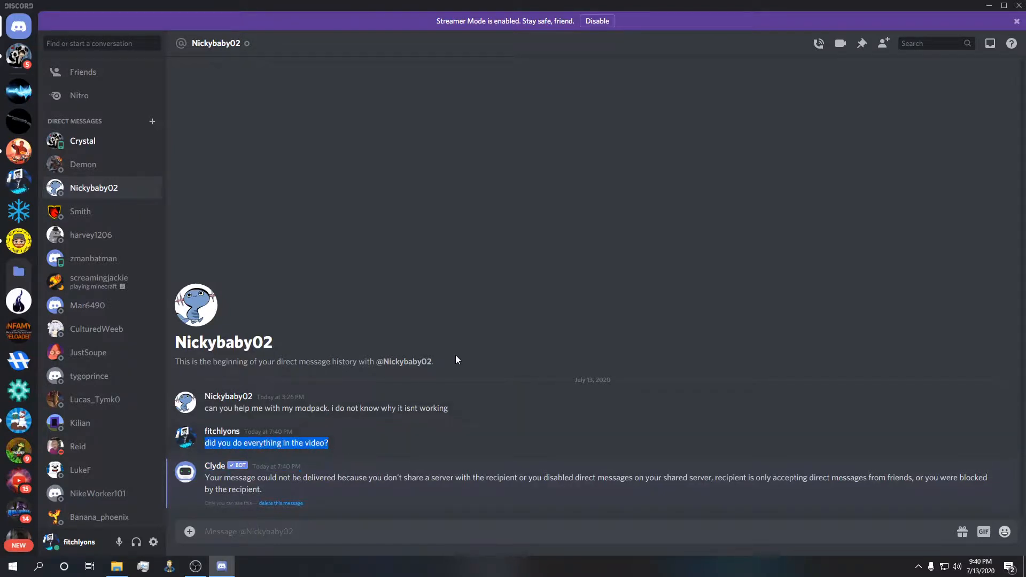
{"action": "mouse_move", "coordinate": [339, 451]}
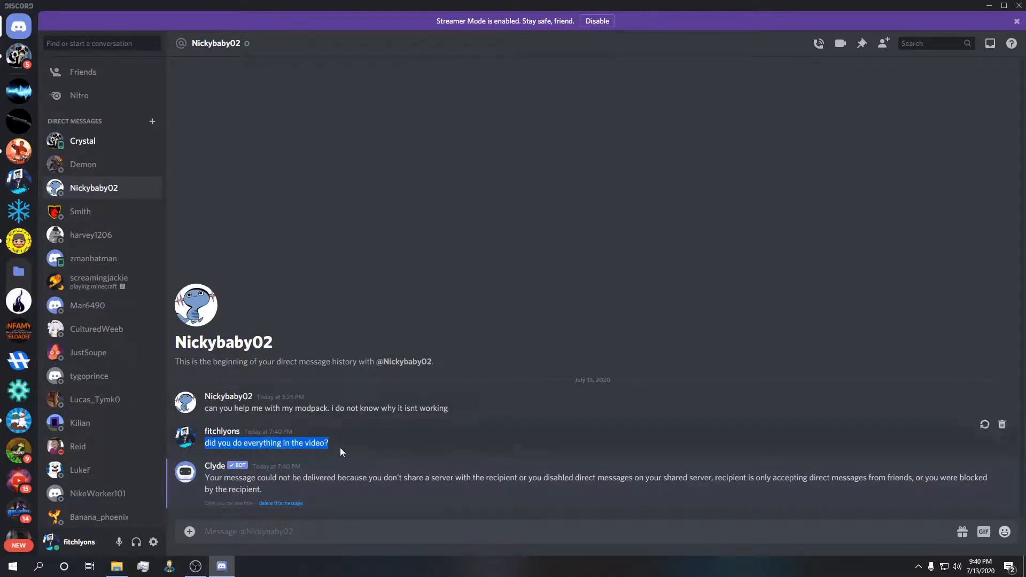
{"action": "mouse_move", "coordinate": [380, 421]}
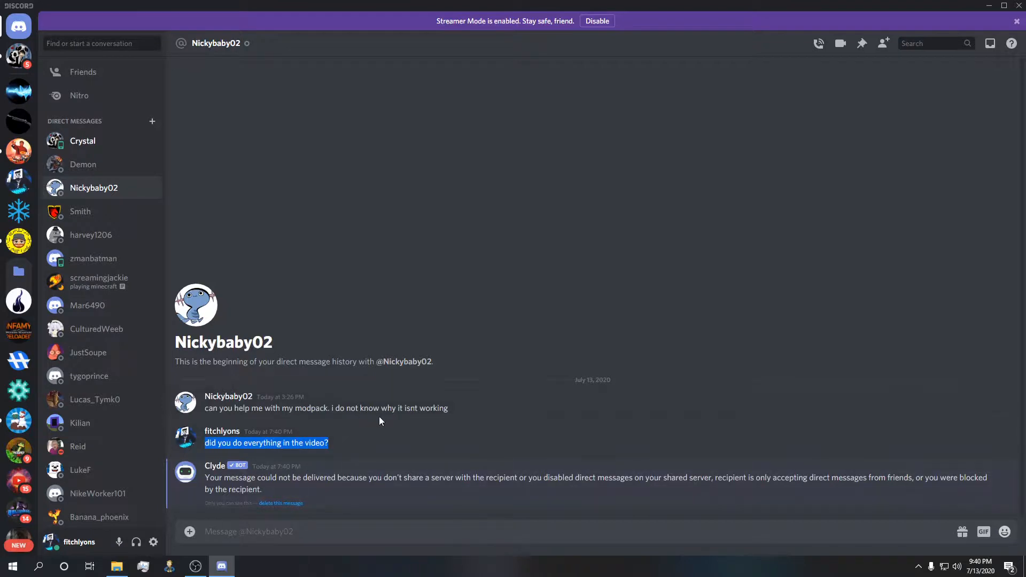
{"action": "mouse_move", "coordinate": [175, 135]}
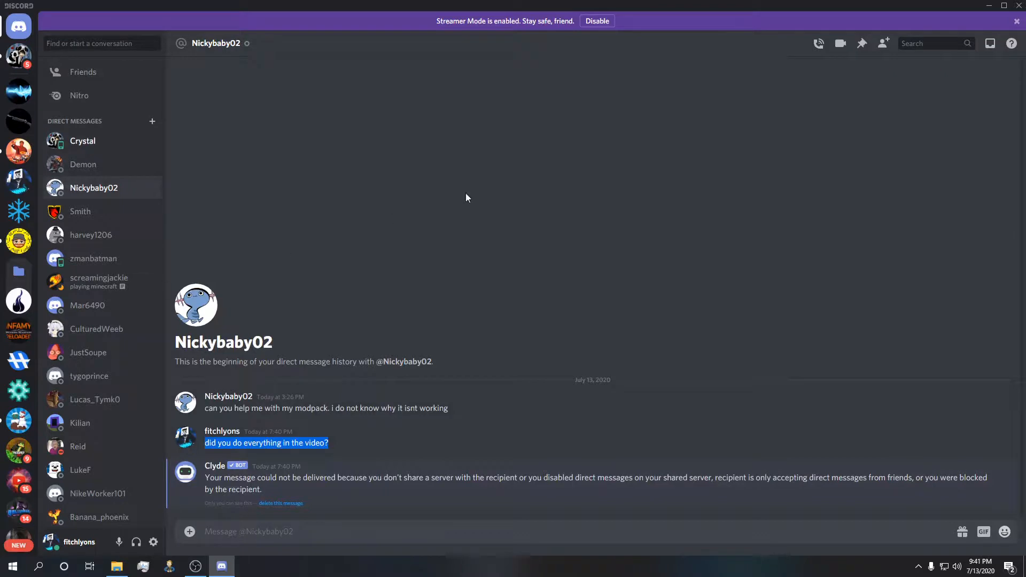
{"action": "mouse_move", "coordinate": [426, 146]}
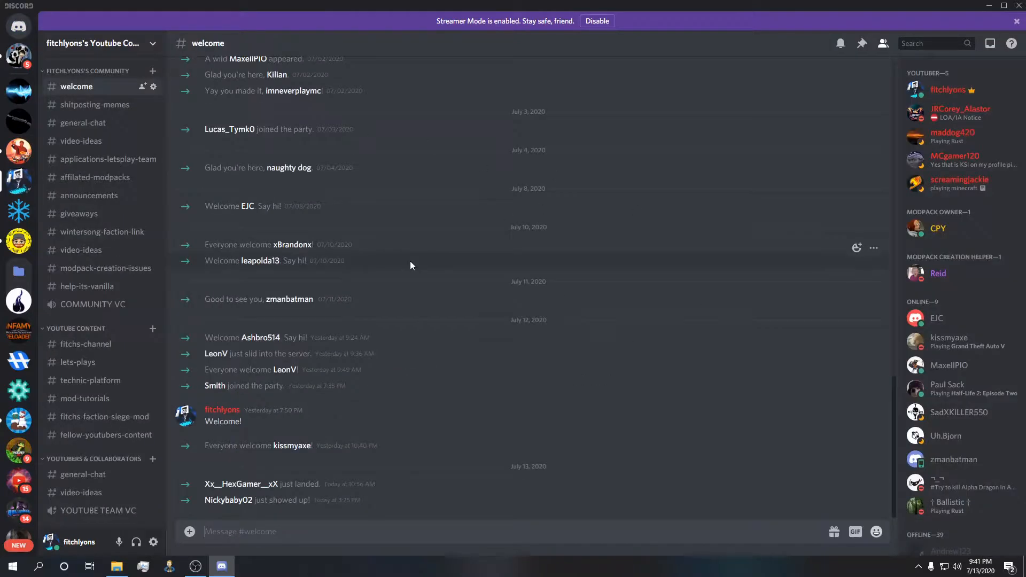
{"action": "mouse_move", "coordinate": [843, 334]}
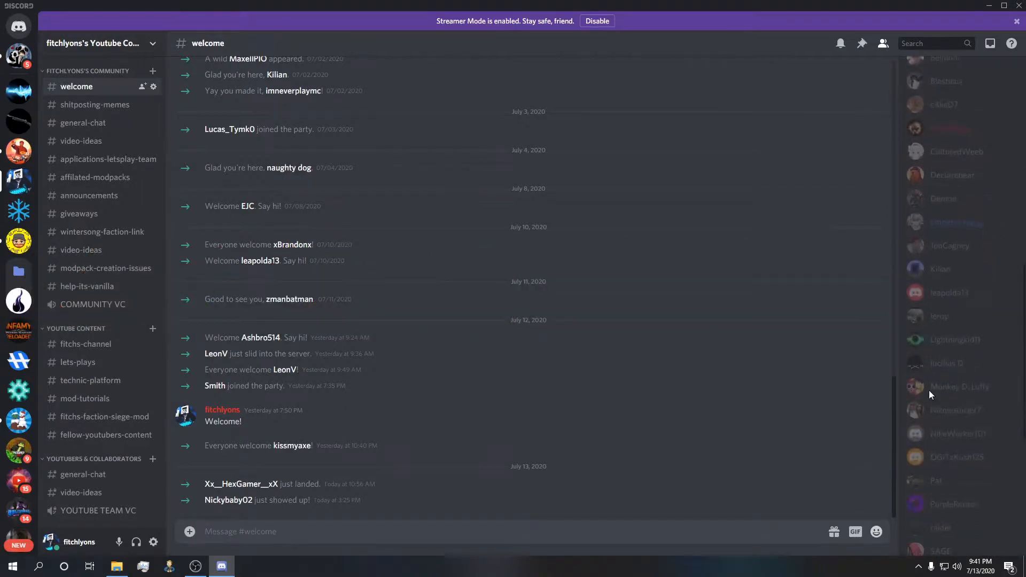
{"action": "mouse_move", "coordinate": [121, 308]}
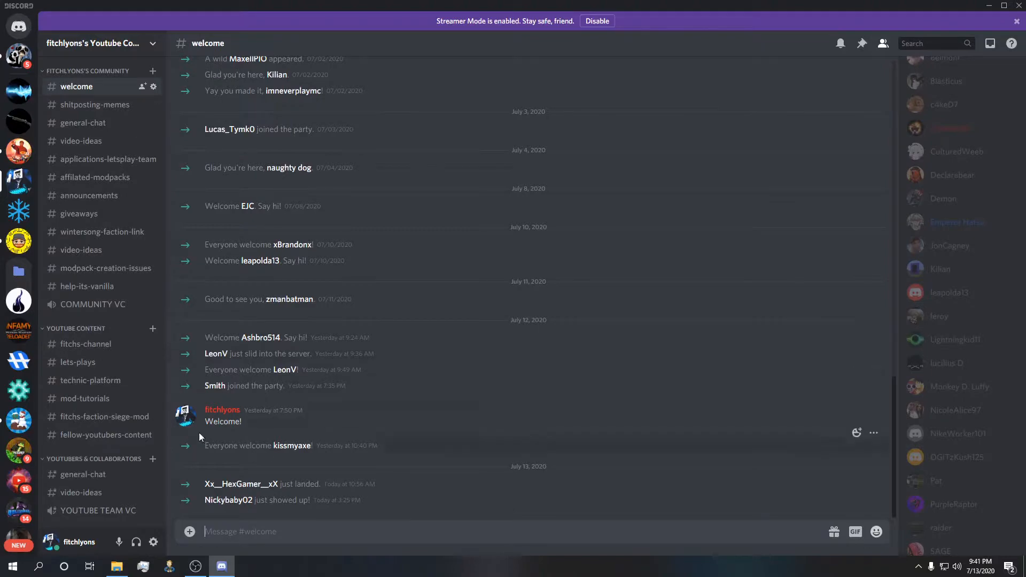
Switch to the #lets-plays channel showing the Episode #05 video post.
{"action": "left_click", "coordinate": [78, 362]}
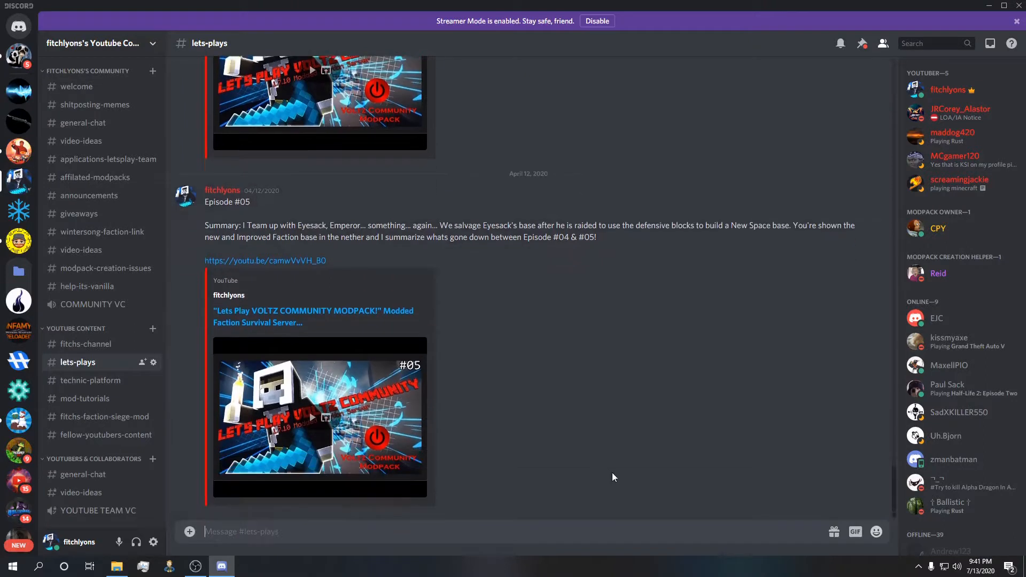
{"action": "mouse_move", "coordinate": [947, 342]}
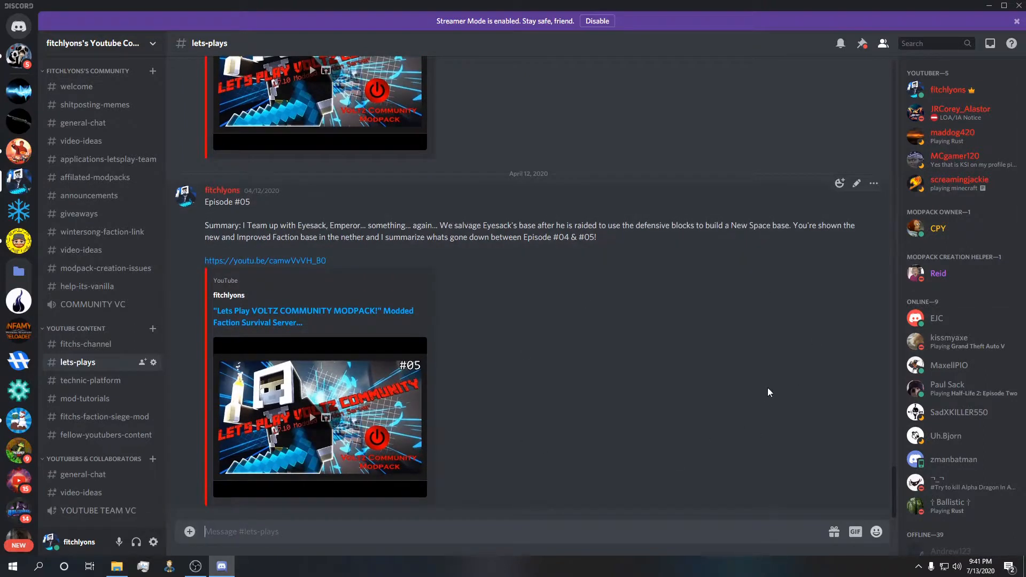
{"action": "mouse_move", "coordinate": [89, 200]}
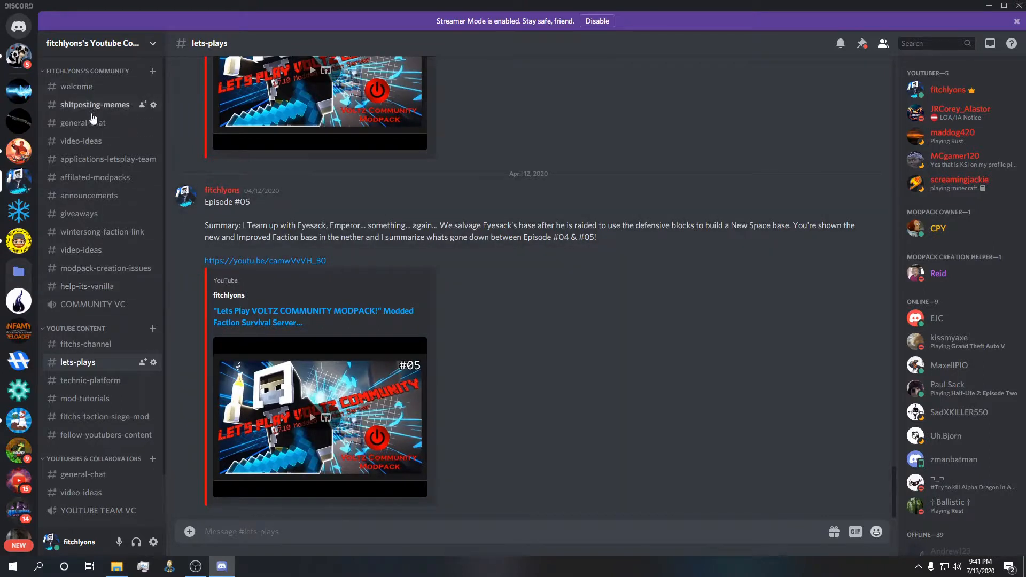
Switch to the #general-chat channel with members' modpack troubleshooting messages.
{"action": "left_click", "coordinate": [82, 121]}
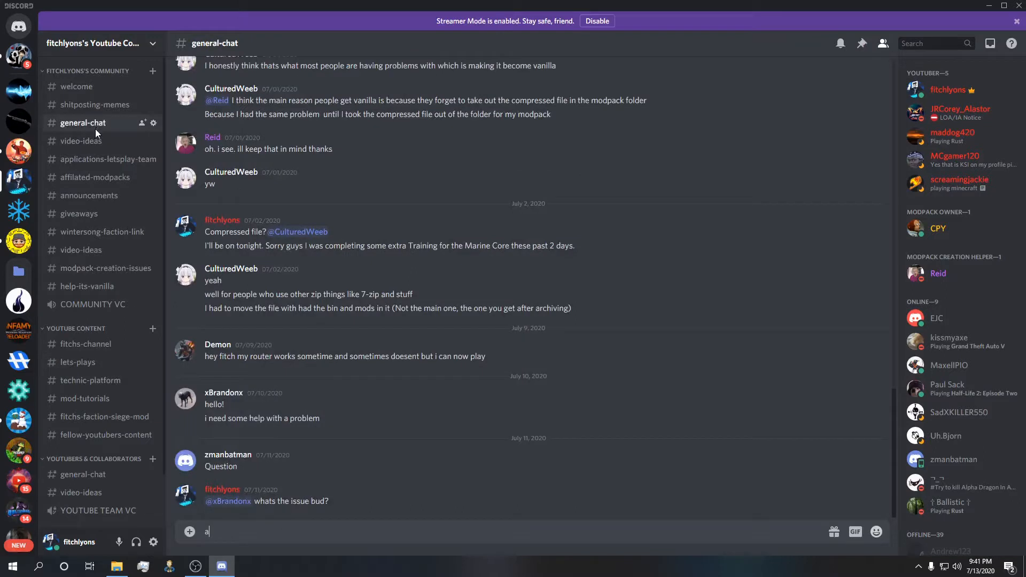
{"action": "mouse_move", "coordinate": [120, 104]}
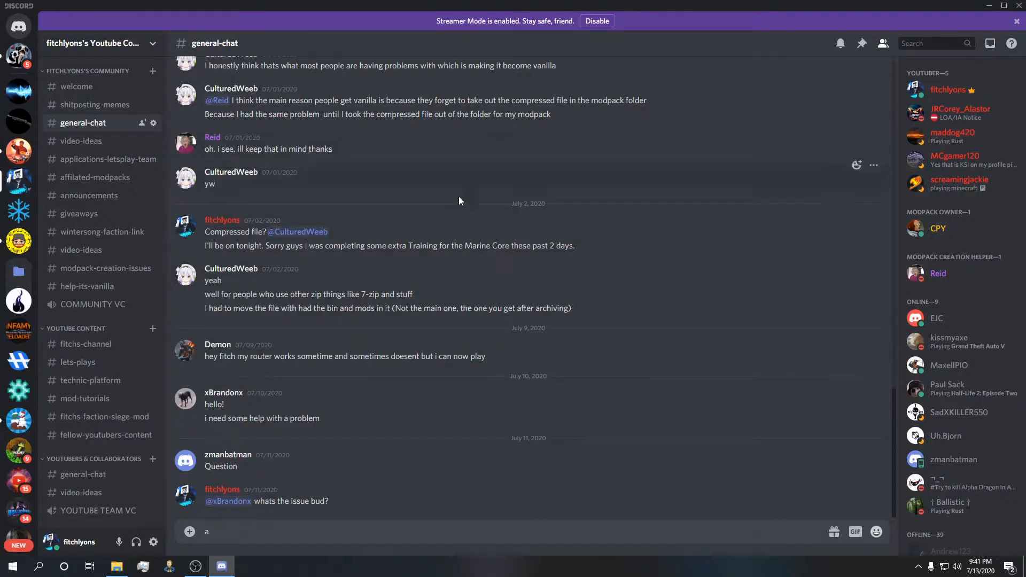
{"action": "mouse_move", "coordinate": [512, 354]}
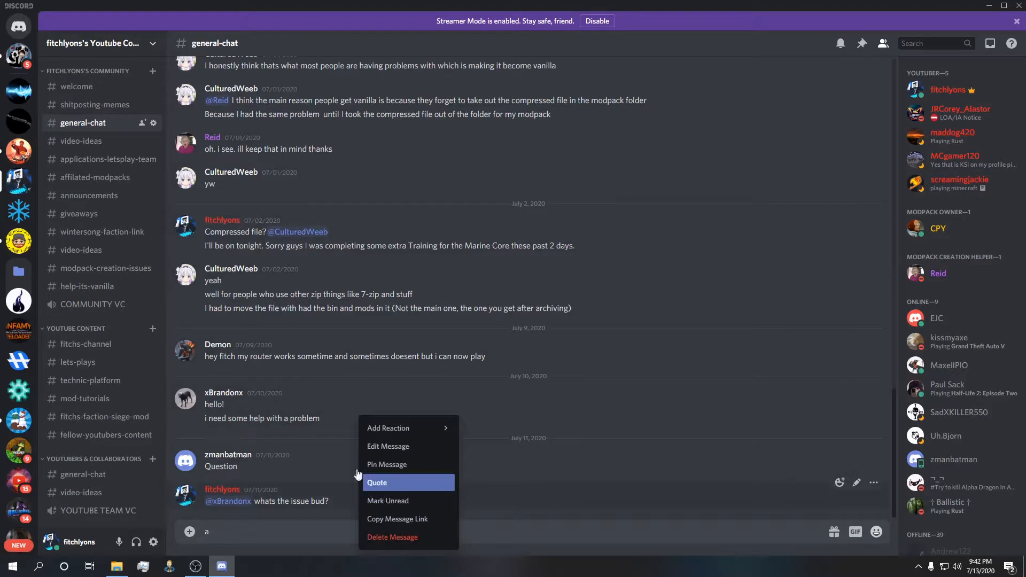
{"action": "mouse_move", "coordinate": [938, 281]}
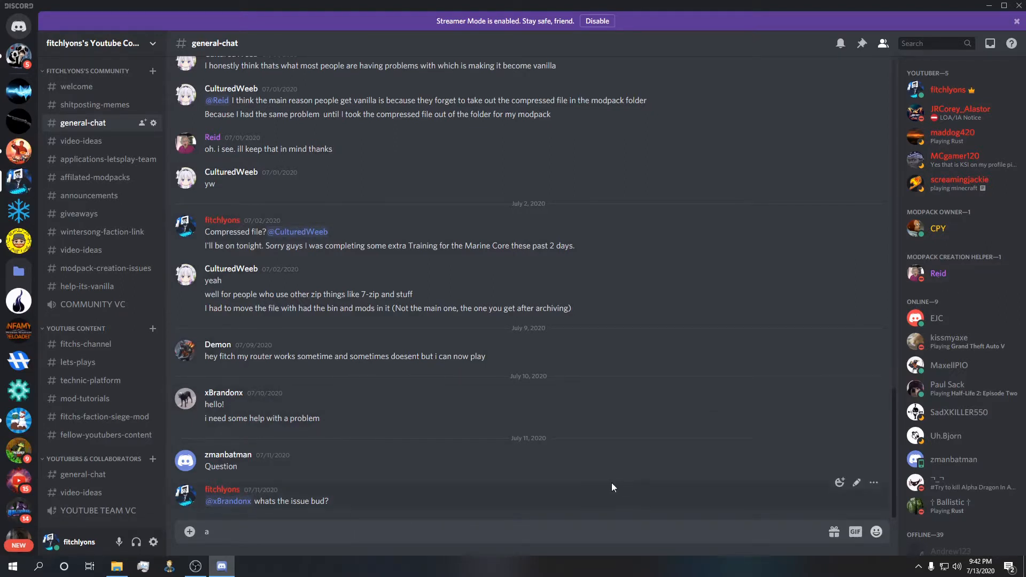
{"action": "mouse_move", "coordinate": [335, 324]}
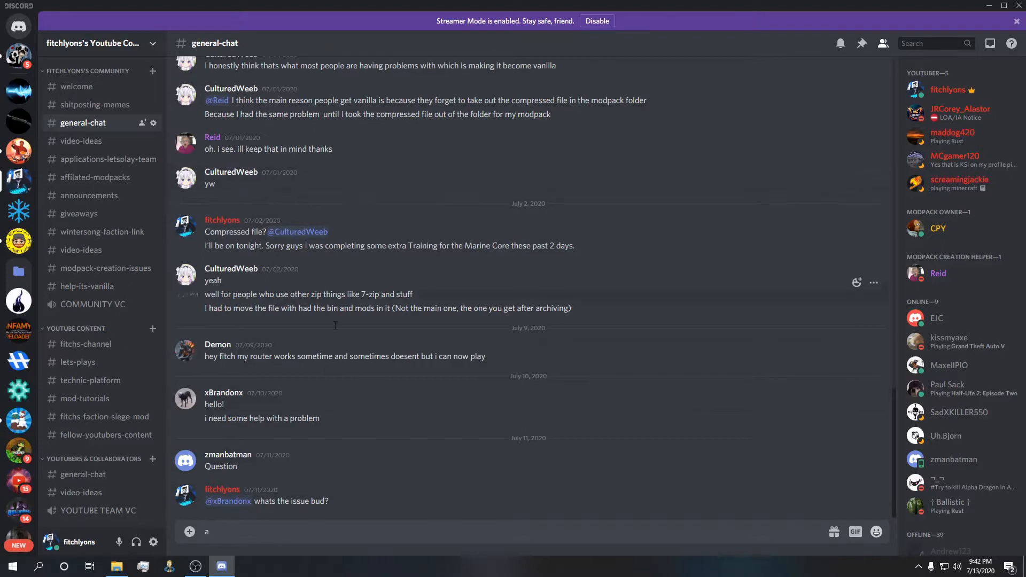
{"action": "mouse_move", "coordinate": [508, 350]}
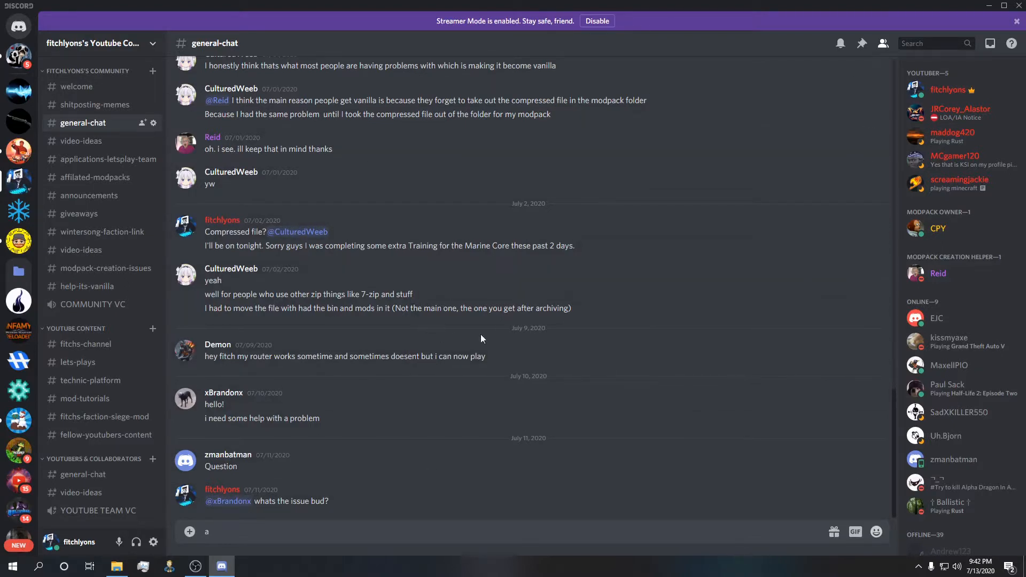
{"action": "mouse_move", "coordinate": [608, 220]}
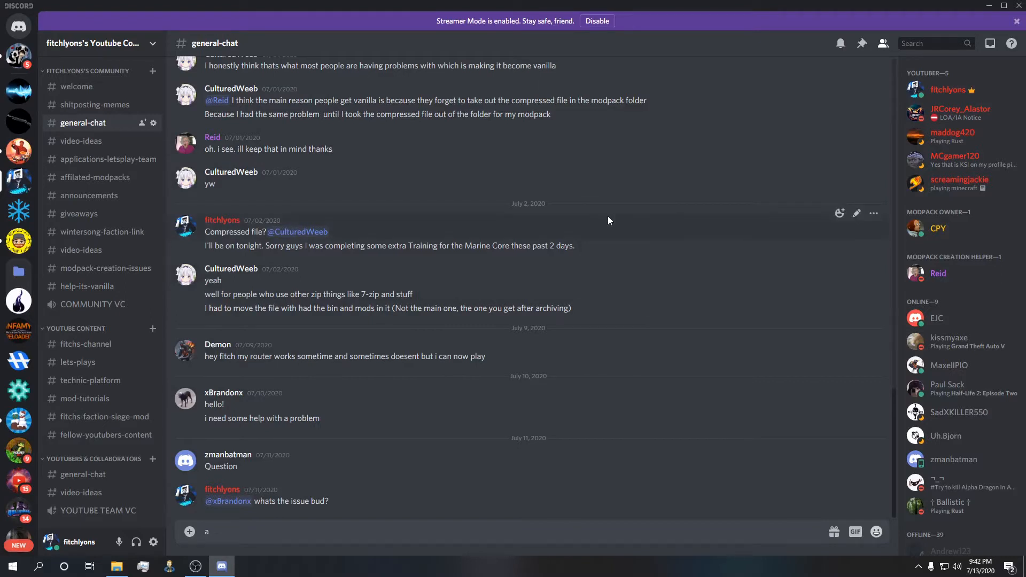